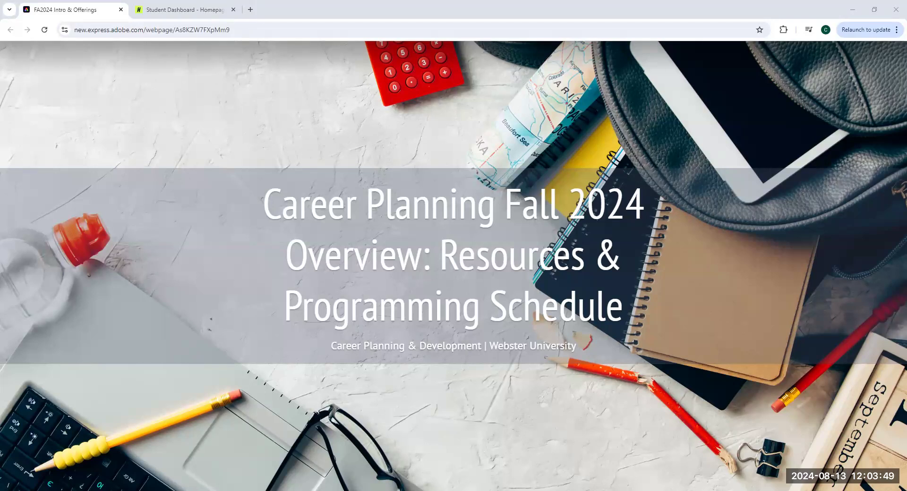
mouse_move(389, 228)
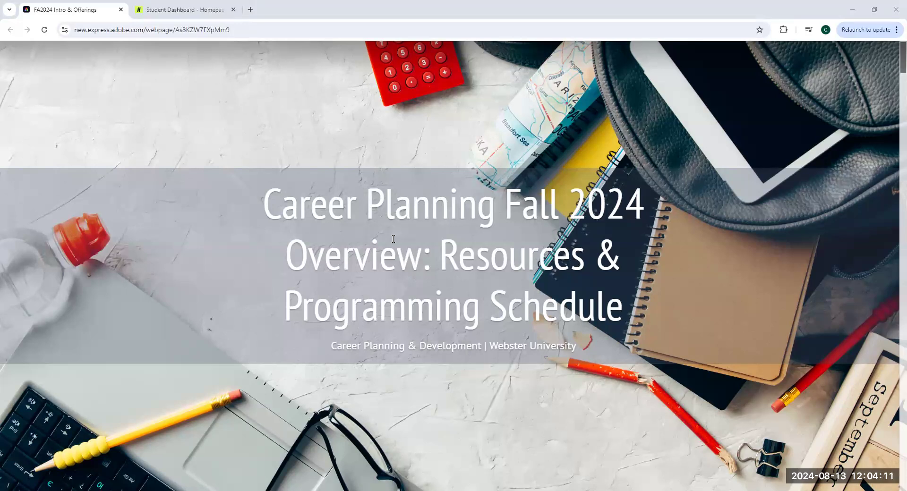
mouse_move(413, 261)
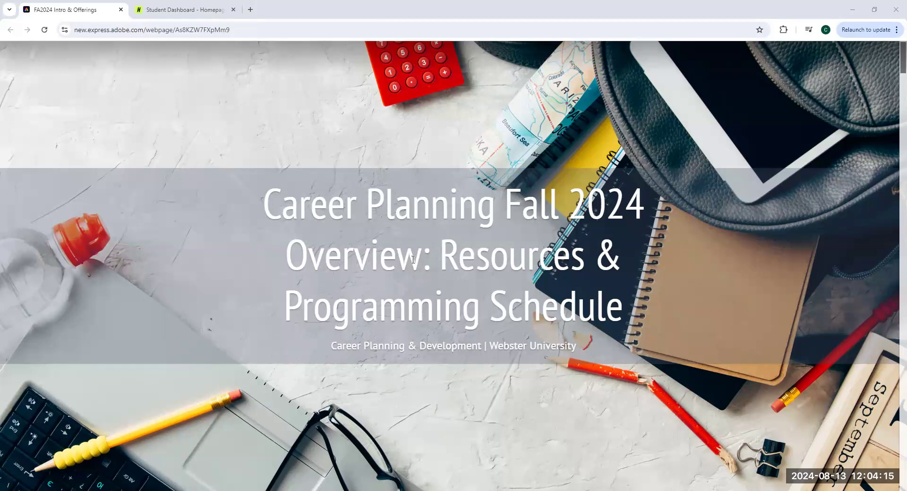
Scroll the Fall 2024 overview past Center Mission to the Handshake section
scroll("down", 3)
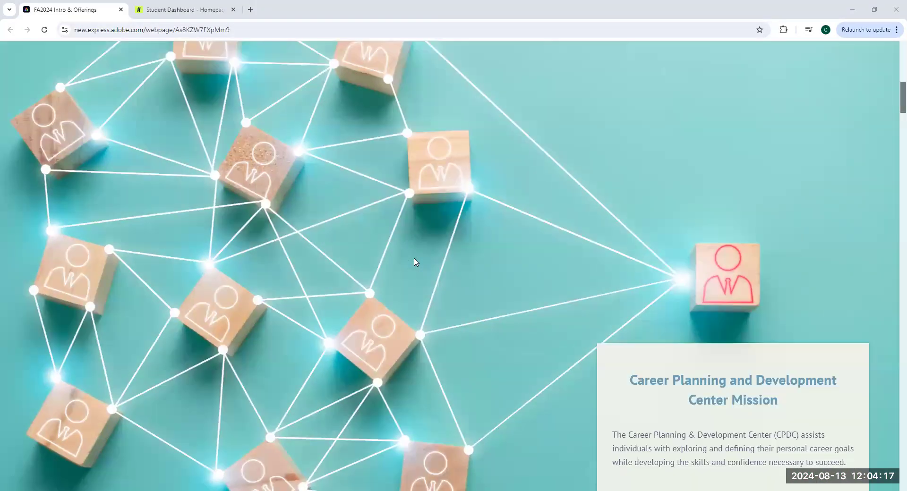
scroll("down", 3)
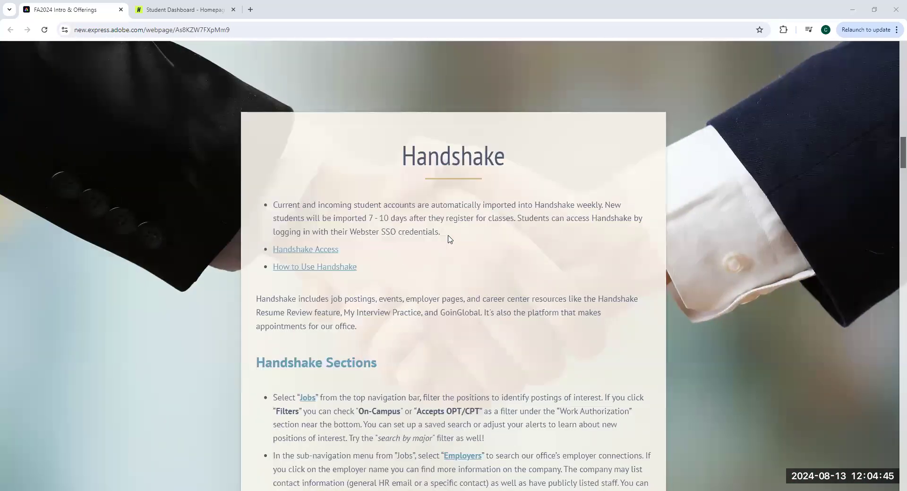
scroll("down", 3)
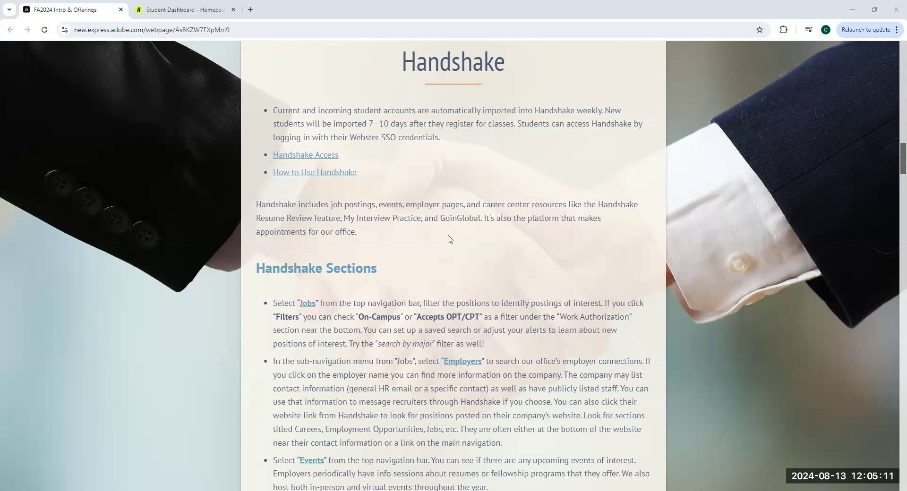
mouse_move(199, 74)
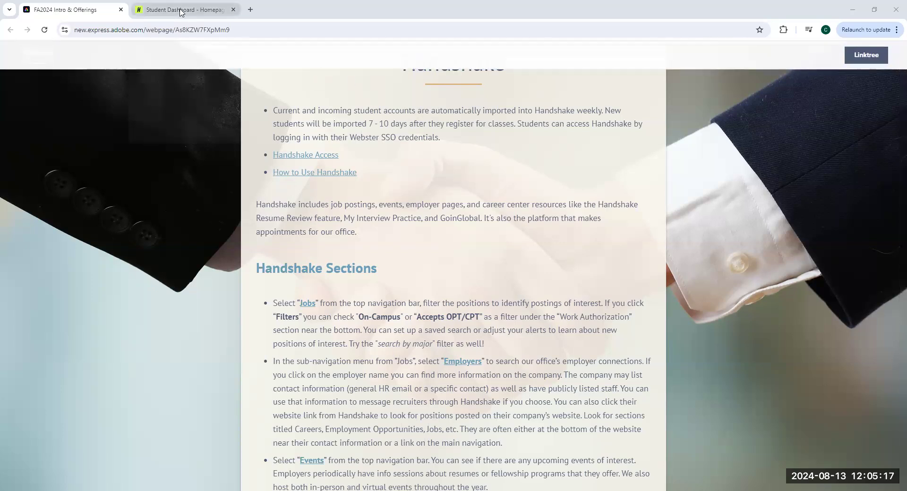
mouse_move(182, 10)
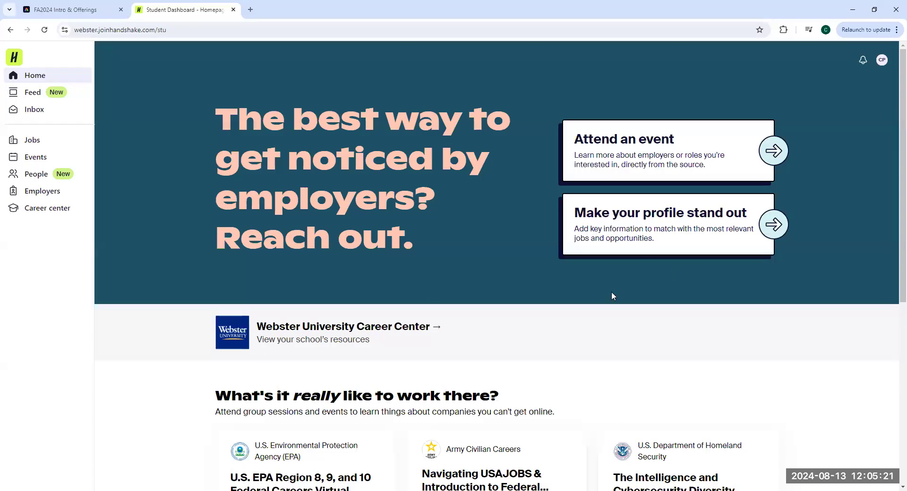
mouse_move(505, 178)
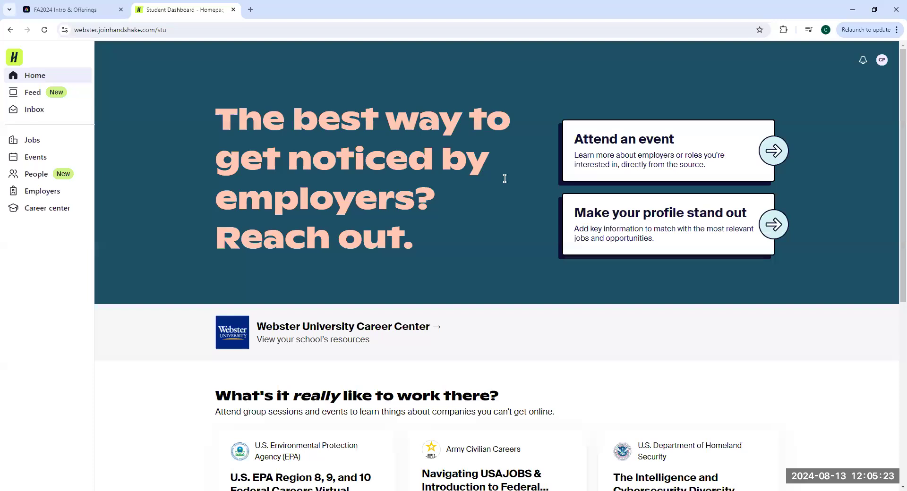
mouse_move(55, 68)
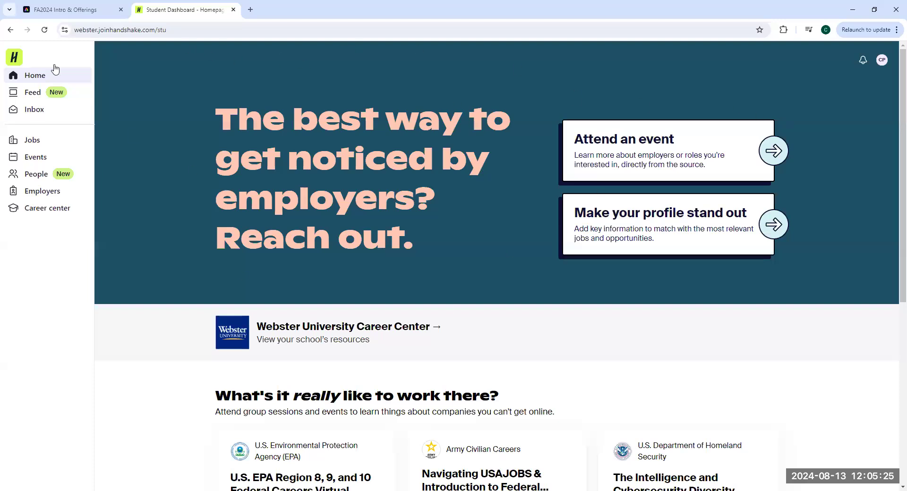
mouse_move(41, 142)
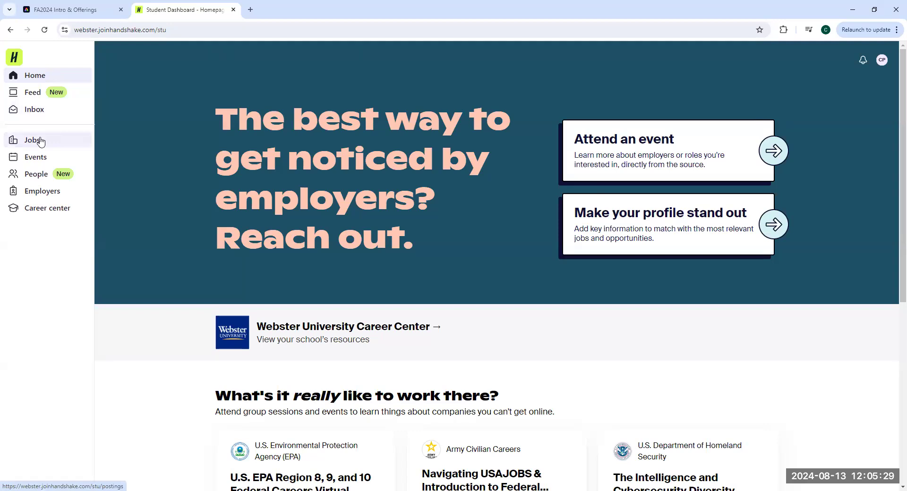
Go to Jobs and show All filters with the job type and pay options
left_click(33, 140)
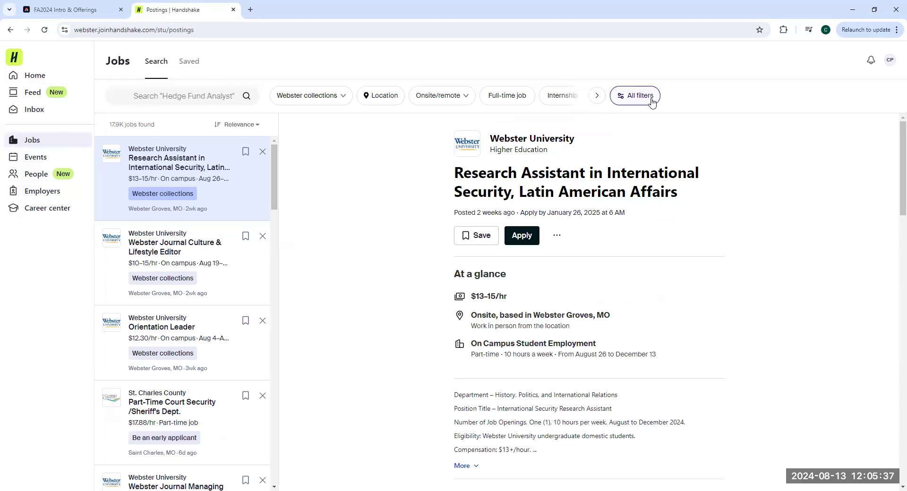
left_click(634, 96)
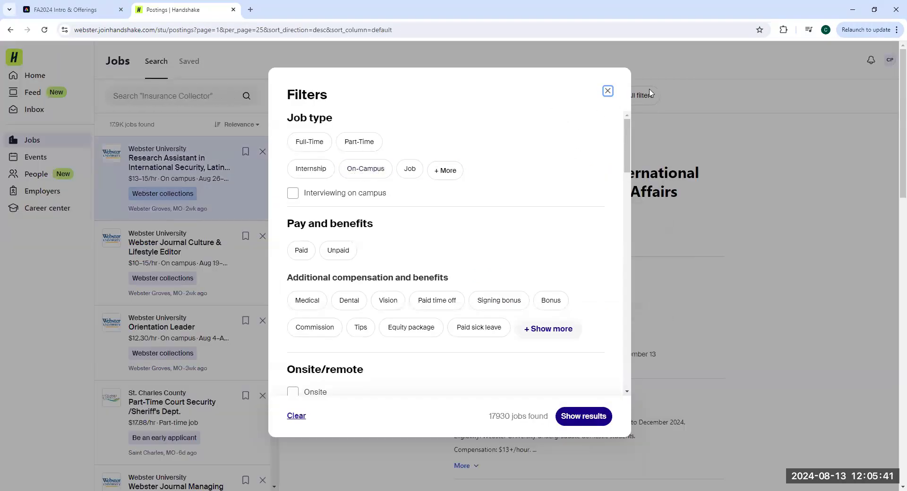
left_click(311, 169)
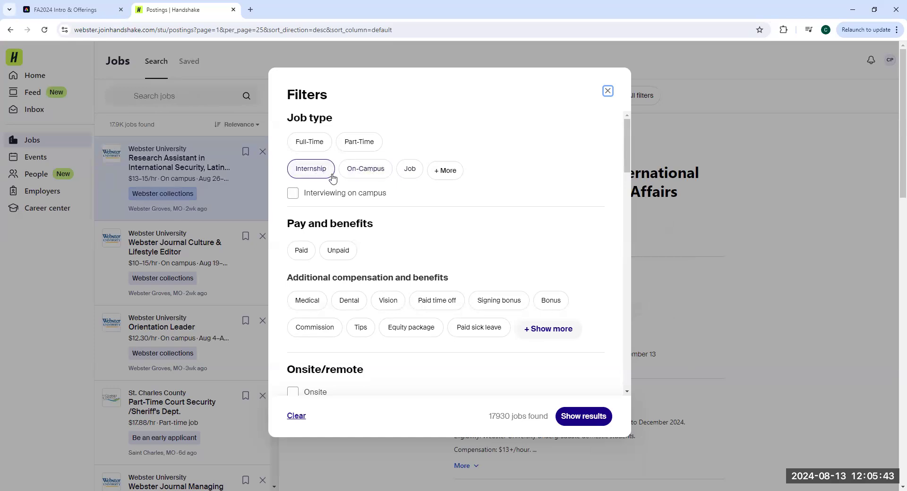
left_click(365, 168)
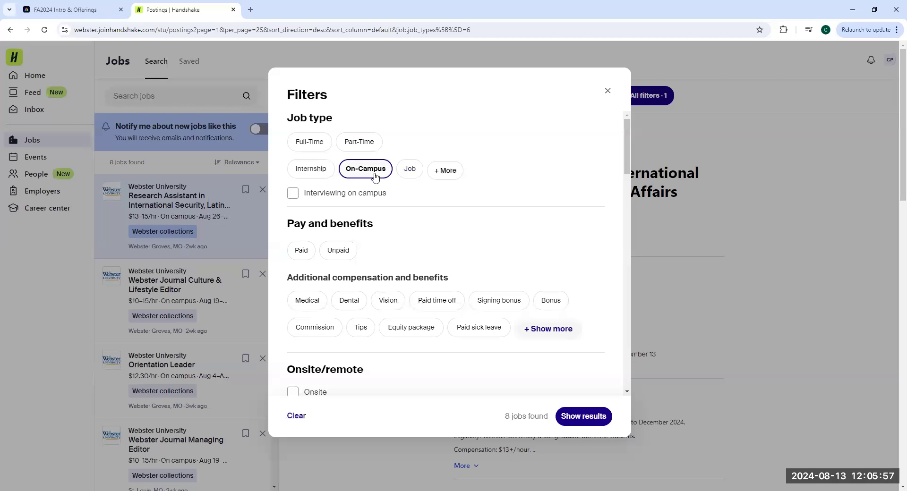
left_click(365, 168)
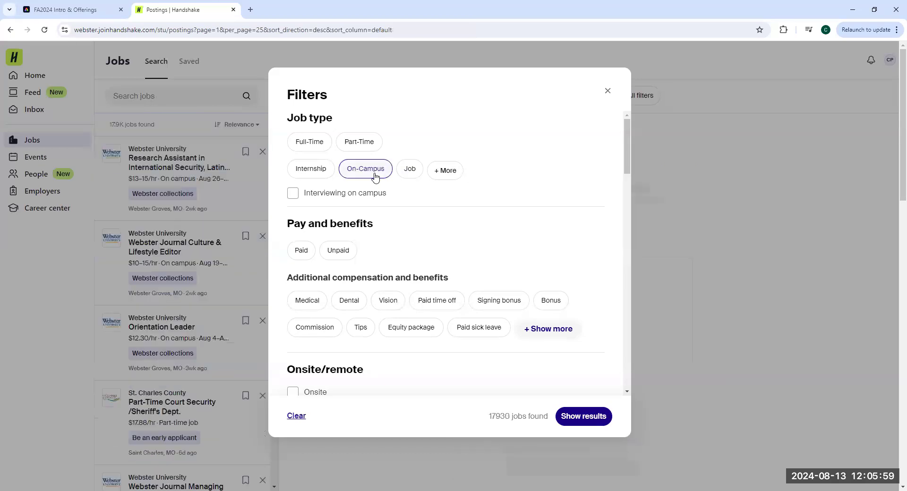
left_click(365, 168)
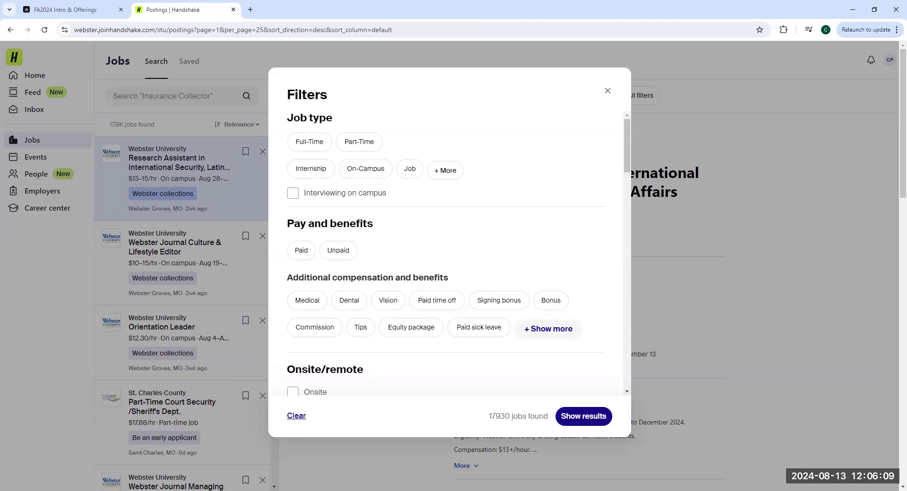
left_click(180, 95)
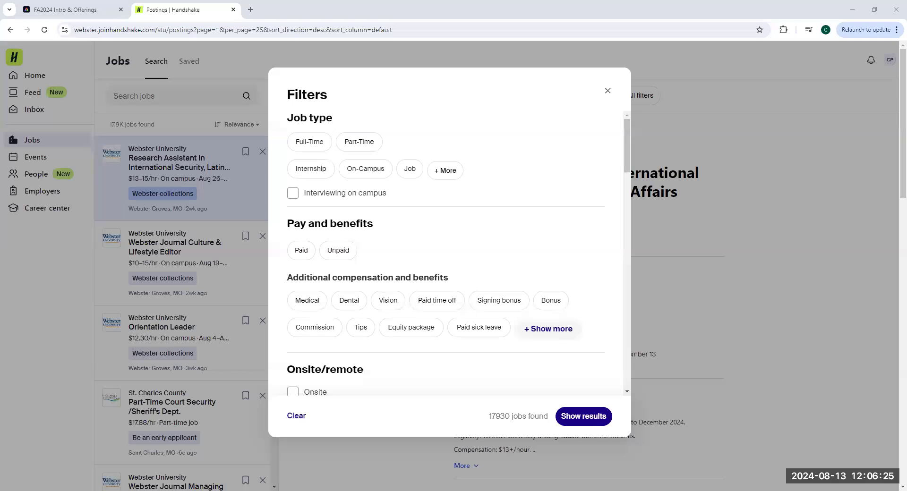
mouse_move(526, 206)
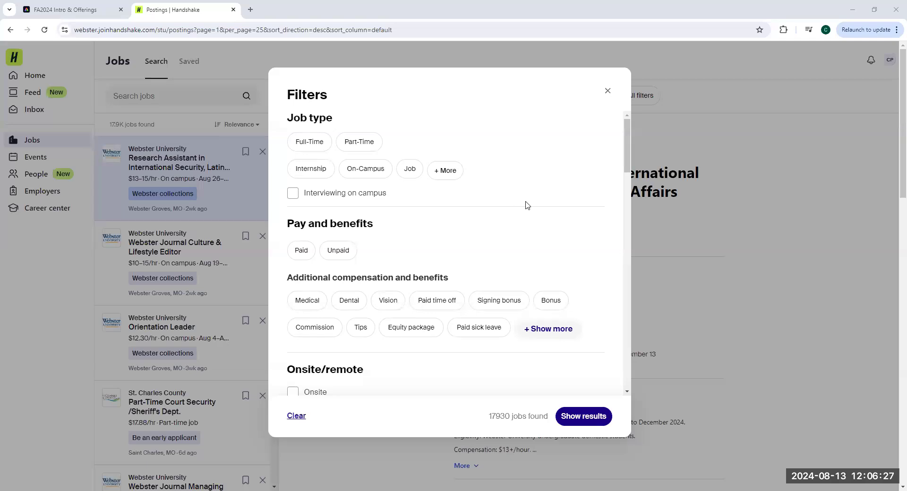
Filter jobs by CPT/OPT work authorization and show the roughly 3.7K results
scroll("down", 3)
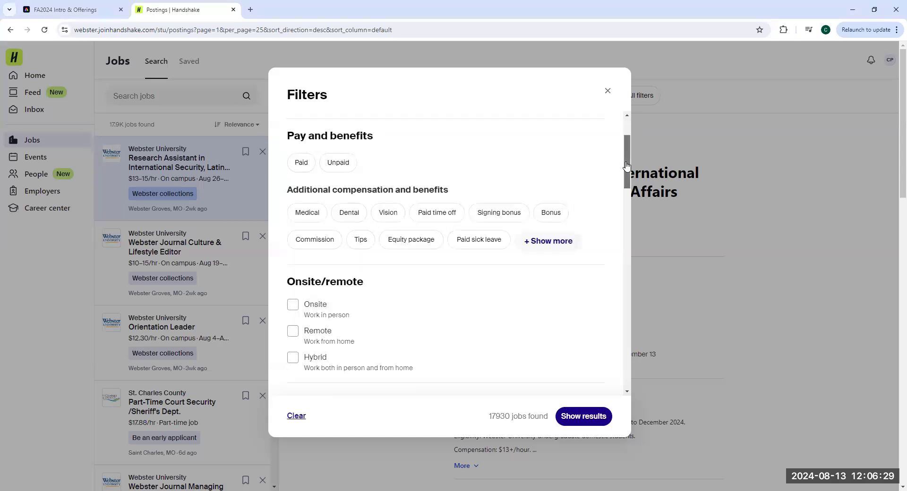
scroll("down", 3)
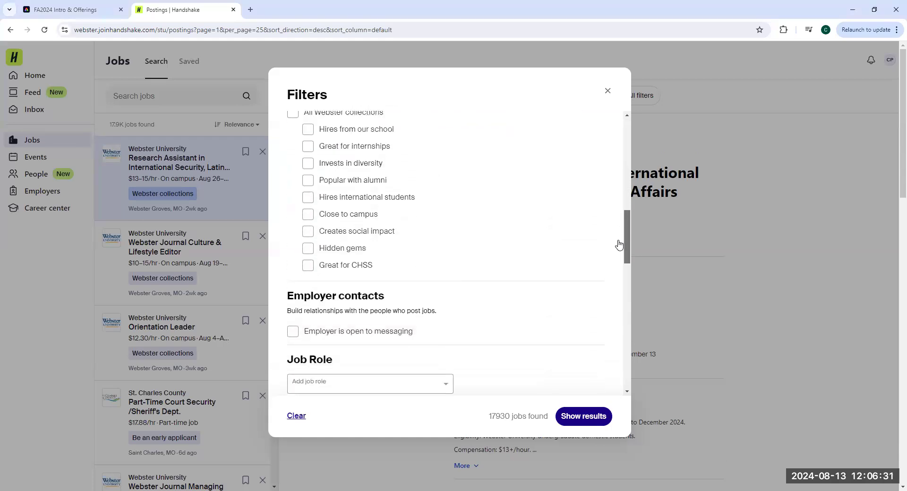
scroll("down", 3)
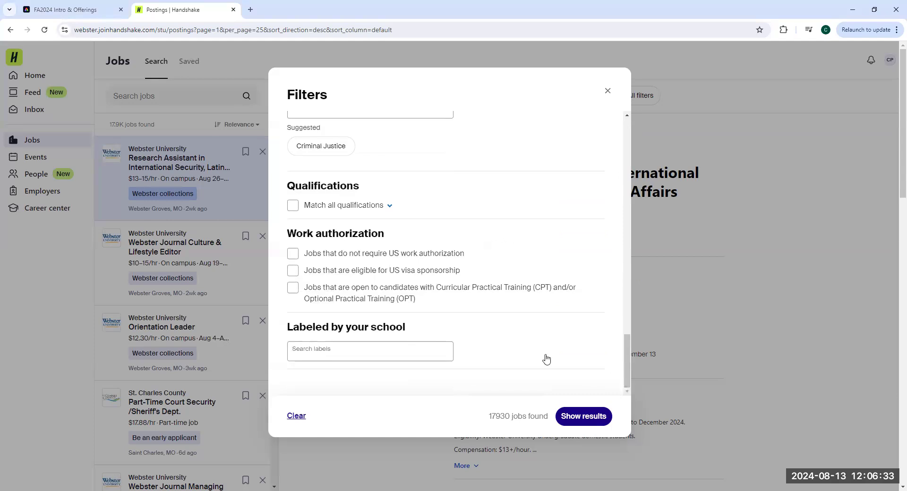
mouse_move(337, 272)
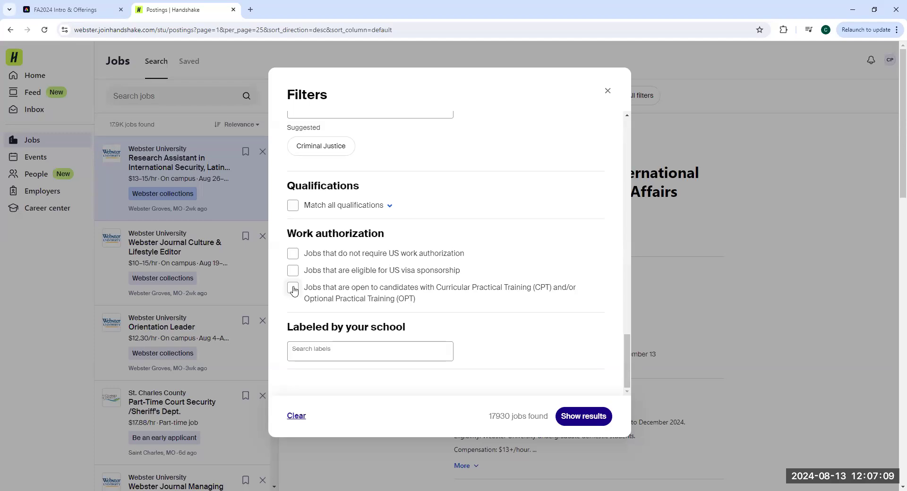
left_click(293, 289)
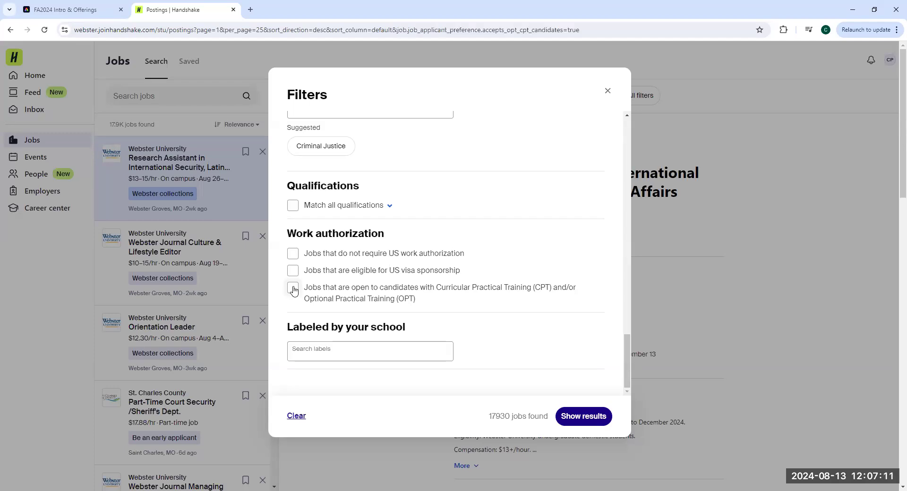
left_click(293, 289)
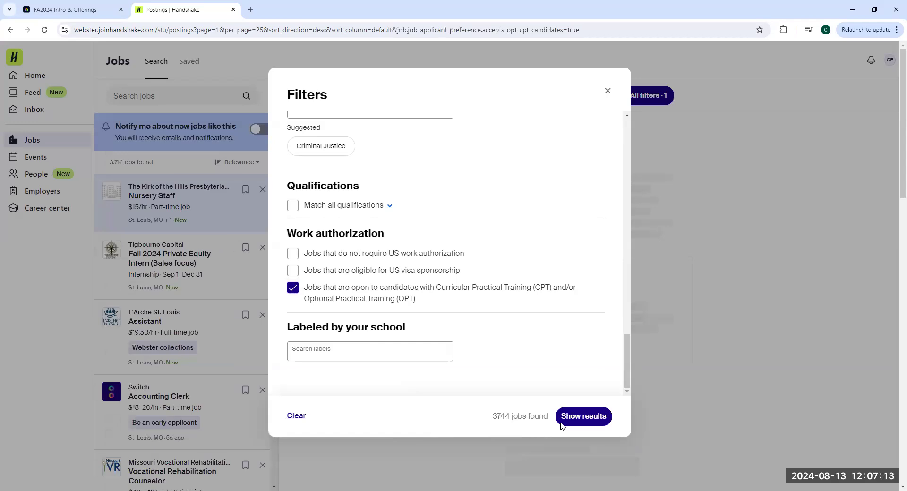
left_click(583, 416)
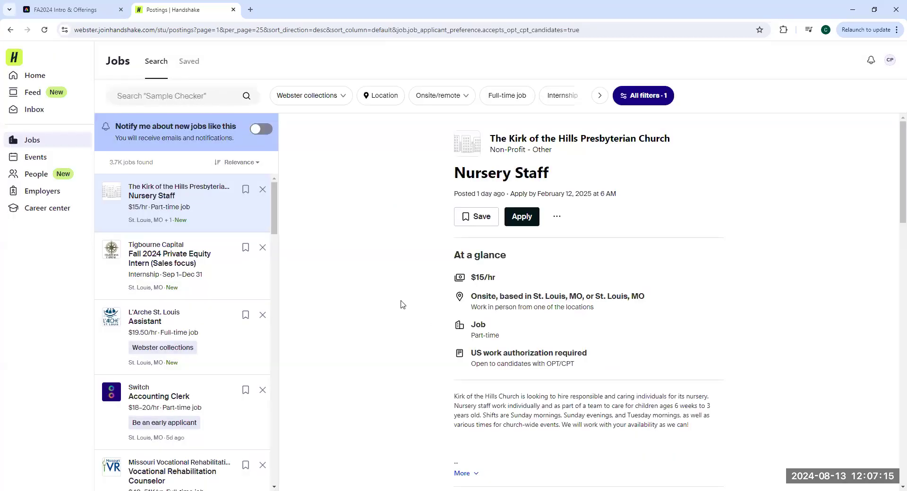
mouse_move(374, 118)
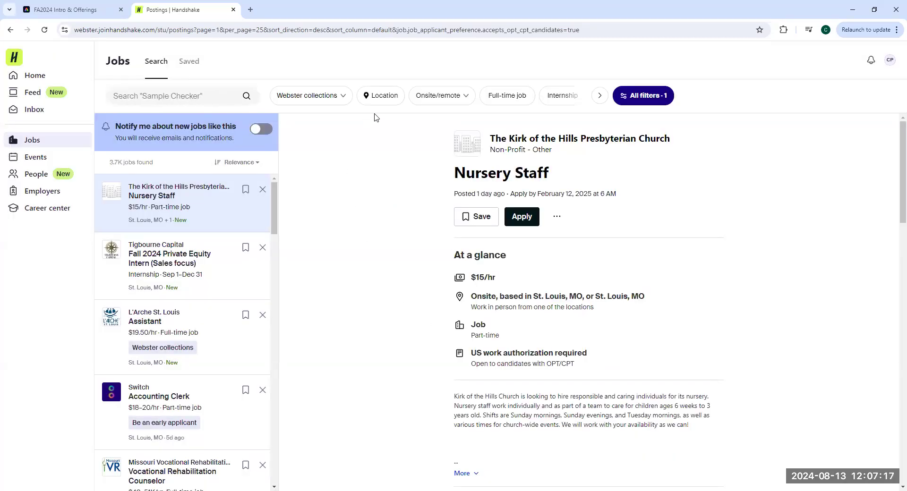
Limit job results to St. Louis, Missouri within 30 miles, leaving 216 postings
left_click(384, 96)
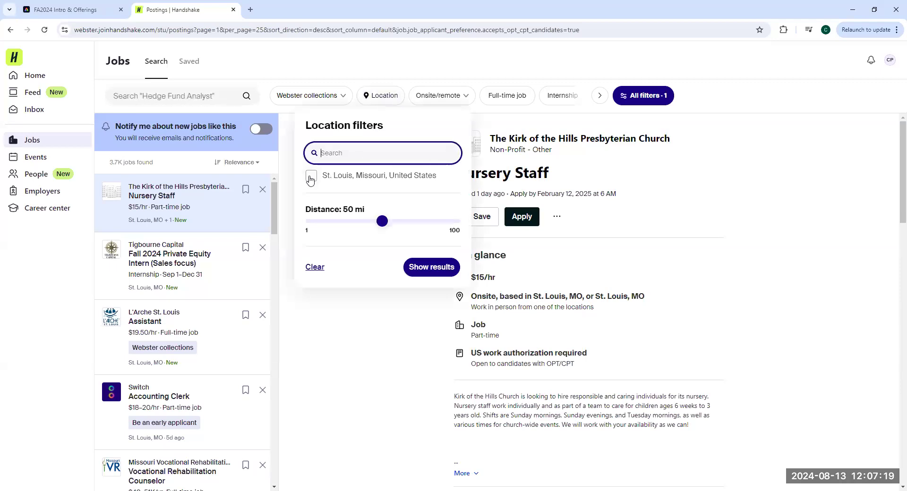
left_click(311, 175)
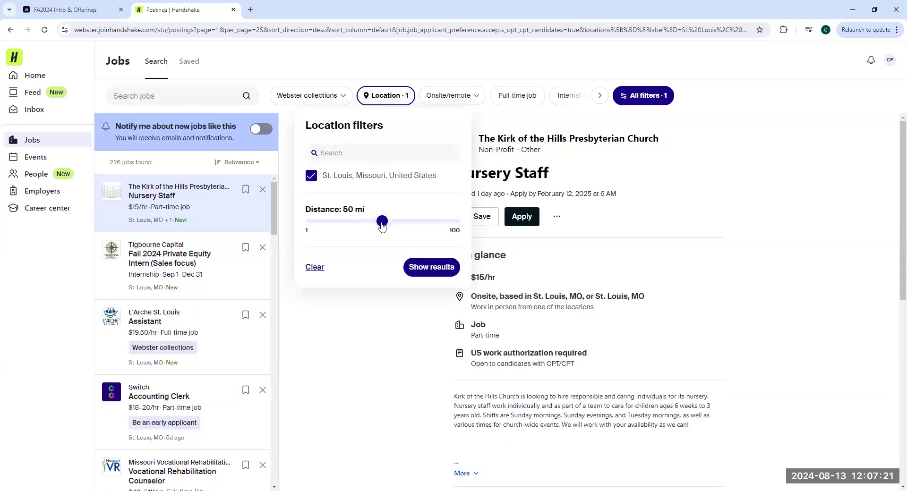
left_click_drag(381, 221, 352, 221)
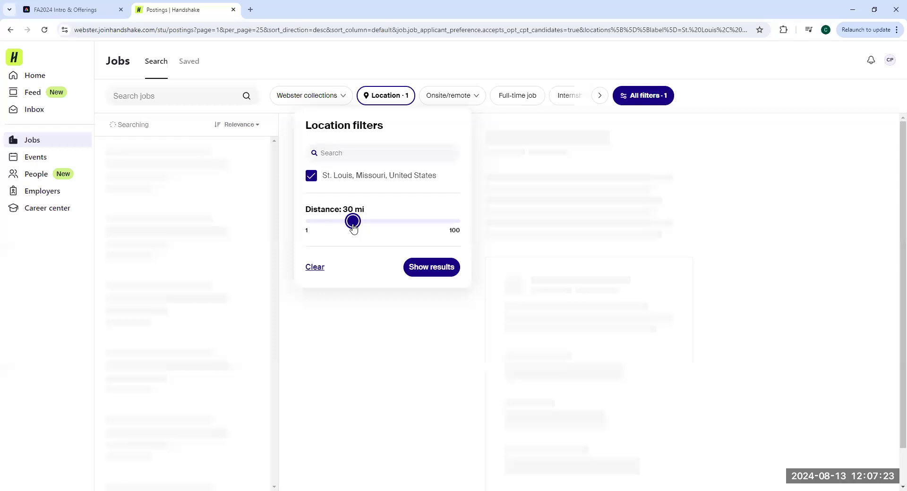
left_click(430, 267)
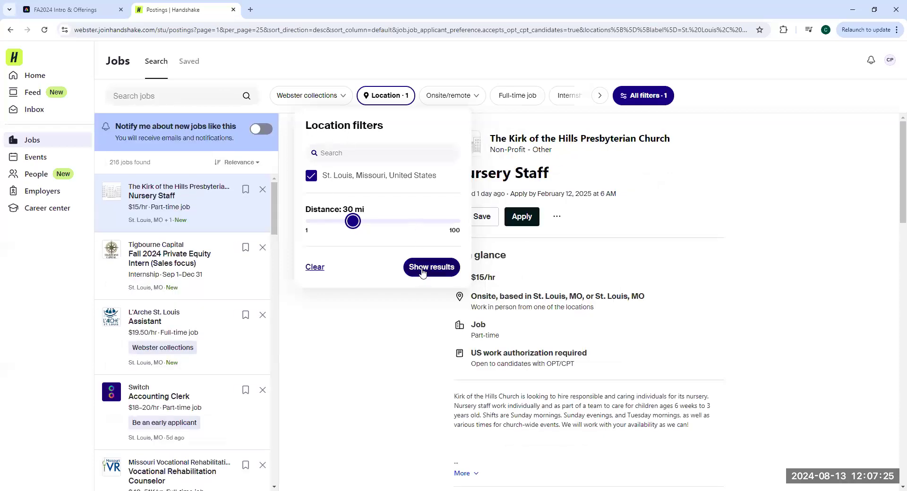
left_click(431, 267)
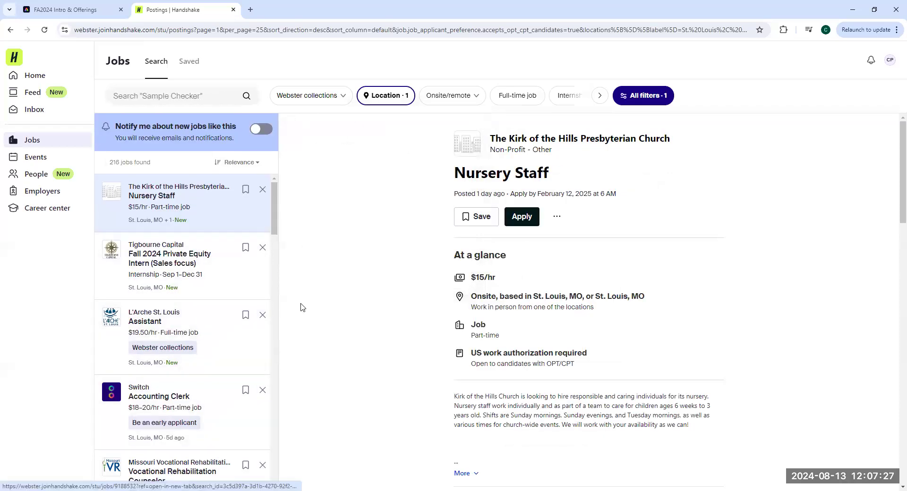
scroll("down", 3)
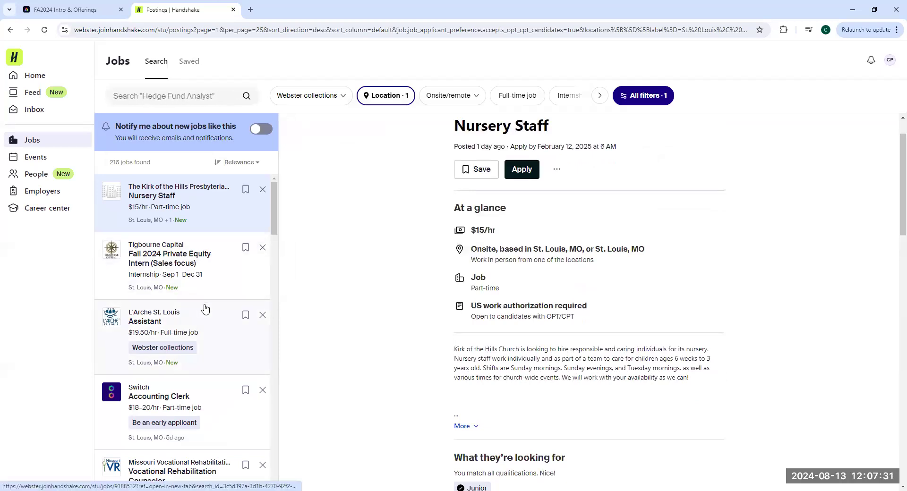
scroll("down", 3)
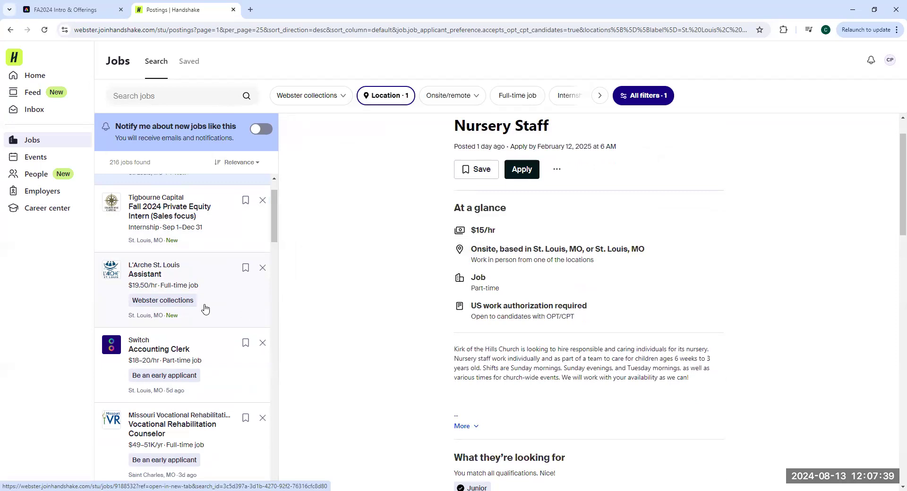
mouse_move(194, 307)
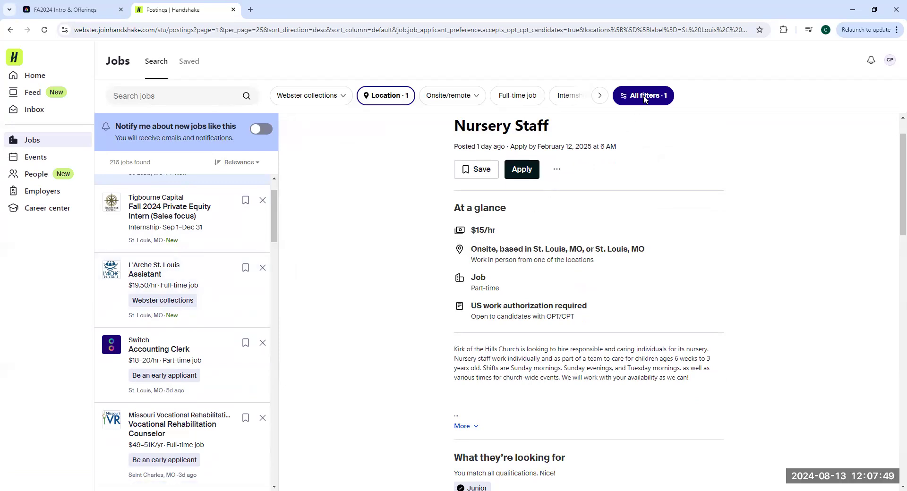
Reopen All filters and review categories down to Work authorization, with CPT/OPT still checked
left_click(642, 95)
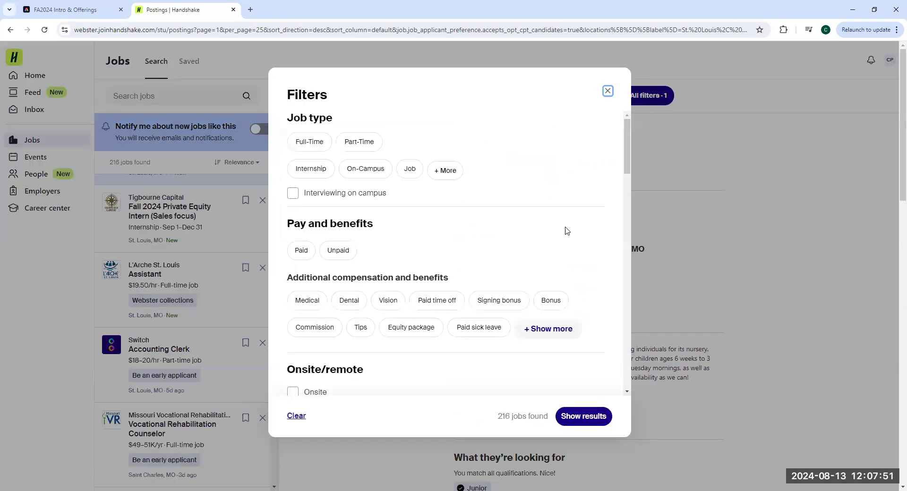
mouse_move(572, 191)
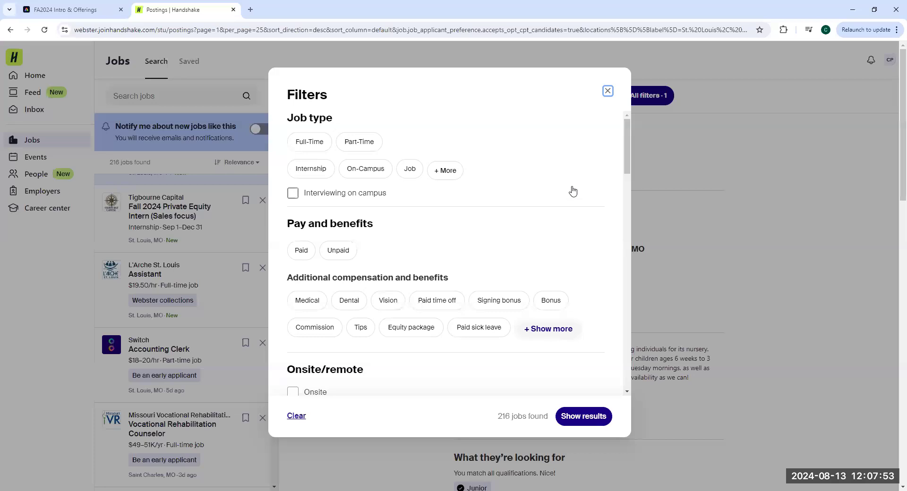
scroll("down", 3)
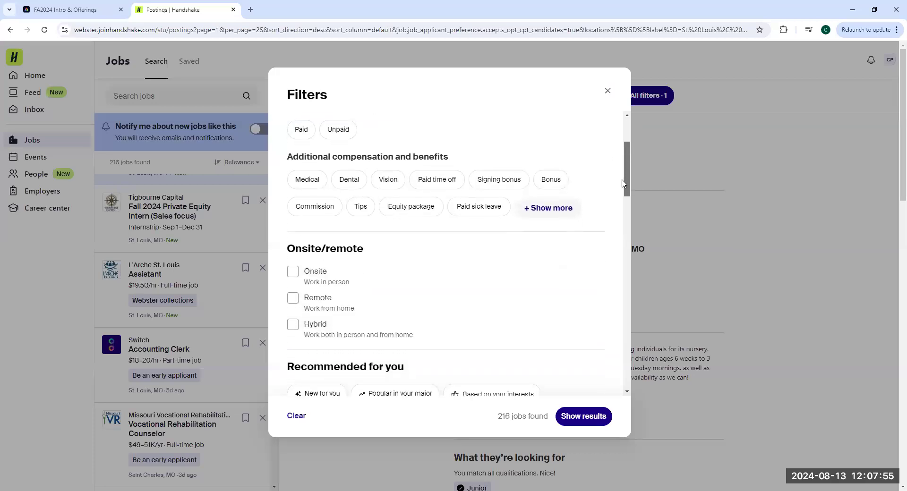
scroll("down", 3)
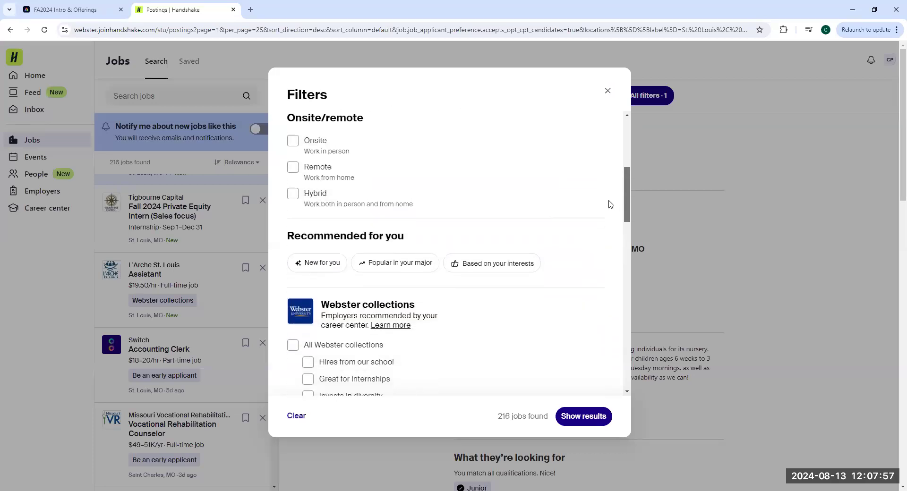
scroll("down", 3)
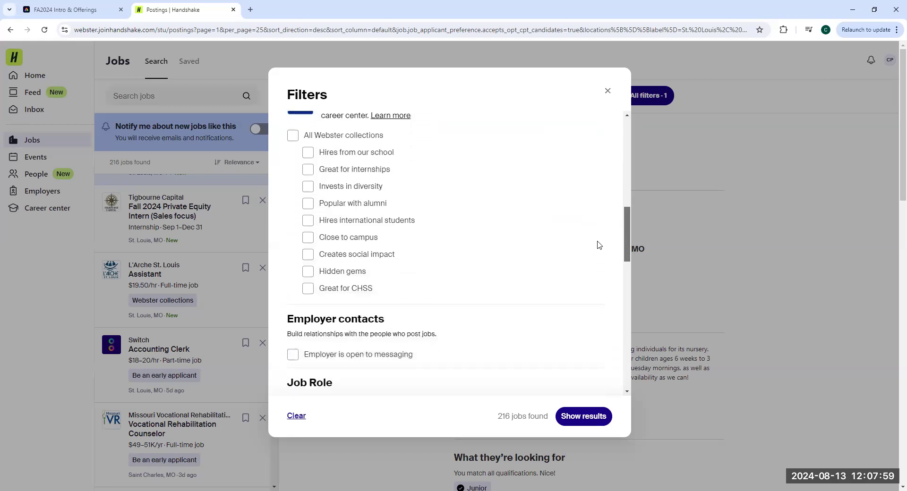
scroll("down", 3)
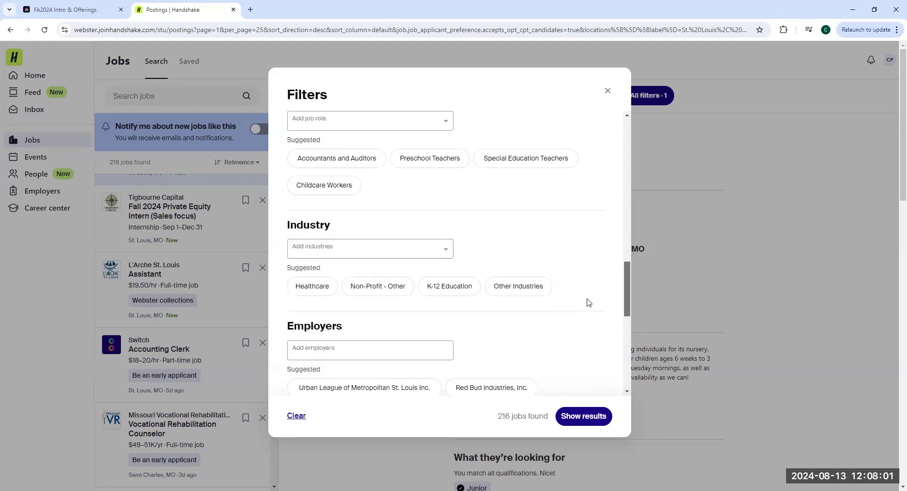
scroll("down", 3)
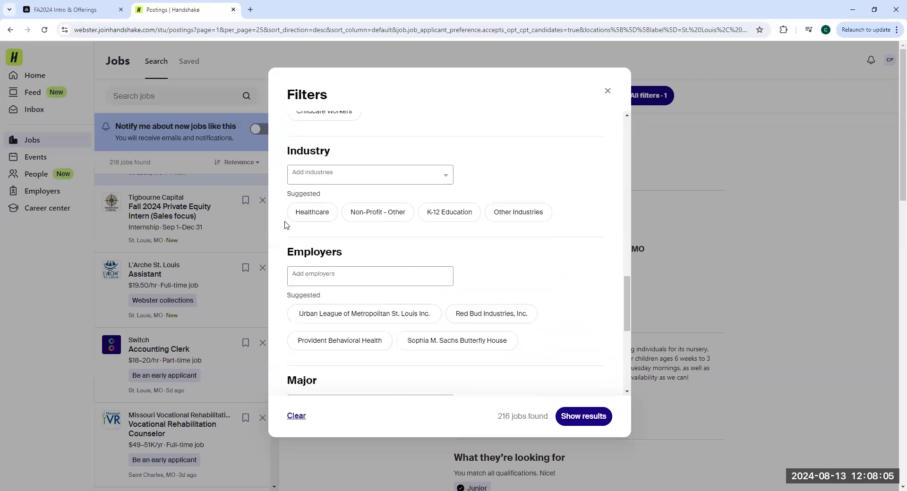
scroll("down", 3)
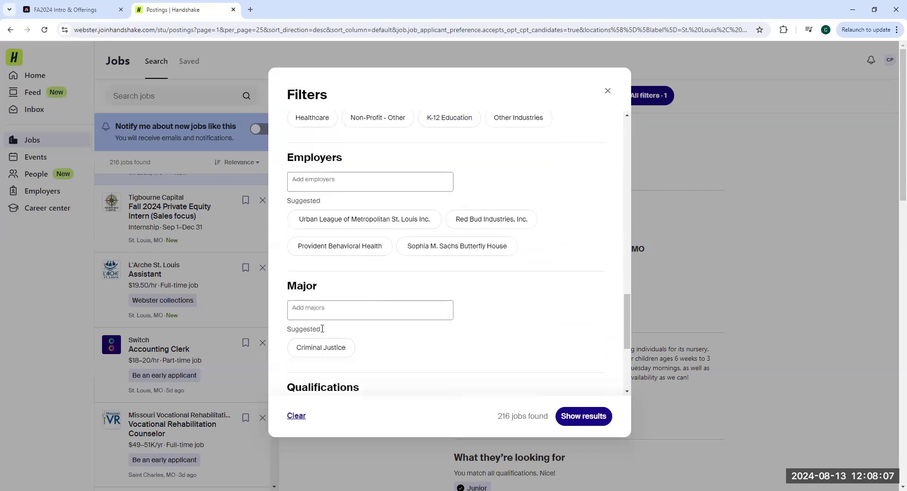
mouse_move(322, 320)
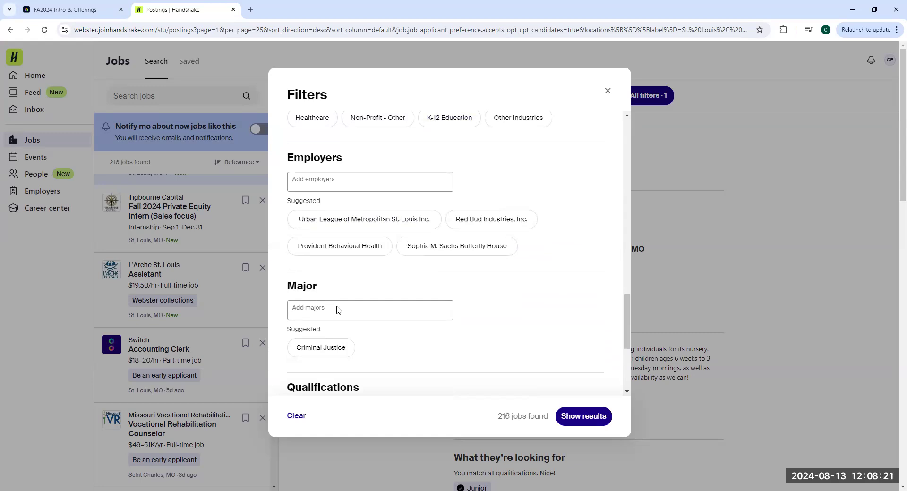
scroll("down", 3)
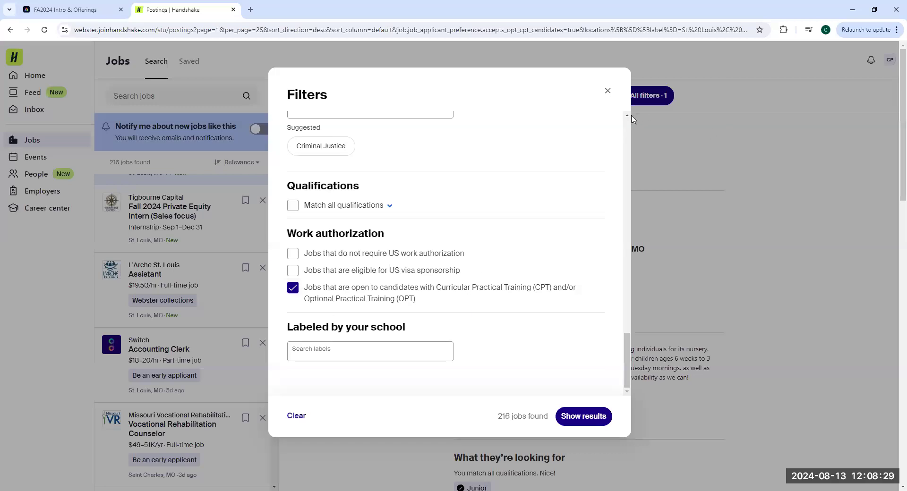
Close the Filters dialog, returning to the 216 St. Louis CPT/OPT job results
left_click(606, 91)
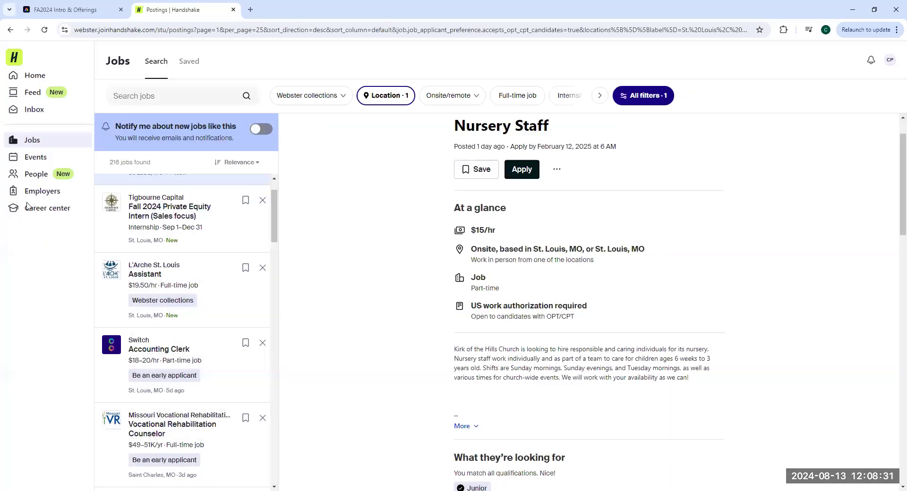
mouse_move(347, 232)
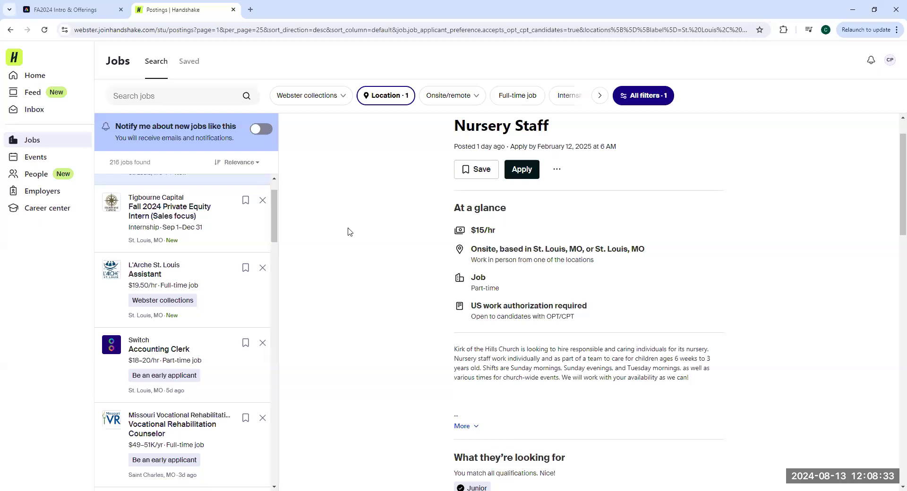
mouse_move(315, 312)
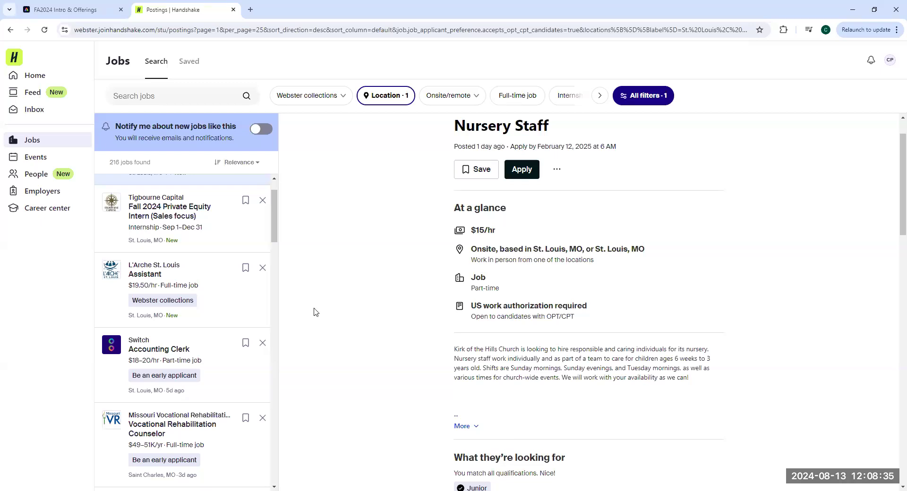
mouse_move(321, 175)
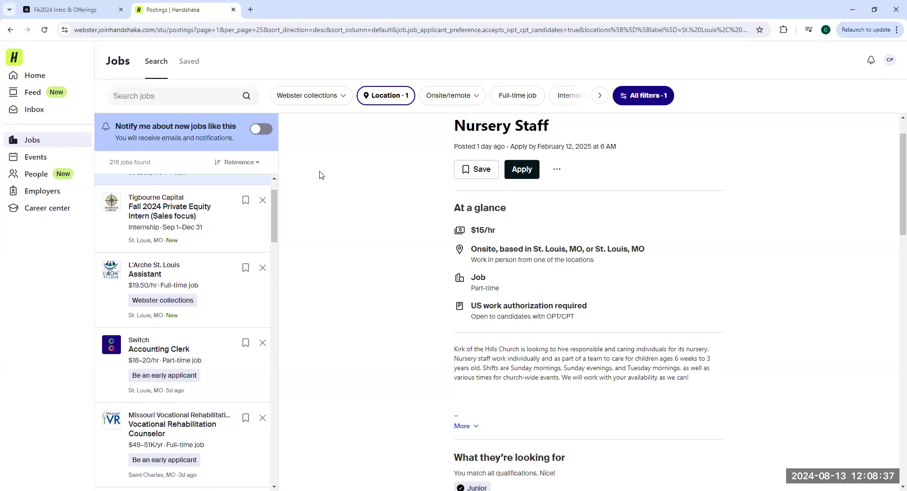
mouse_move(374, 150)
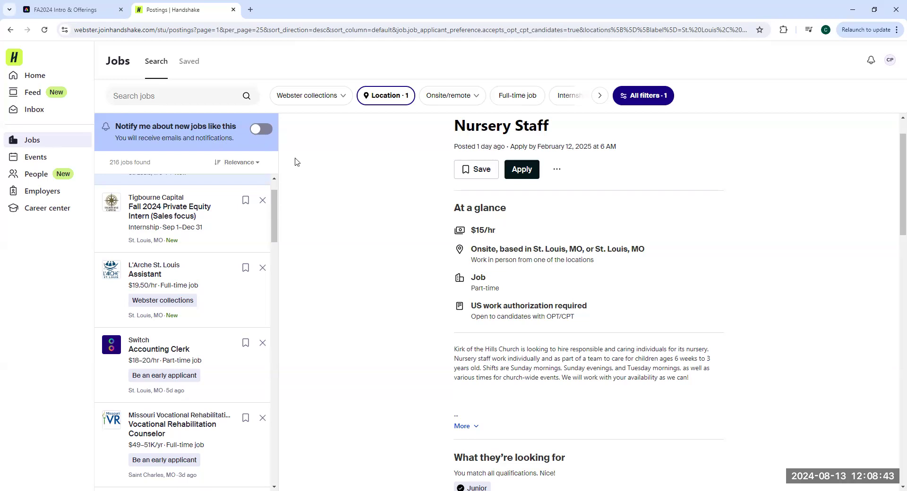
mouse_move(302, 166)
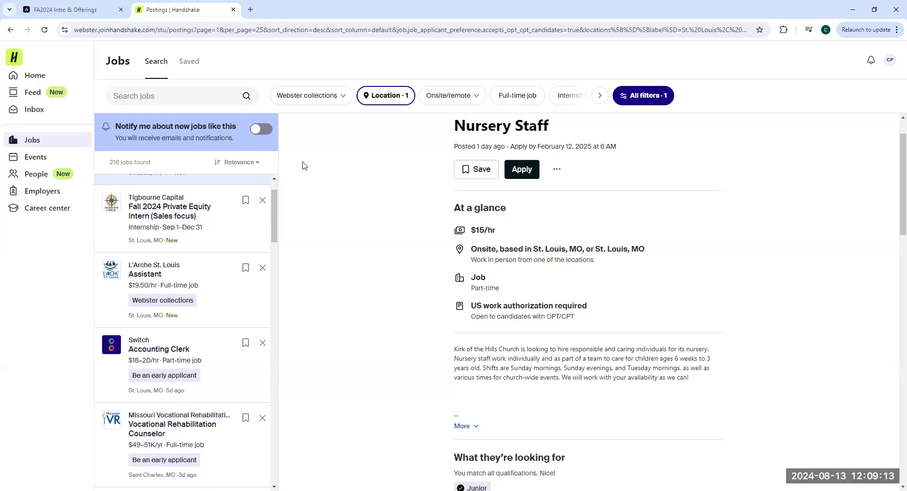
mouse_move(301, 172)
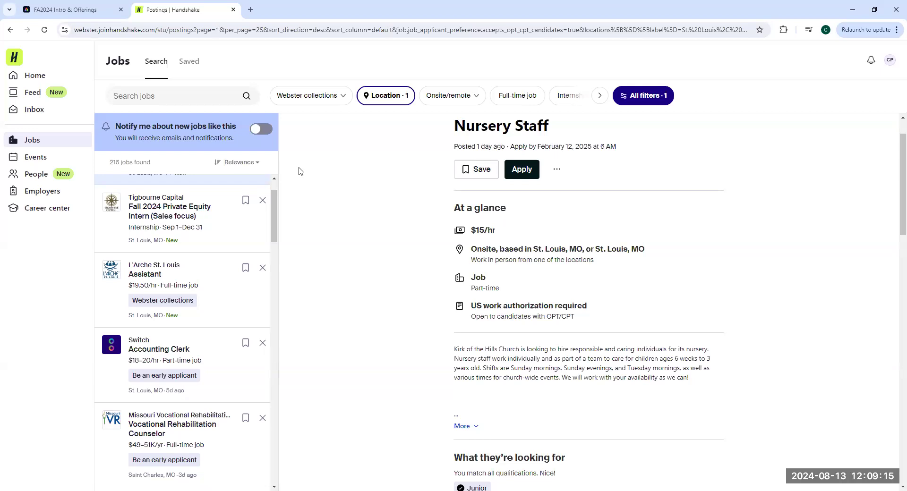
mouse_move(35, 161)
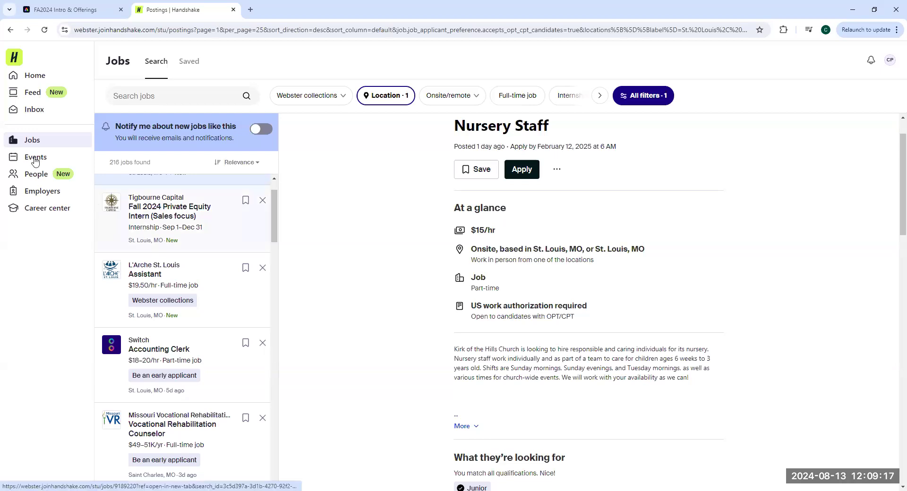
Browse all events, such as the Webster University 2024 Career Fair and FBI sessions
left_click(36, 157)
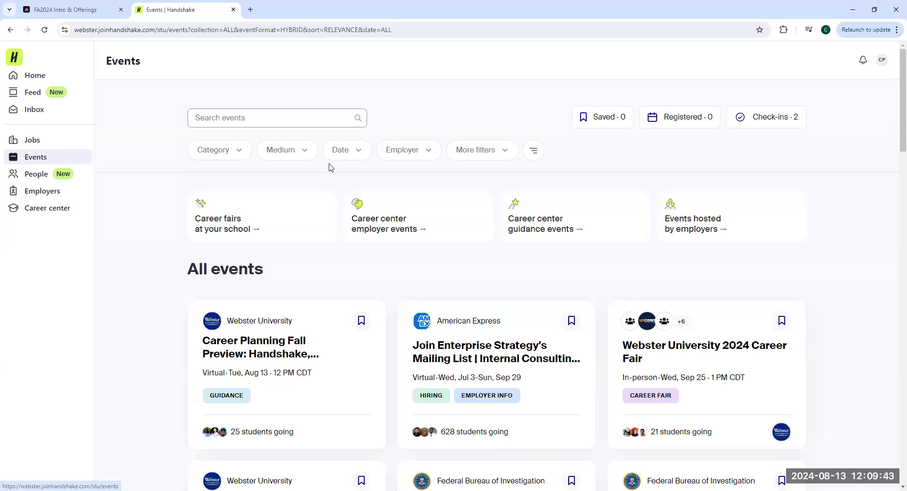
scroll("down", 3)
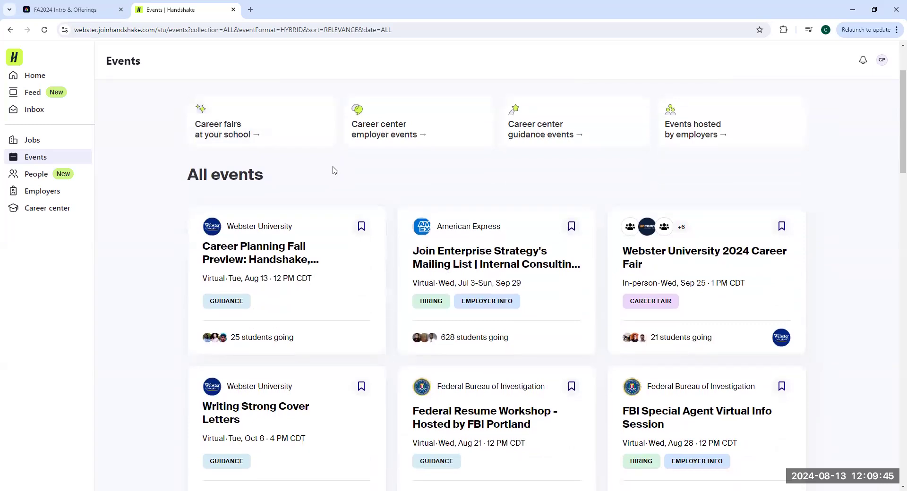
mouse_move(255, 295)
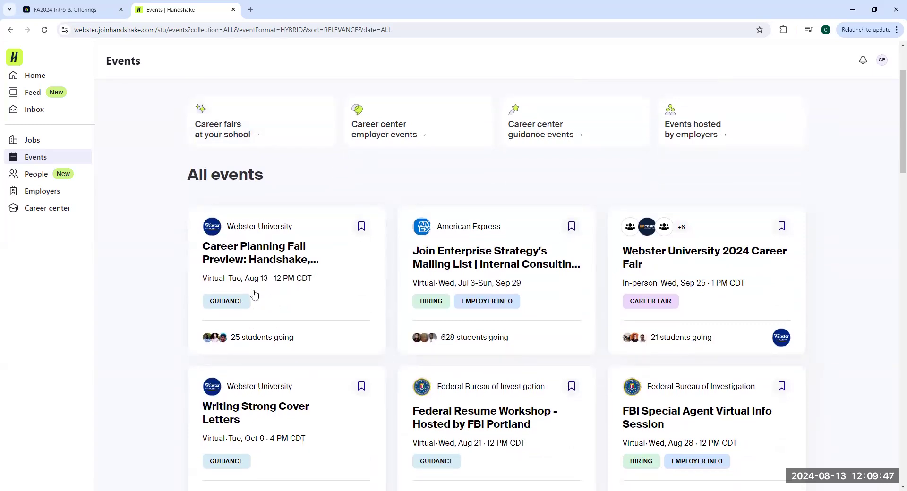
mouse_move(680, 312)
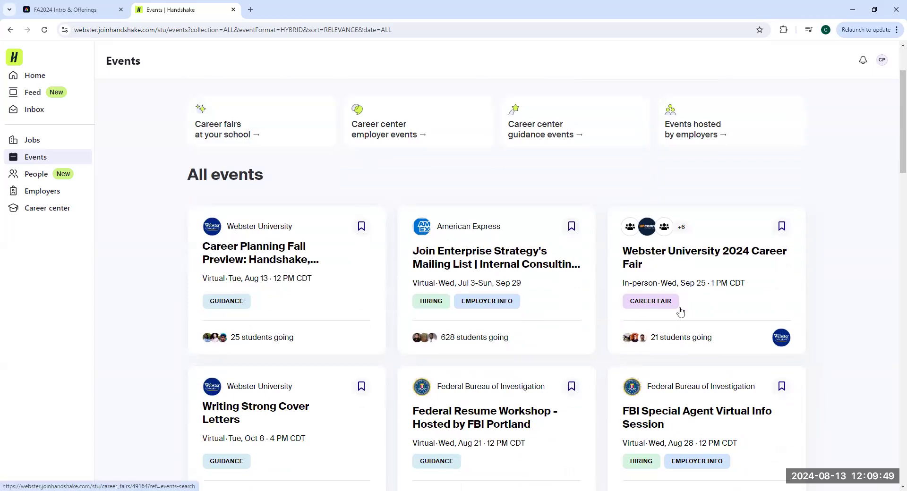
mouse_move(707, 265)
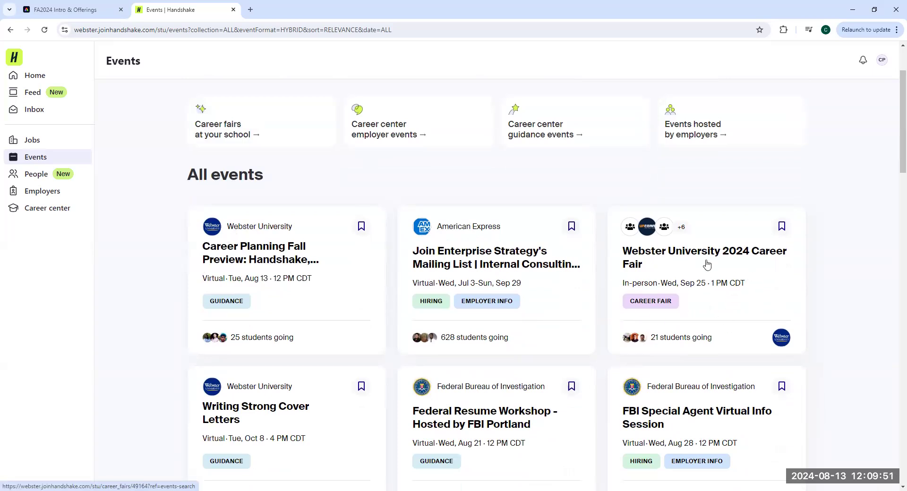
mouse_move(605, 223)
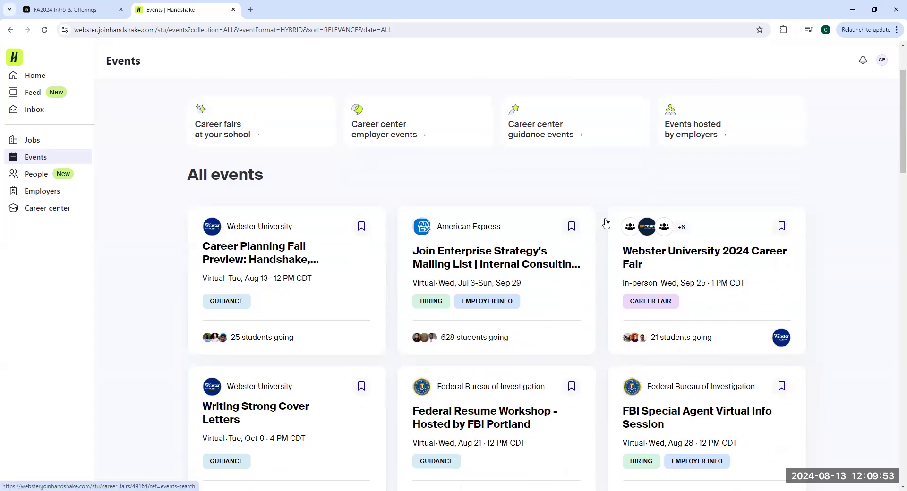
mouse_move(734, 237)
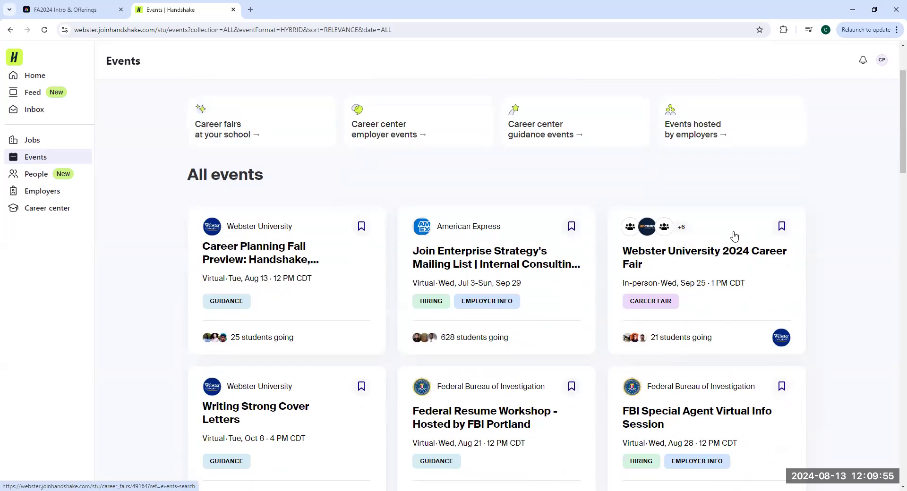
mouse_move(385, 288)
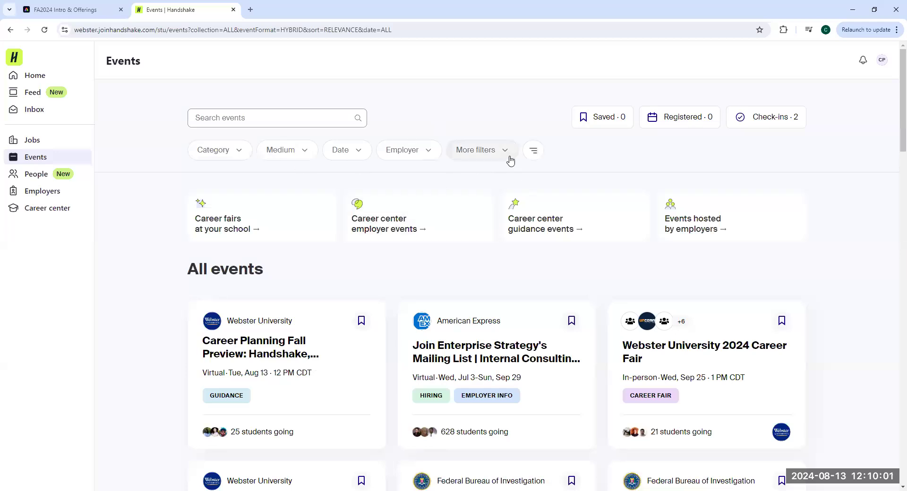
left_click(401, 149)
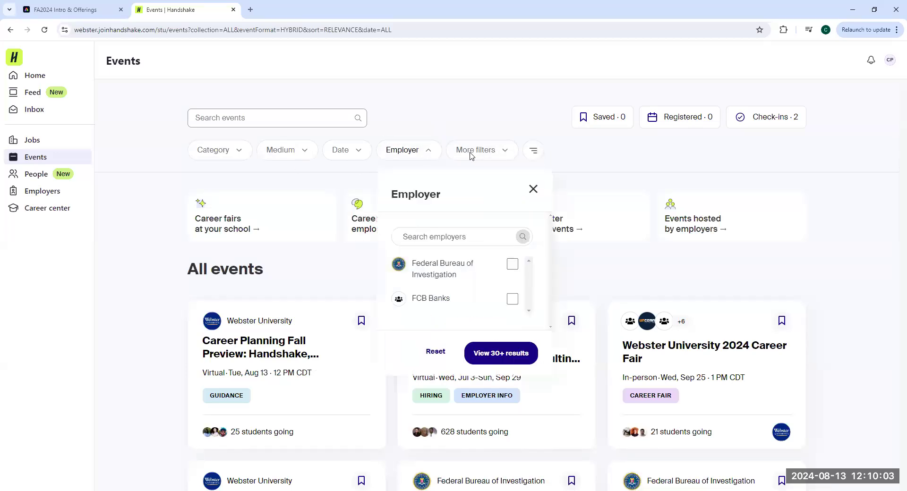
left_click(475, 150)
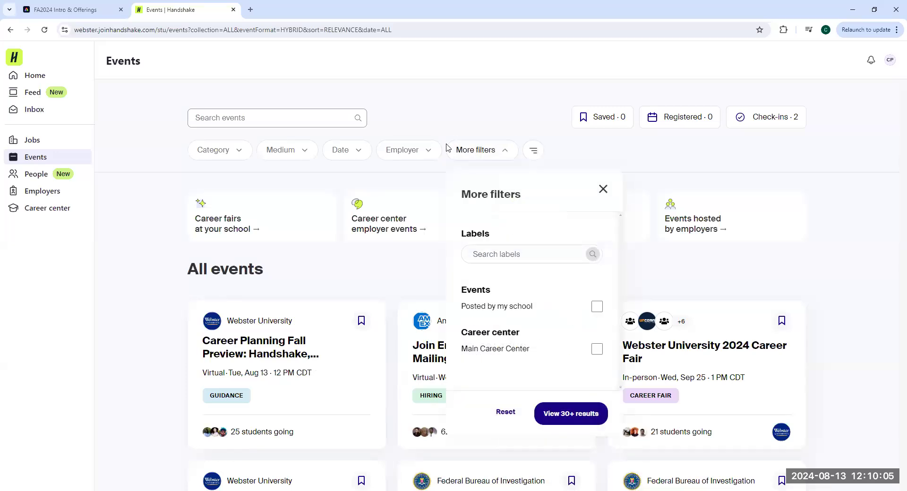
left_click(597, 306)
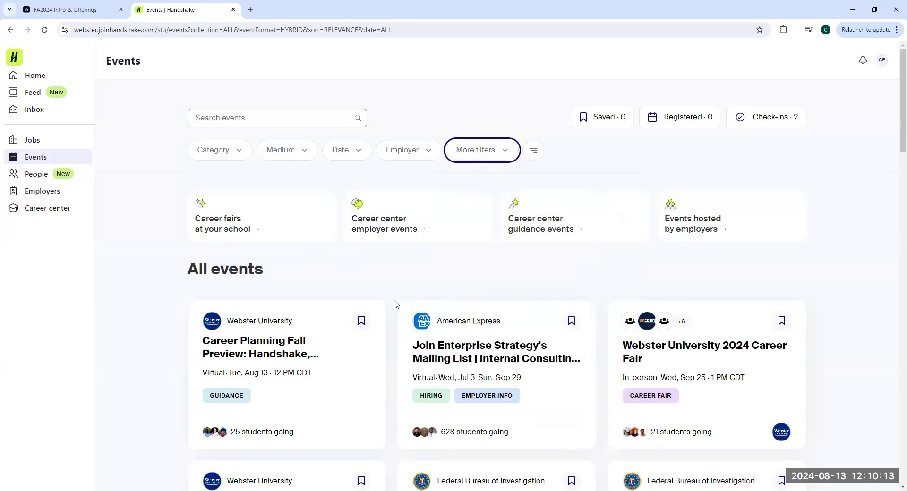
scroll("down", 3)
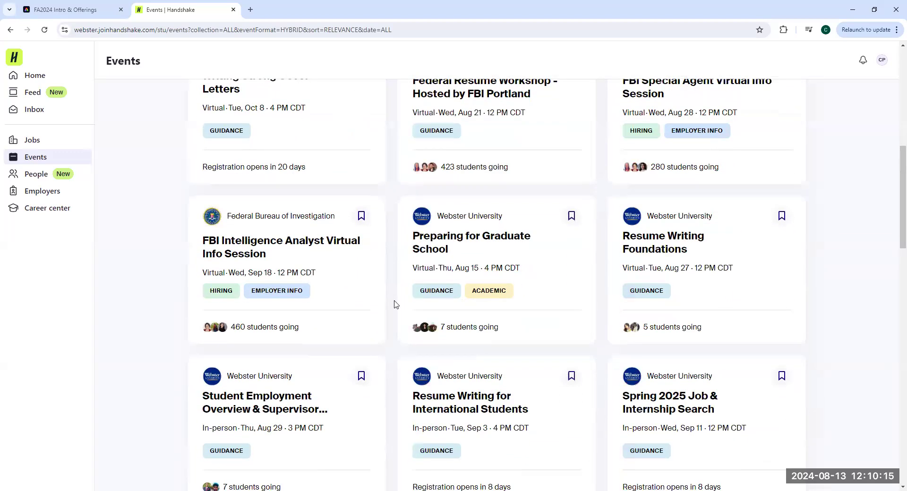
mouse_move(387, 300)
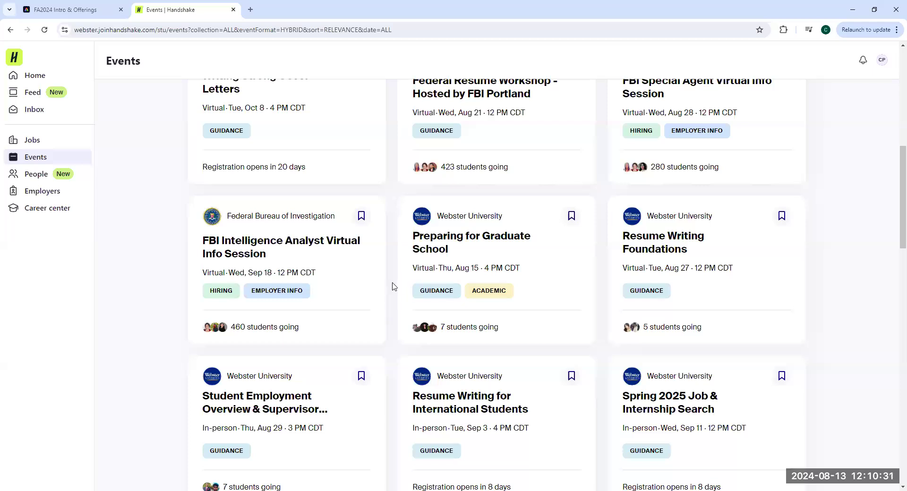
scroll("down", 3)
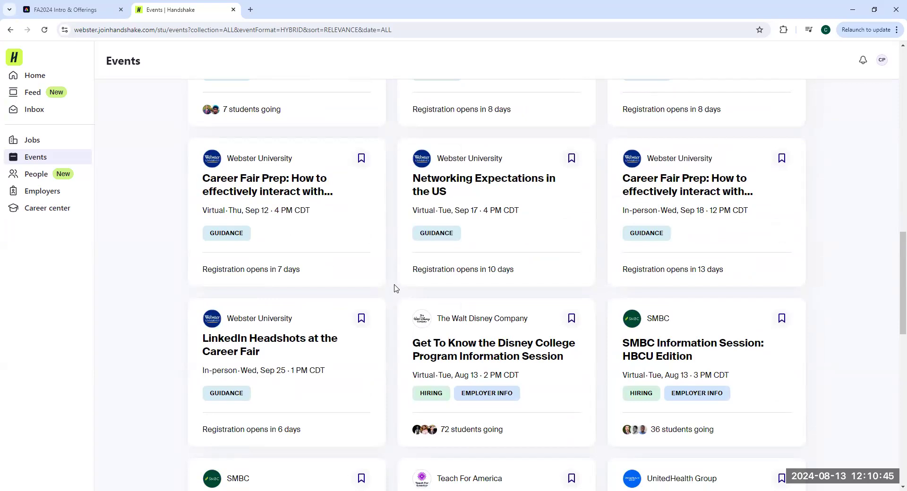
scroll("down", 3)
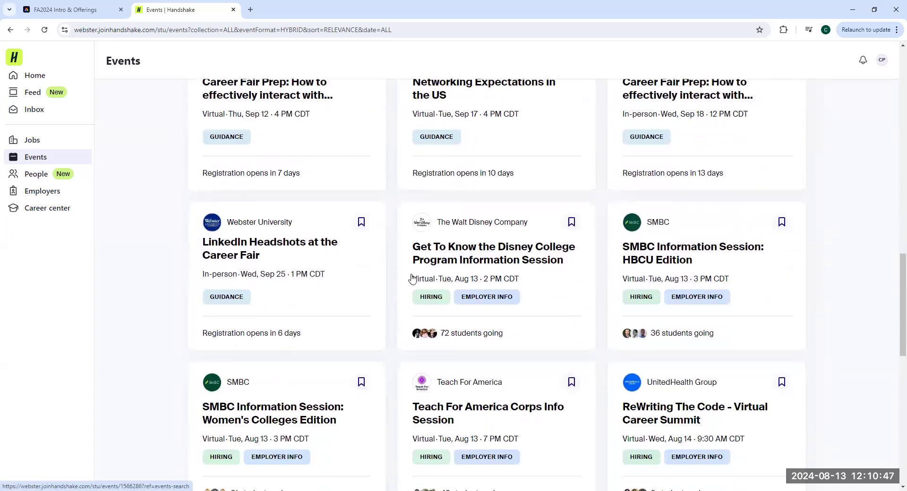
scroll("down", 3)
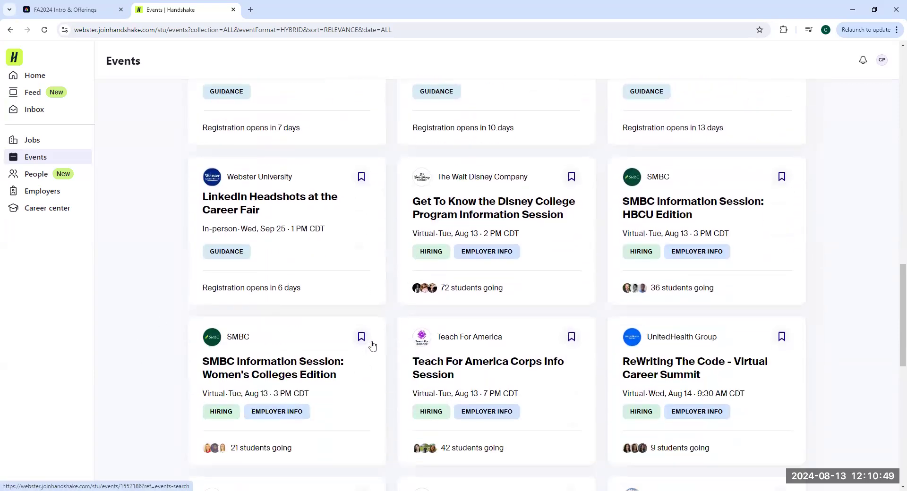
mouse_move(391, 325)
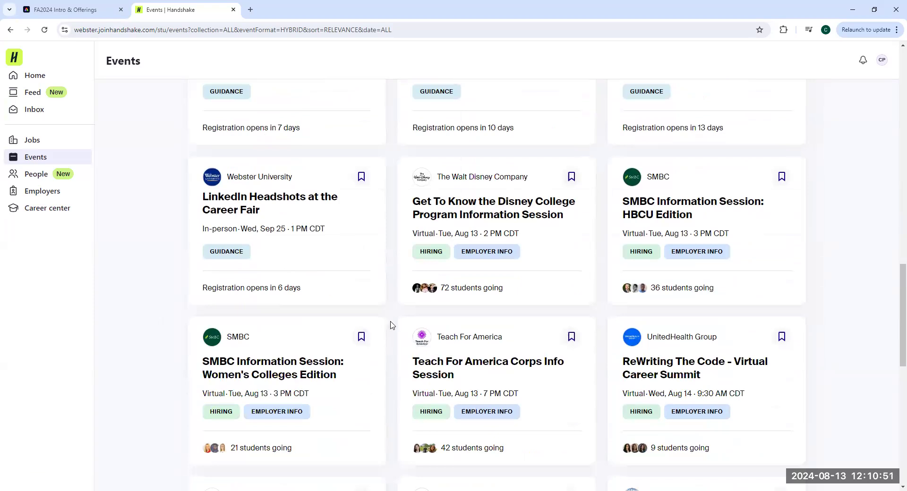
mouse_move(463, 163)
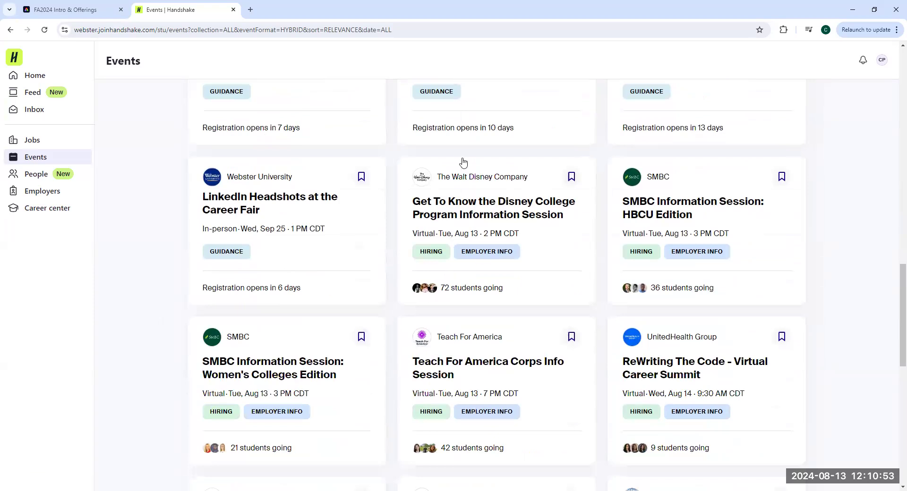
mouse_move(471, 282)
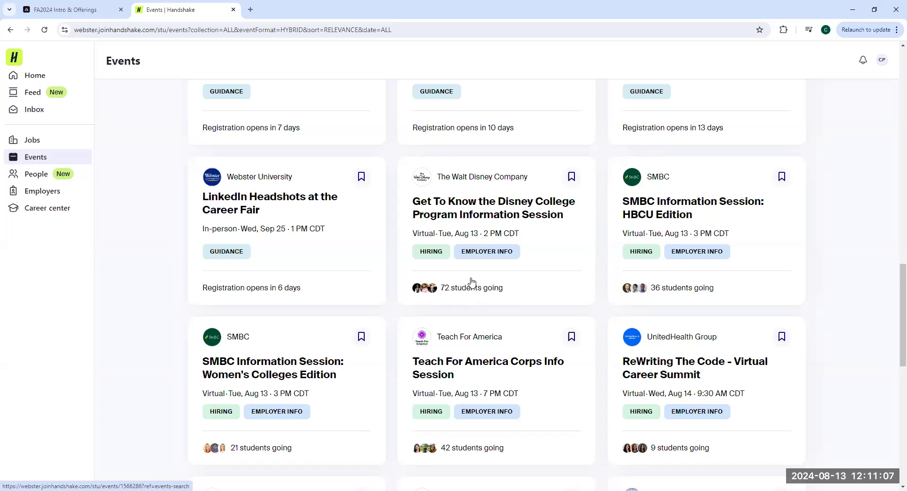
scroll("down", 3)
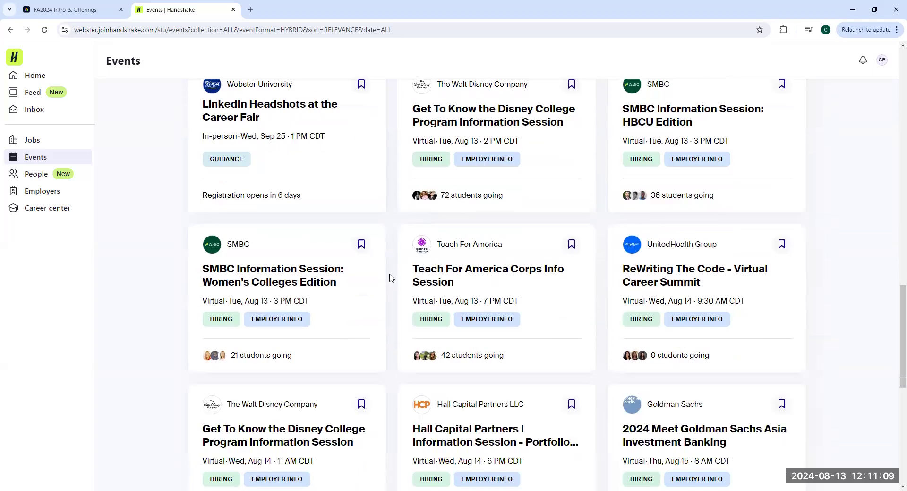
scroll("down", 3)
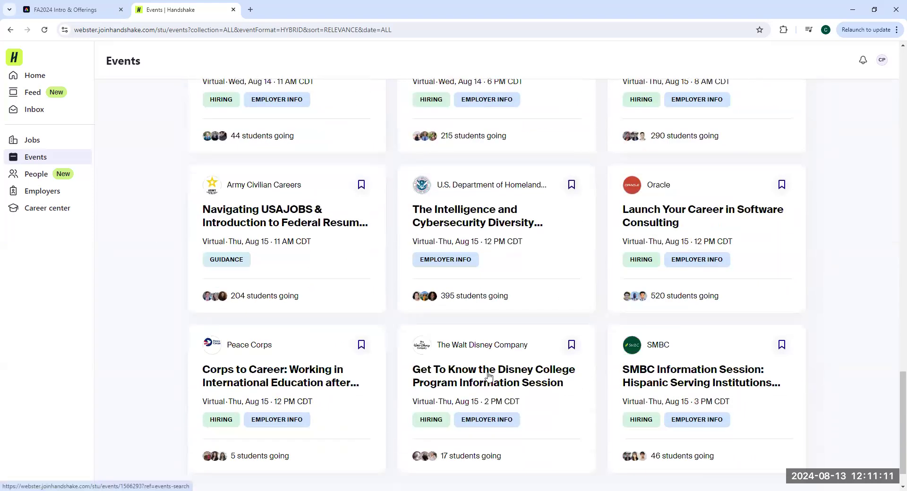
mouse_move(393, 335)
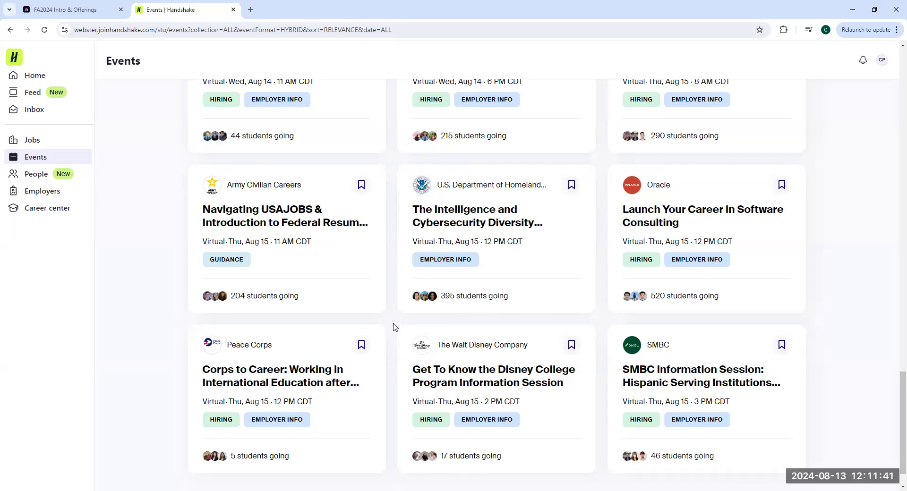
scroll("down", 3)
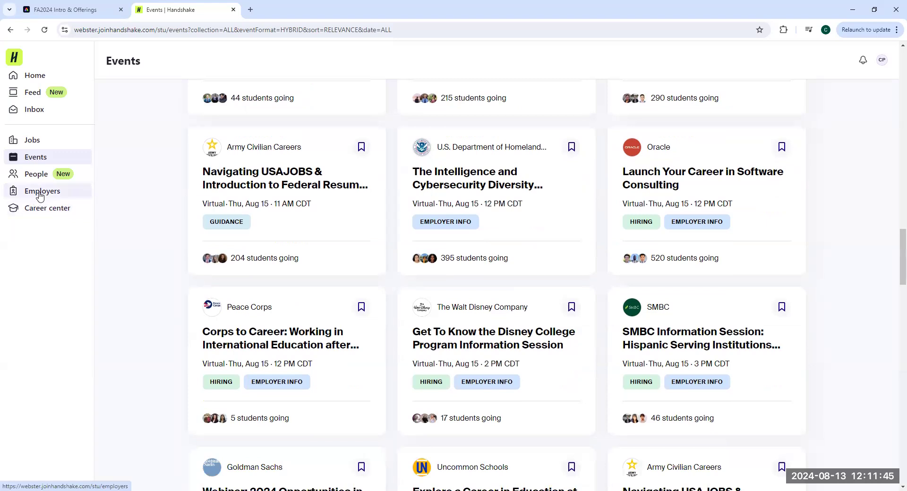
left_click(42, 191)
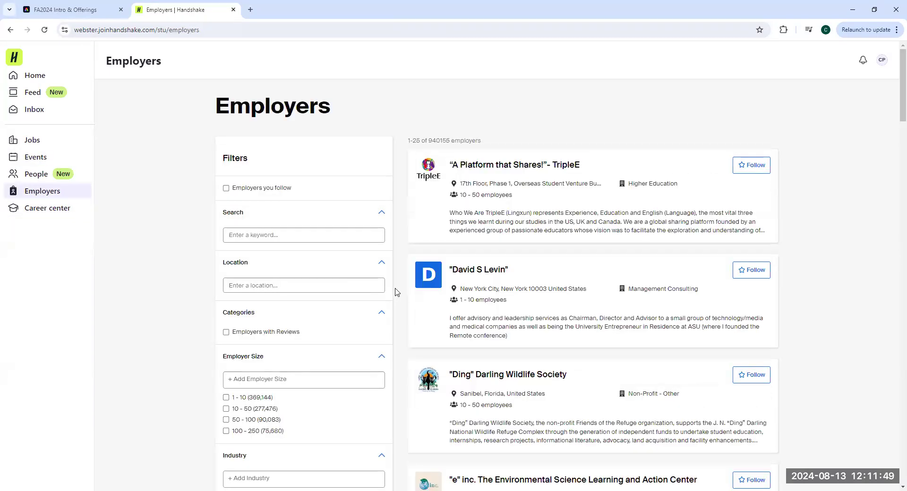
left_click(303, 235)
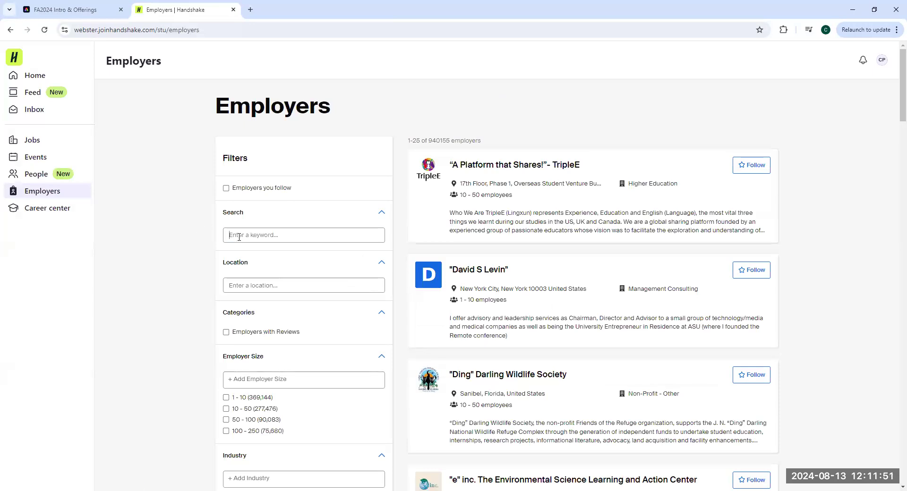
type("deloitte")
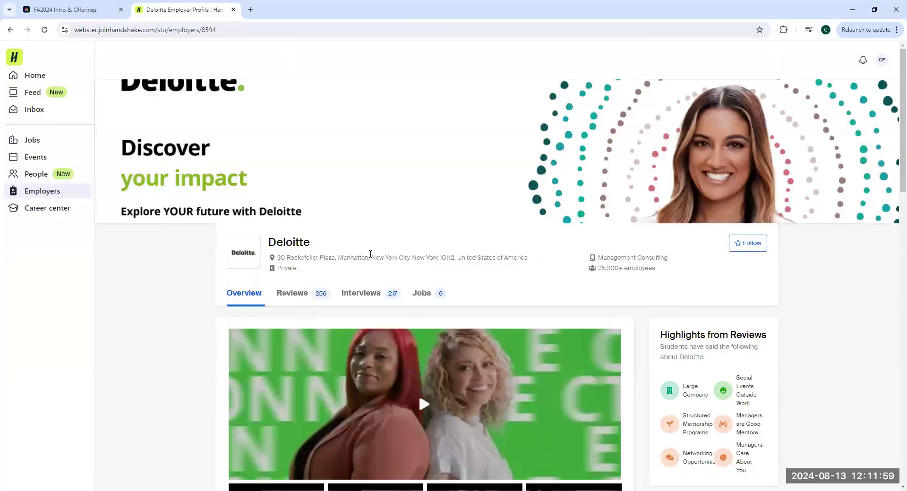
View Deloitte's student reviews, then interview experiences like Analyst and Audit Intern
left_click(291, 293)
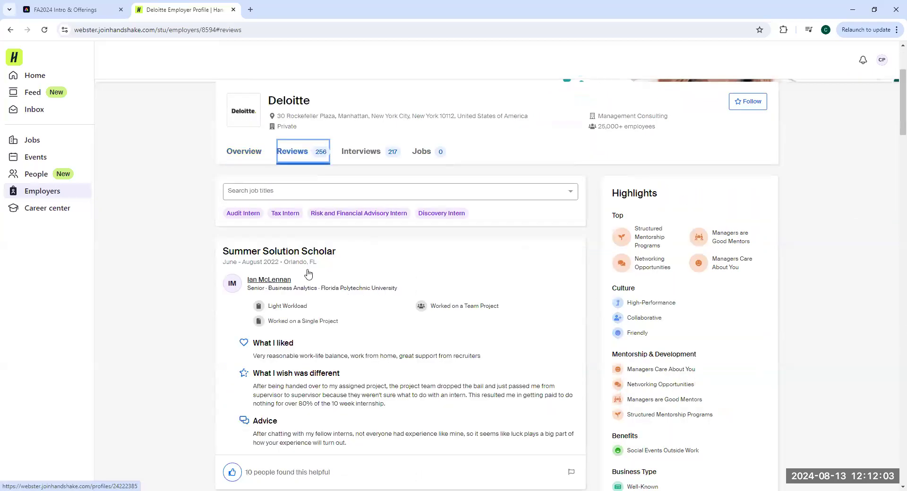
mouse_move(284, 368)
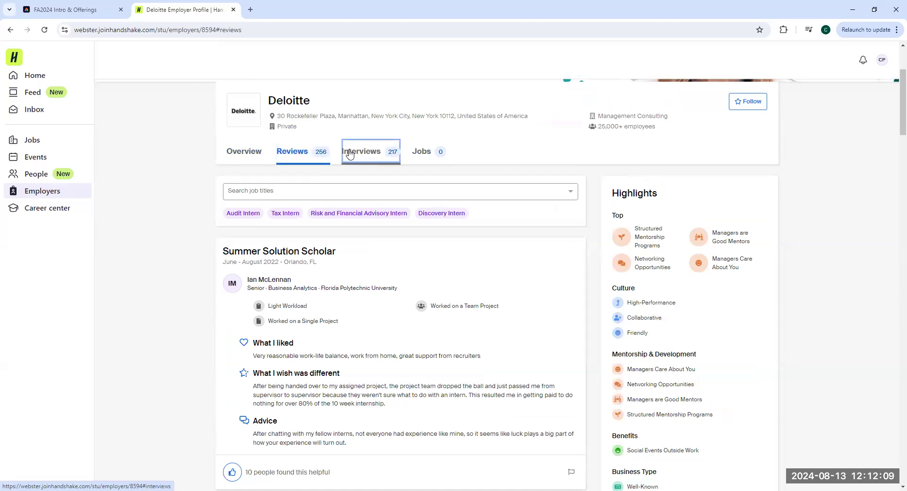
left_click(360, 152)
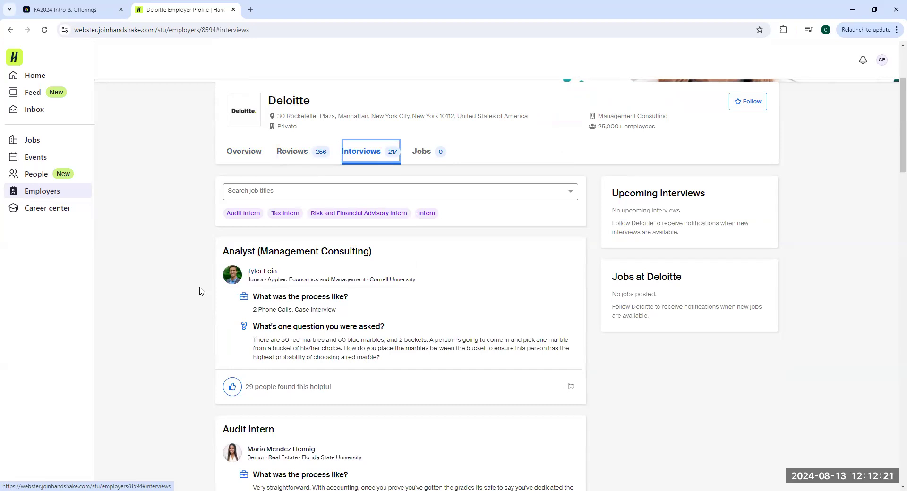
mouse_move(247, 157)
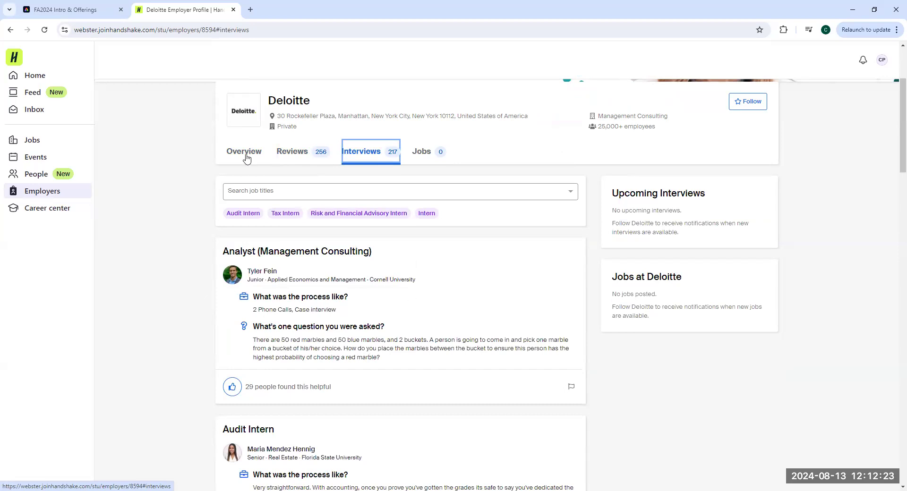
Return to Deloitte's Overview and scroll down to Students Who've Worked Here
left_click(244, 151)
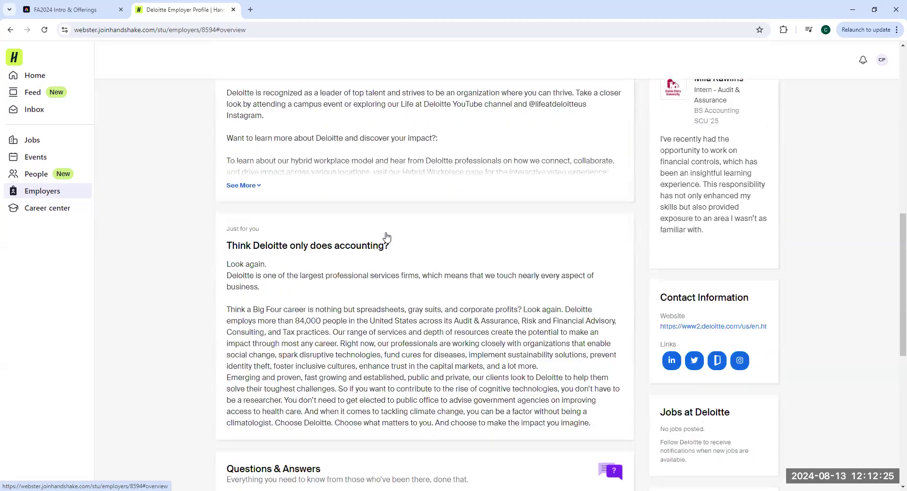
scroll("down", 3)
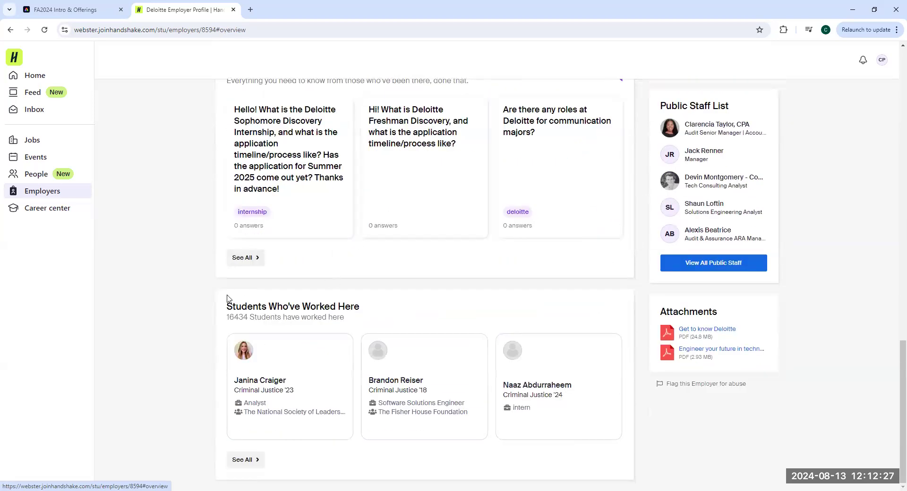
mouse_move(265, 463)
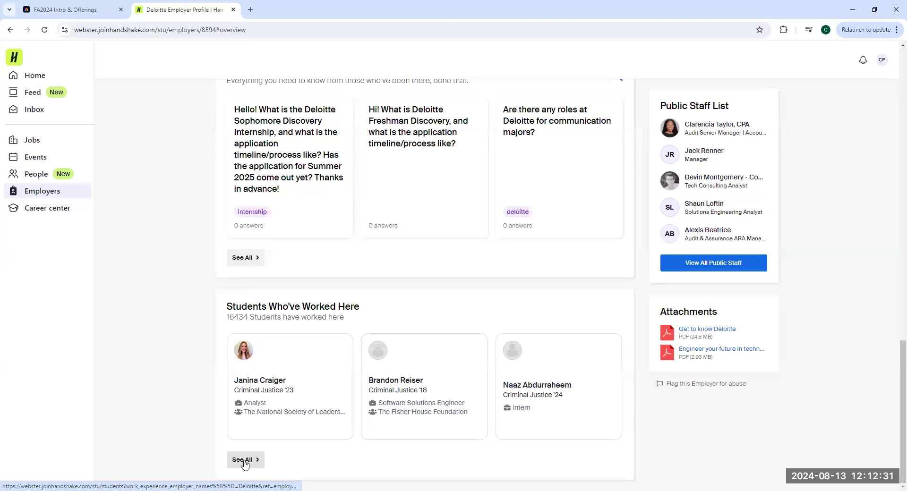
left_click(242, 459)
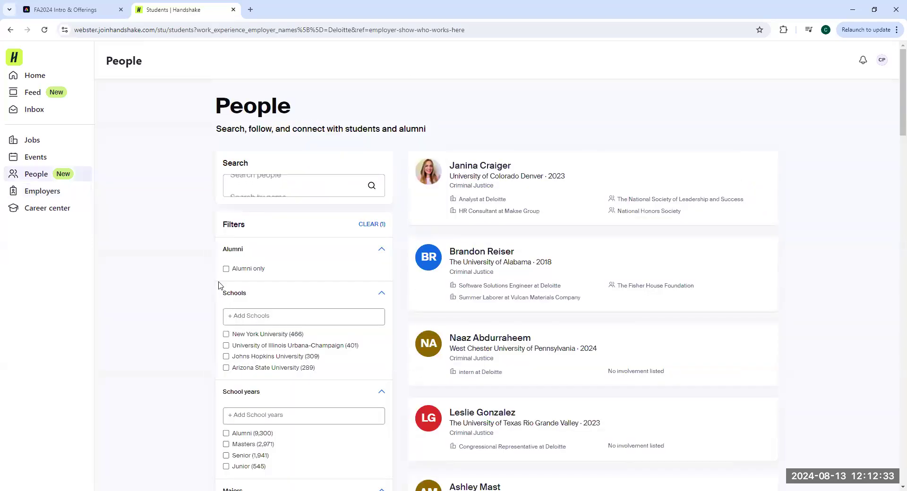
left_click(226, 268)
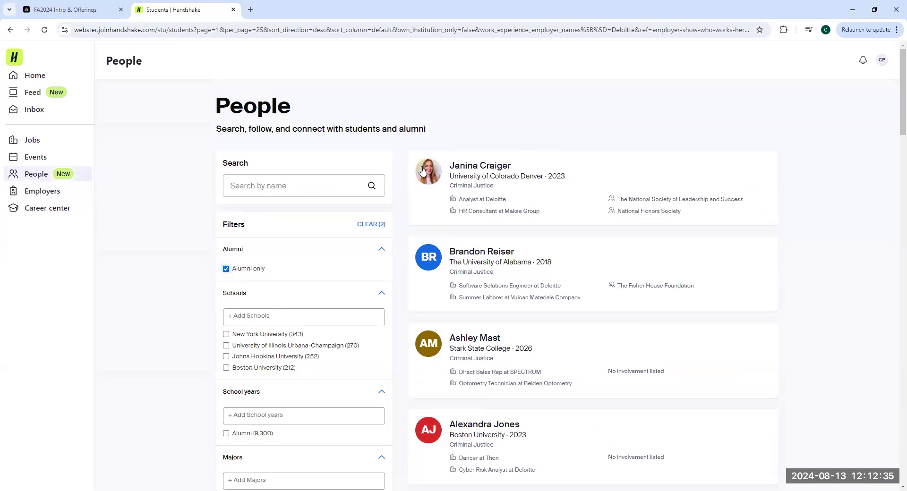
mouse_move(485, 425)
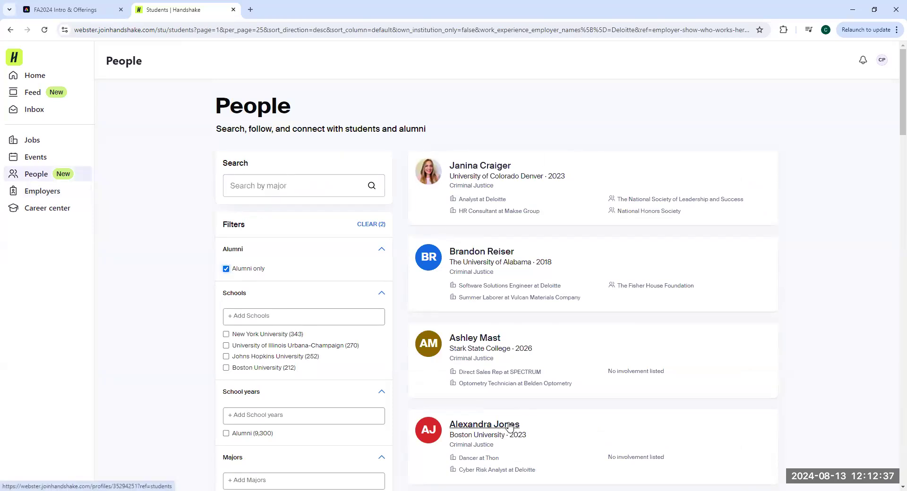
left_click(226, 268)
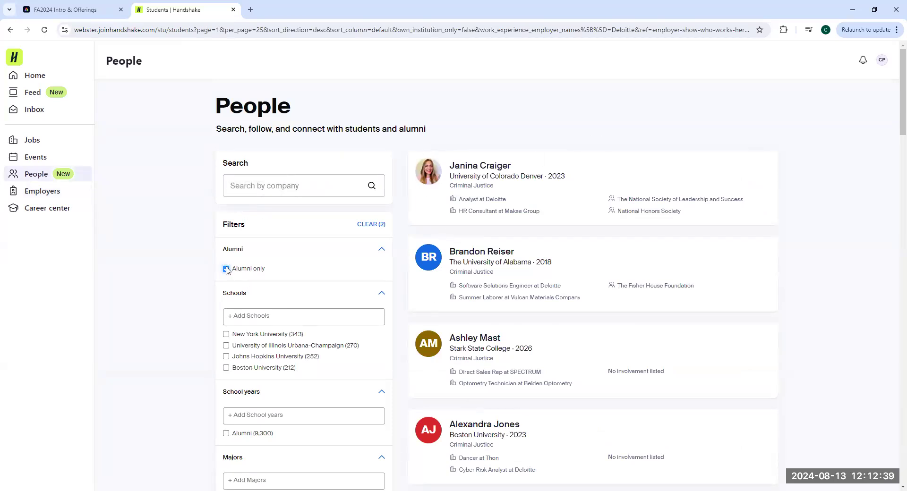
left_click(226, 270)
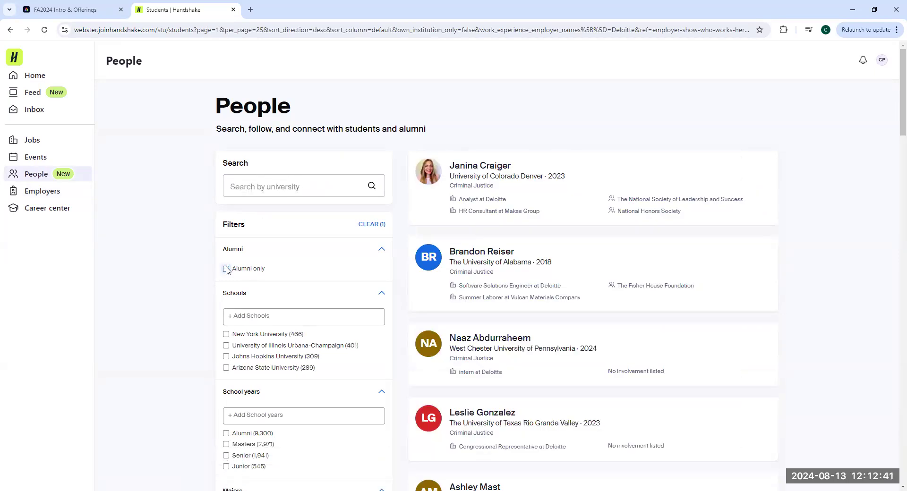
scroll("down", 3)
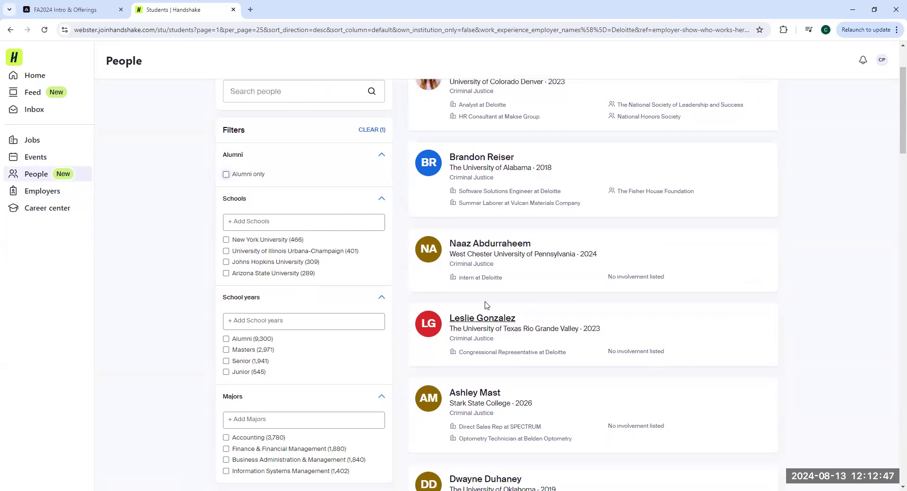
scroll("up", 3)
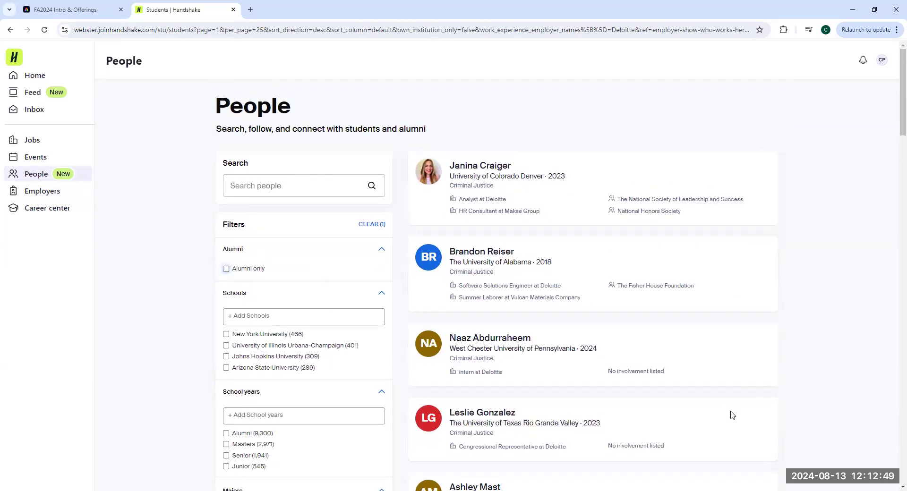
mouse_move(739, 285)
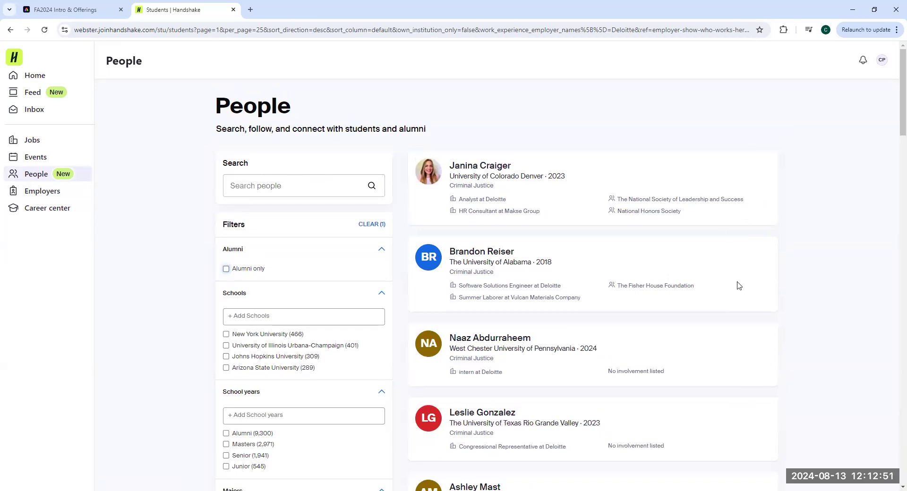
mouse_move(566, 367)
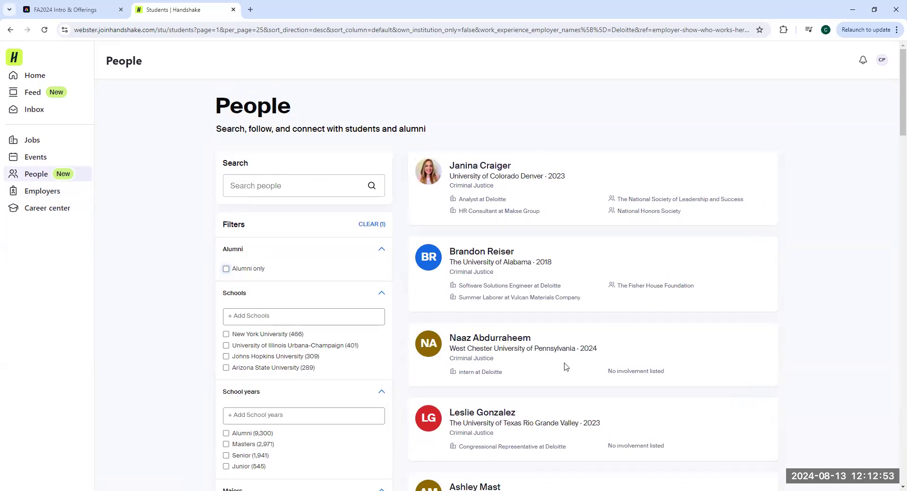
scroll("down", 3)
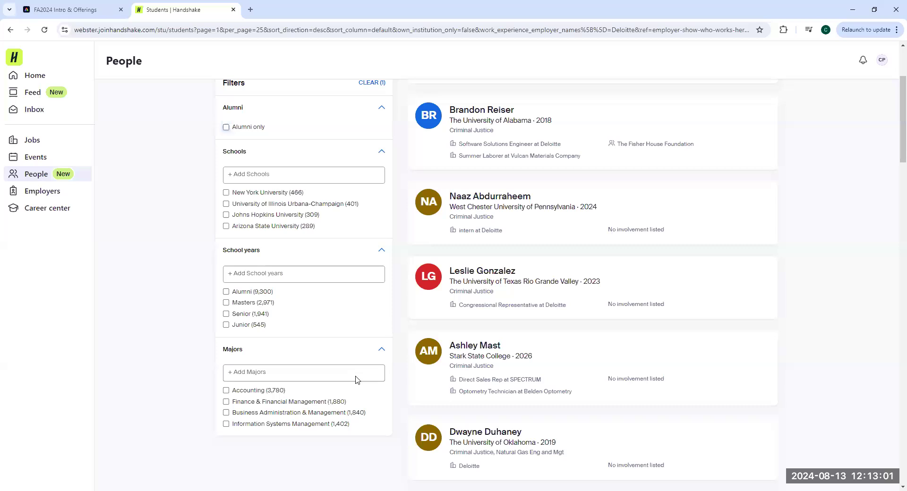
mouse_move(750, 287)
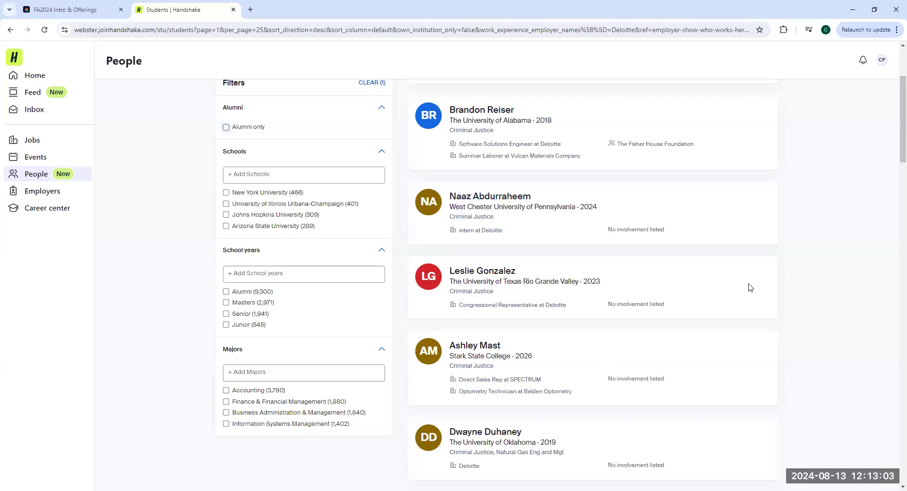
scroll("up", 3)
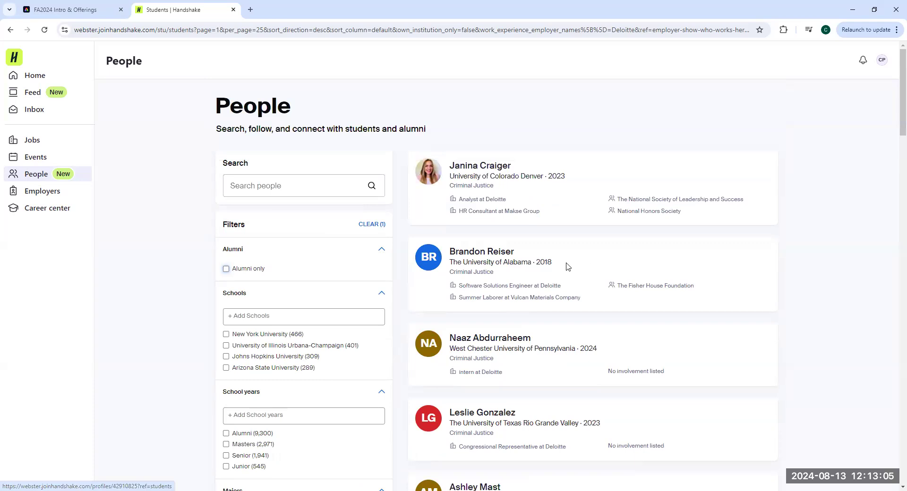
mouse_move(34, 109)
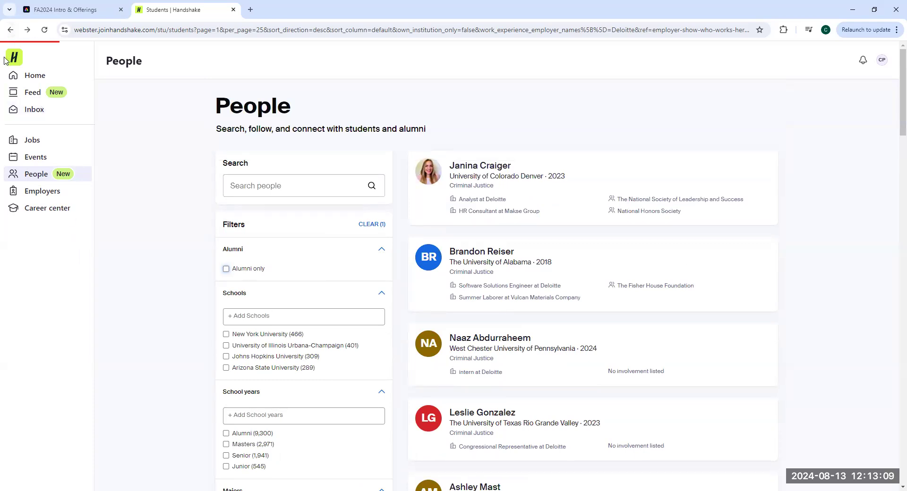
Return to Deloitte's employer profile, view its public staff list, then go back to Overview
left_click(11, 29)
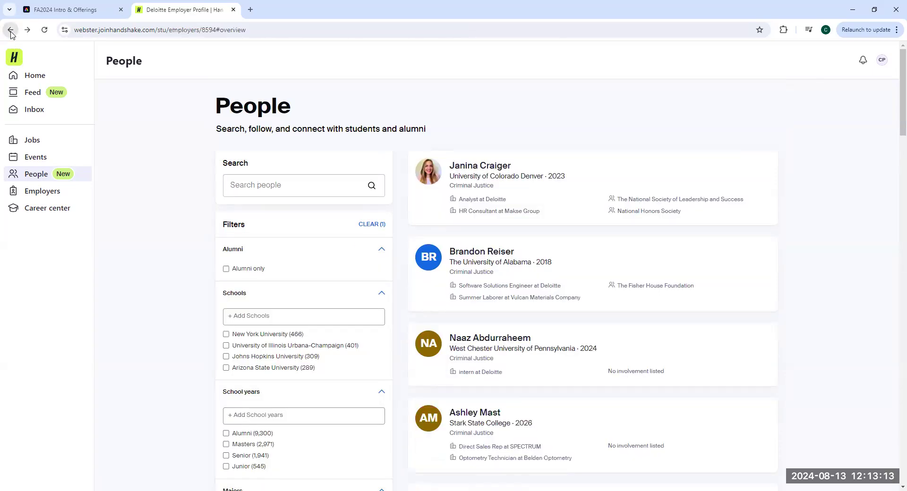
scroll("down", 3)
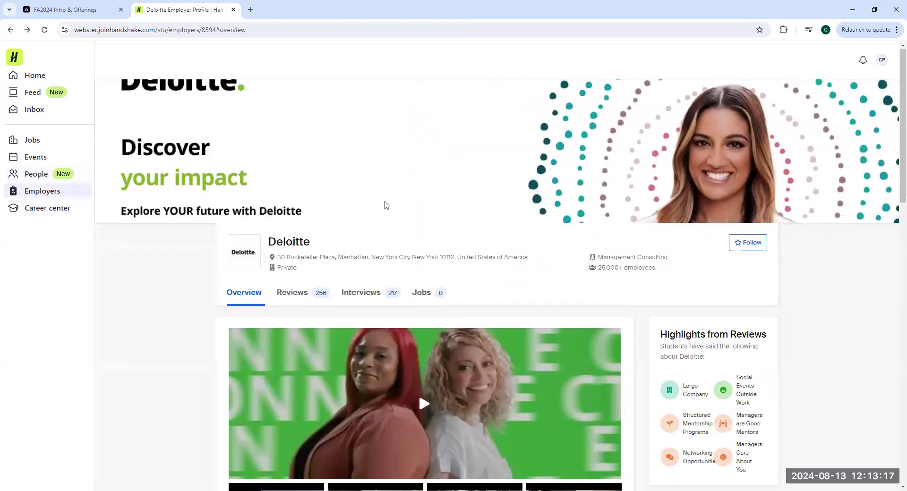
scroll("down", 3)
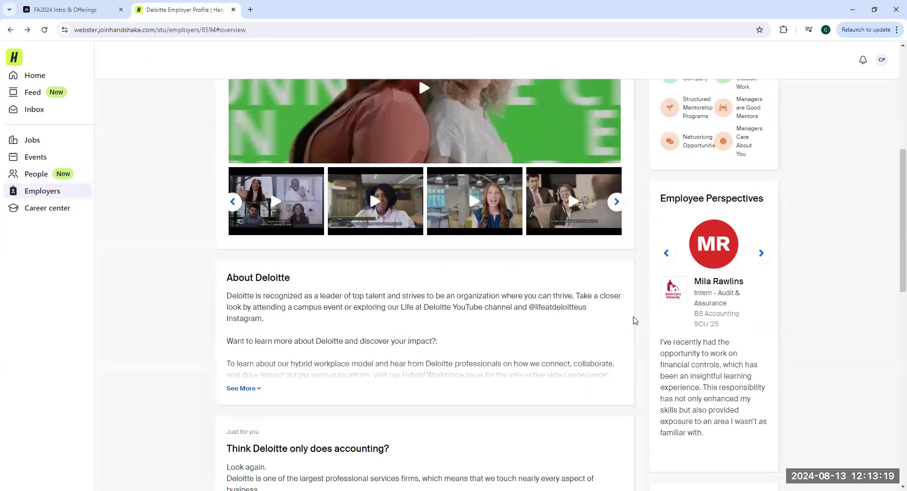
scroll("down", 3)
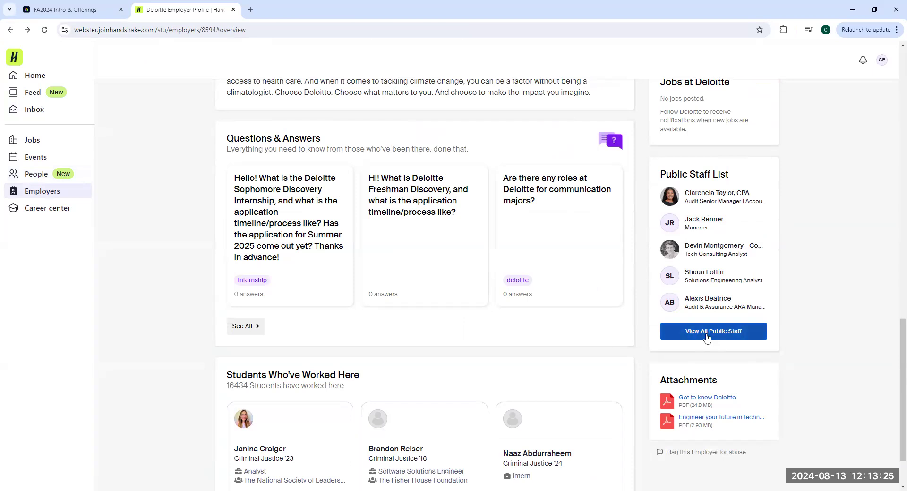
left_click(713, 331)
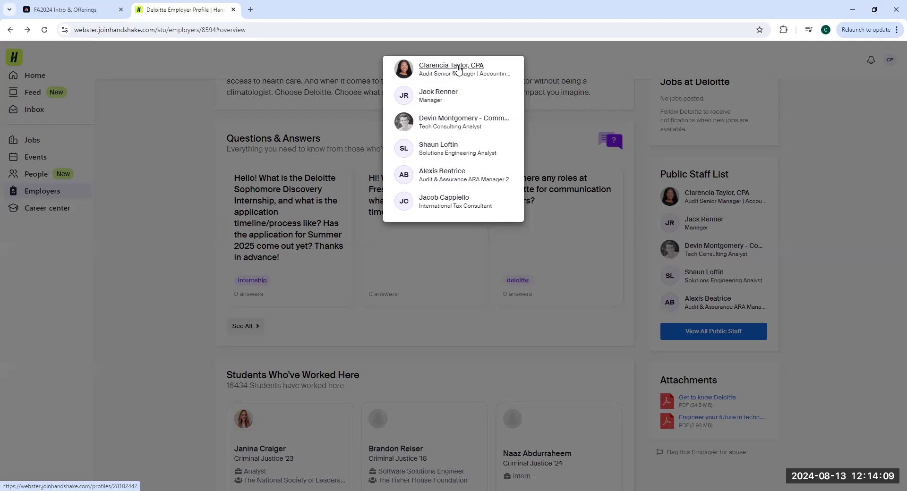
mouse_move(436, 79)
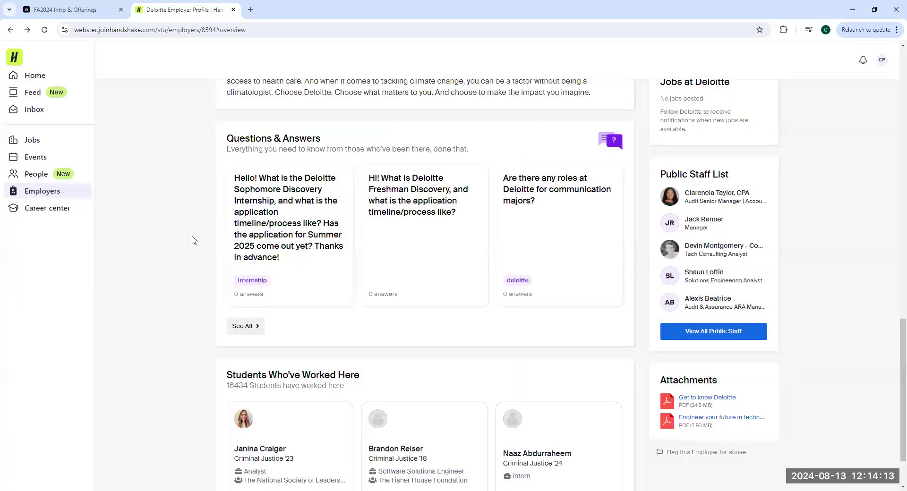
scroll("up", 3)
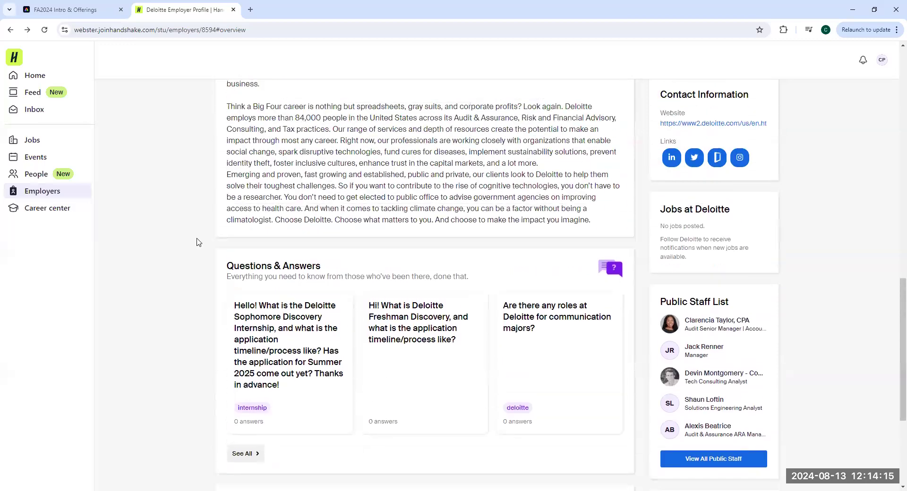
scroll("up", 3)
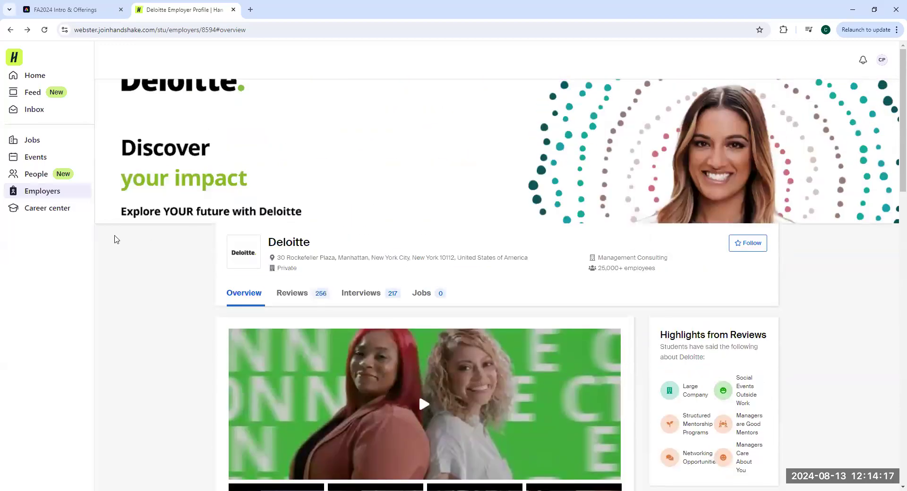
mouse_move(47, 208)
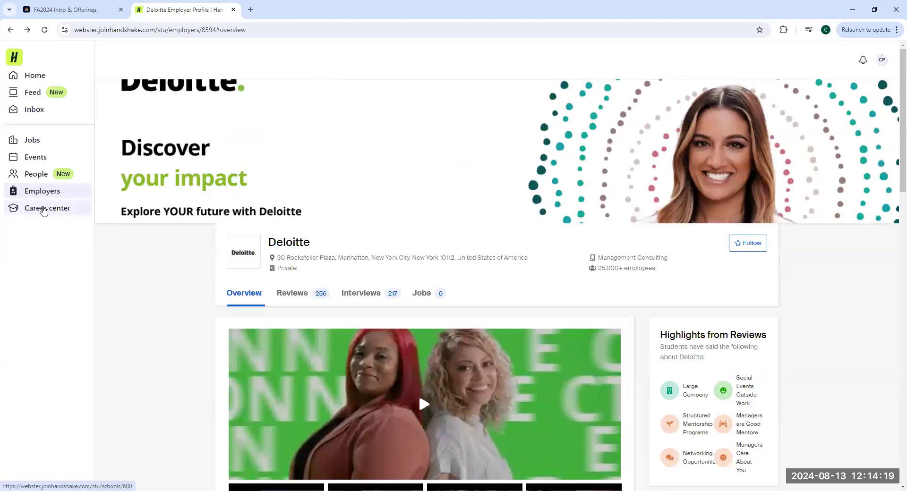
Go to Webster University's Career center page from the left sidebar
left_click(46, 208)
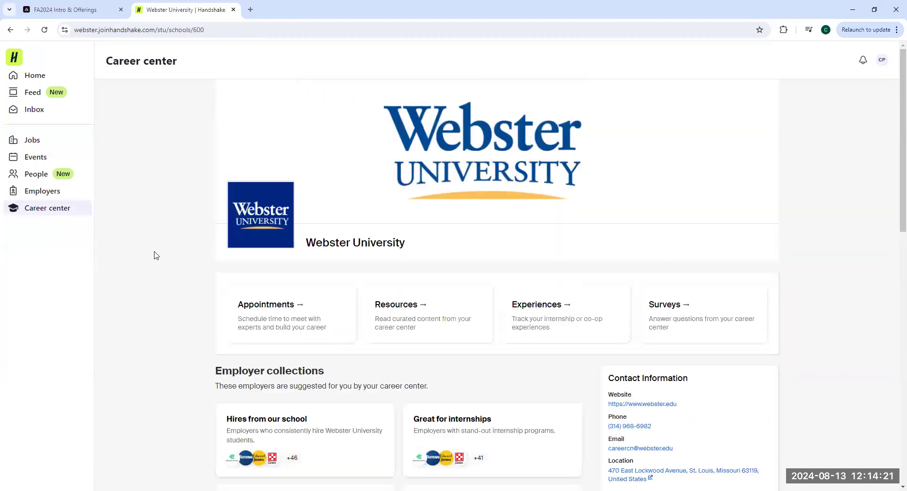
scroll("down", 3)
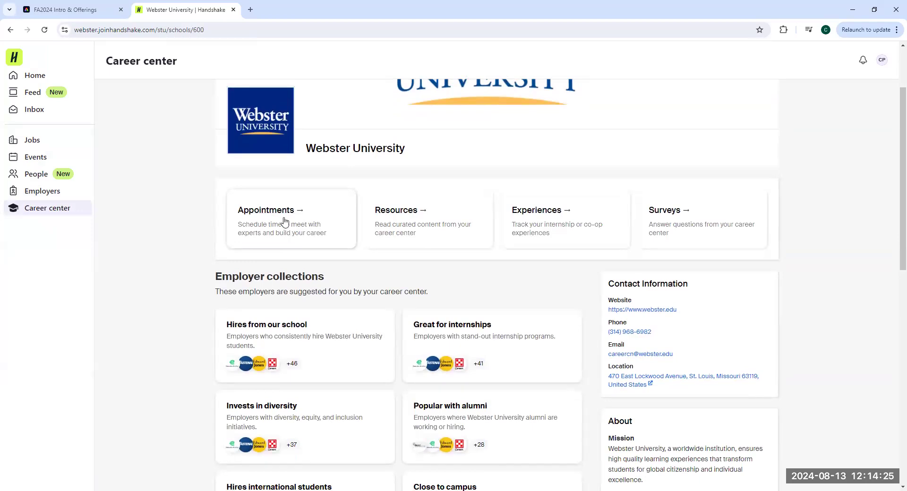
mouse_move(441, 237)
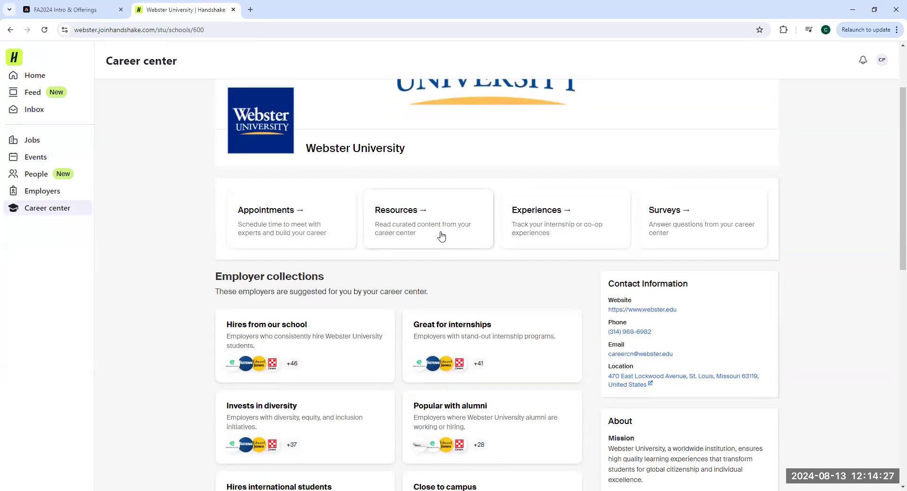
Start a new career center appointment to list types like Career Exploration and Interview Coaching
left_click(266, 211)
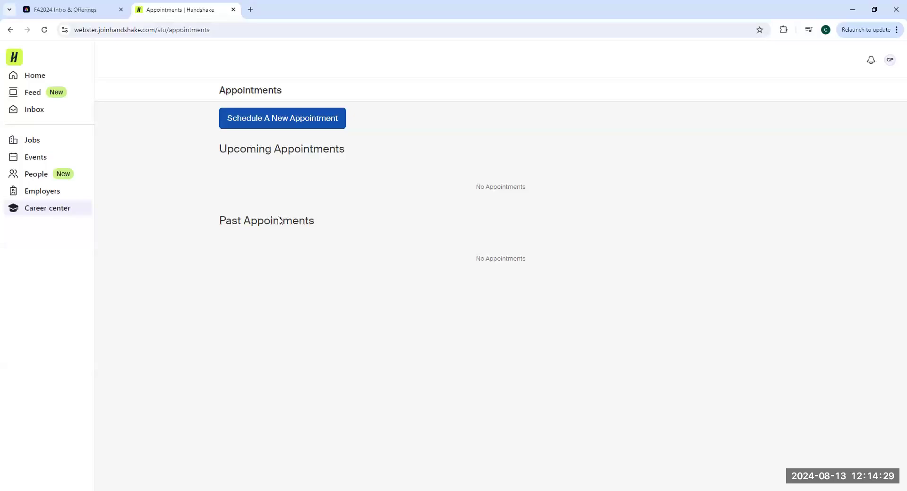
left_click(281, 118)
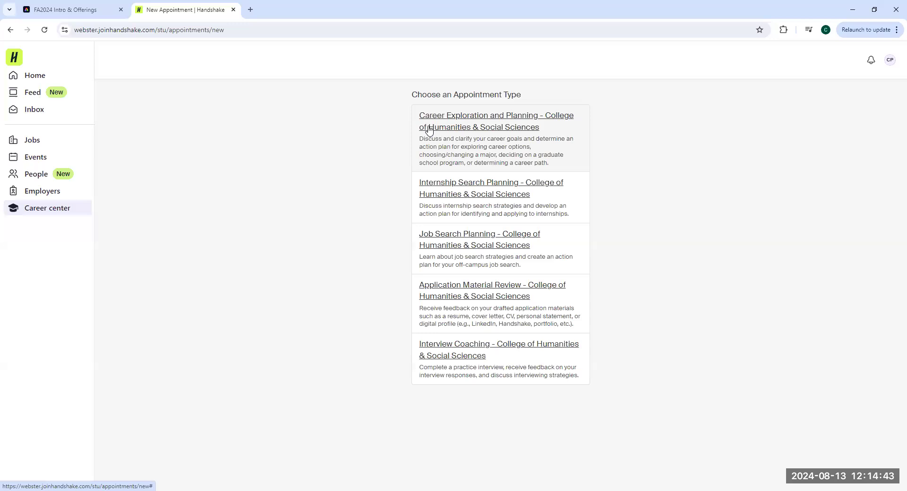
mouse_move(461, 361)
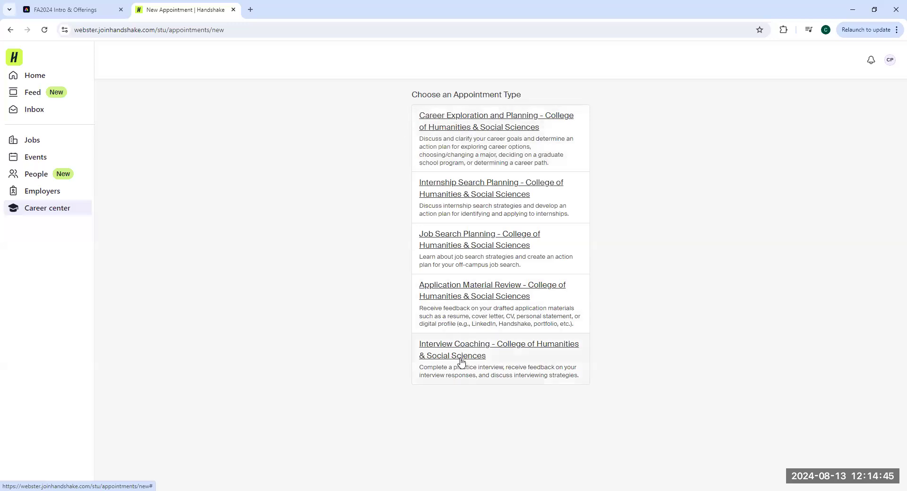
mouse_move(494, 267)
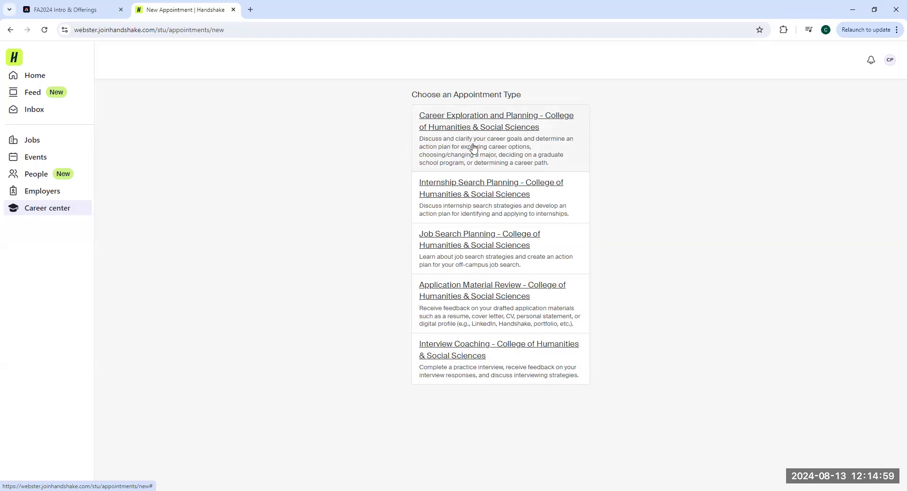
mouse_move(485, 236)
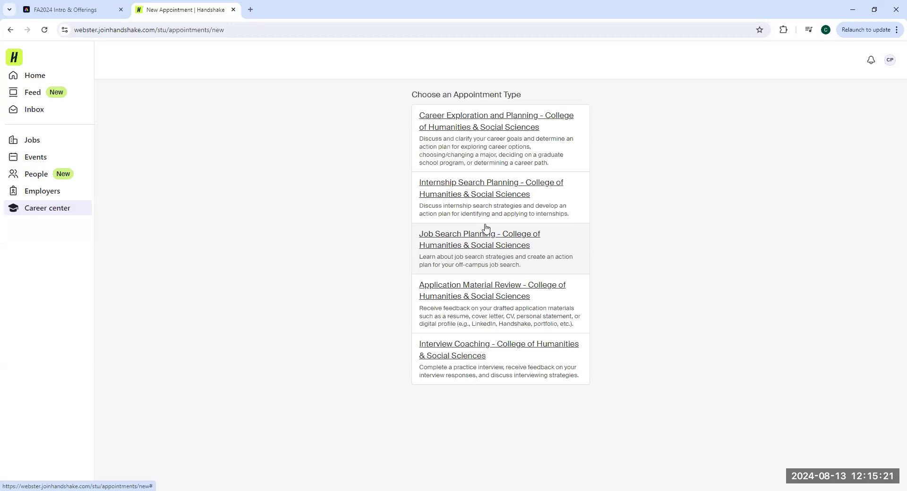
mouse_move(480, 311)
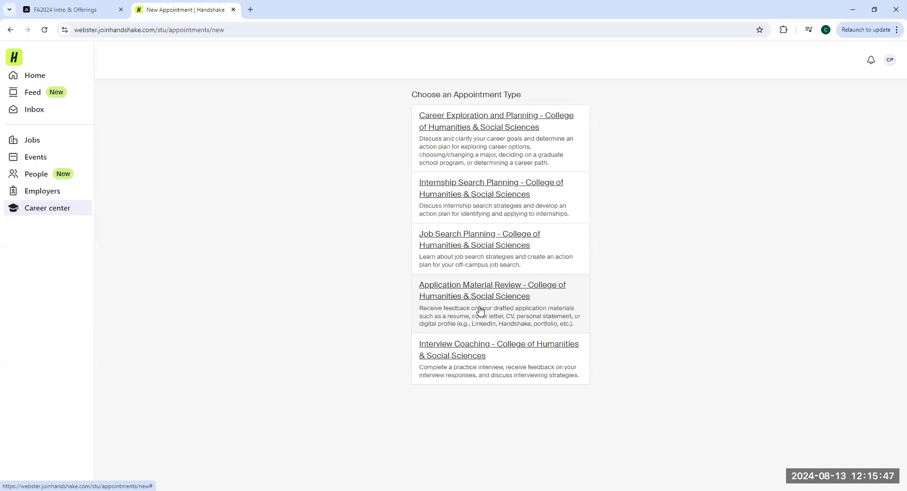
mouse_move(482, 362)
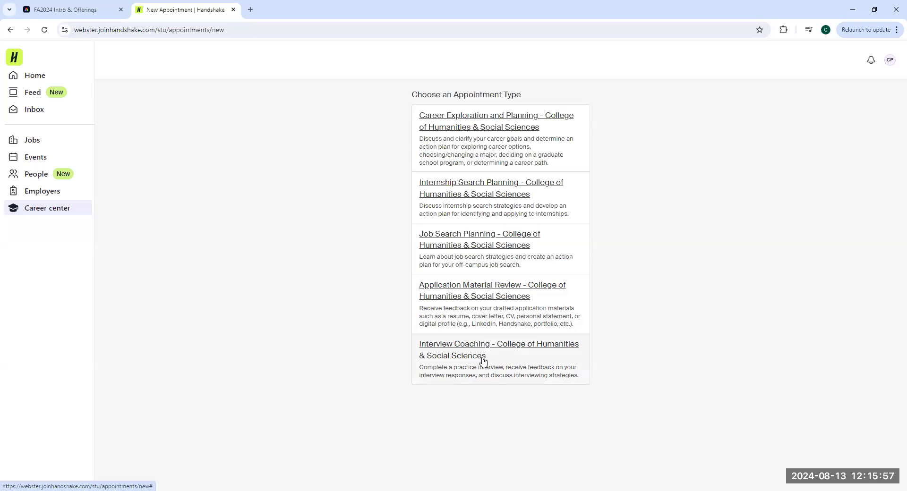
mouse_move(474, 154)
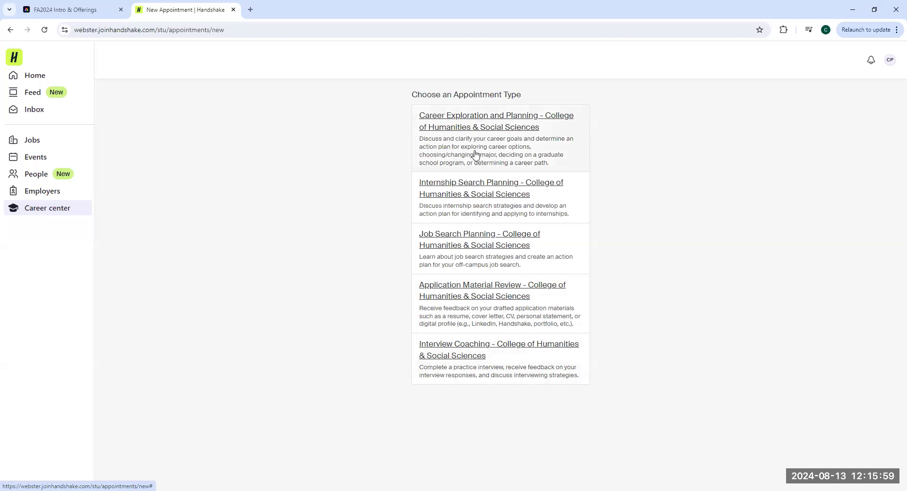
Choose Career Exploration and Planning and show the Friday August 16 slots
left_click(496, 121)
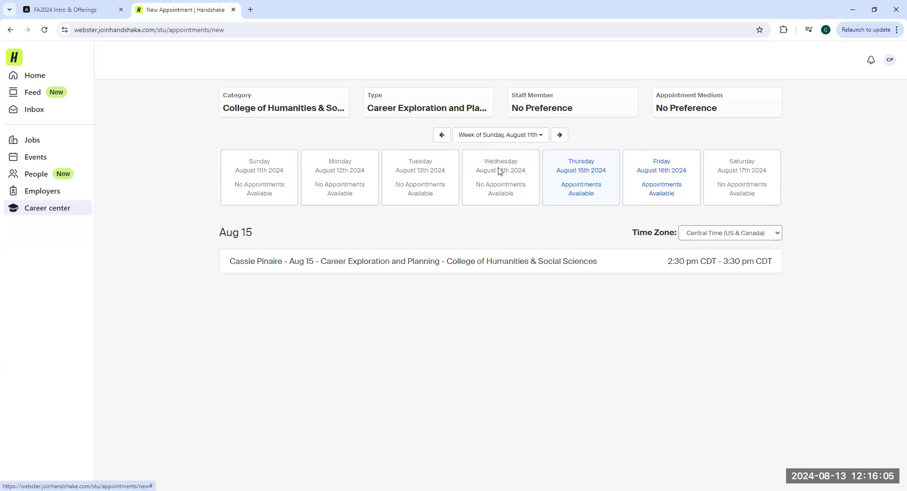
mouse_move(479, 272)
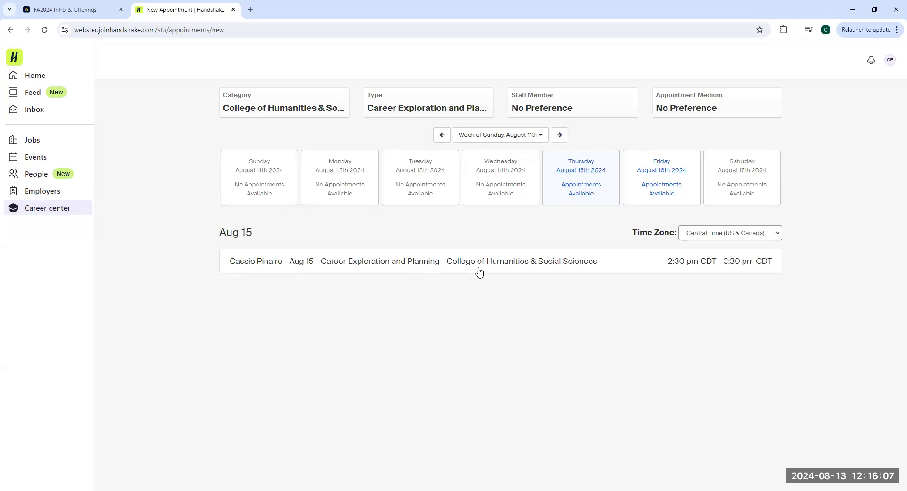
mouse_move(660, 188)
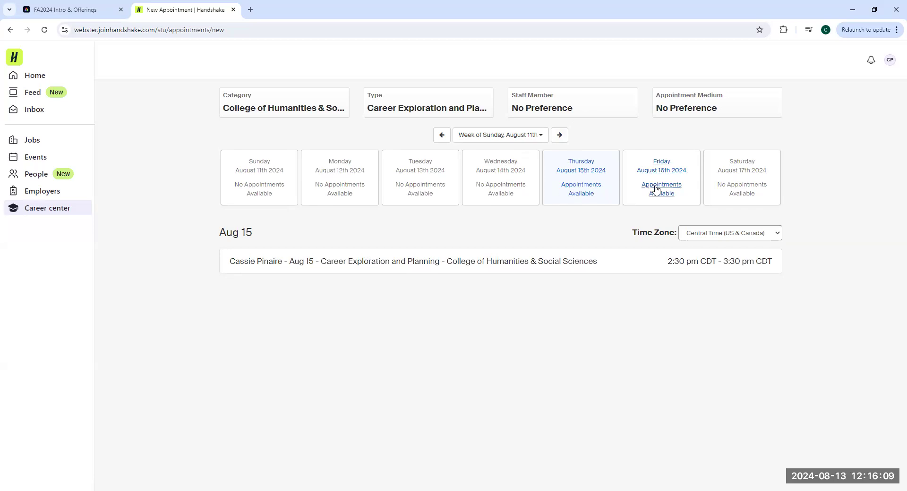
left_click(660, 189)
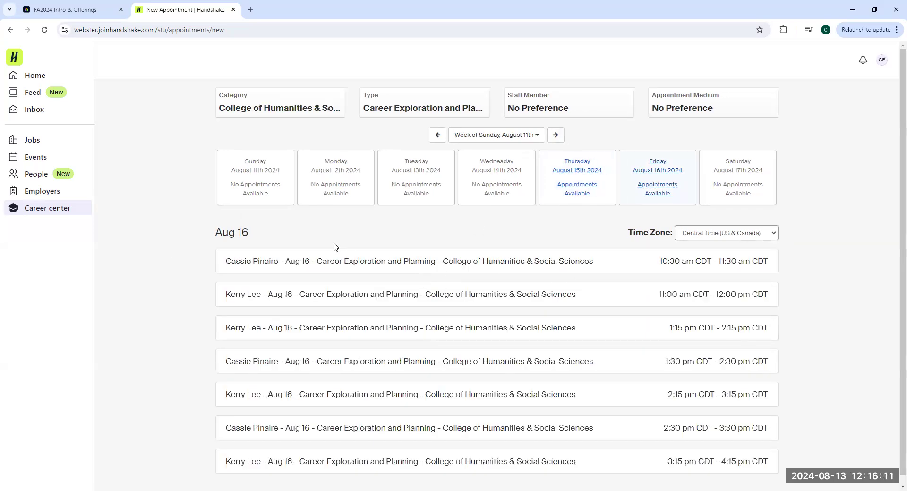
scroll("up", 3)
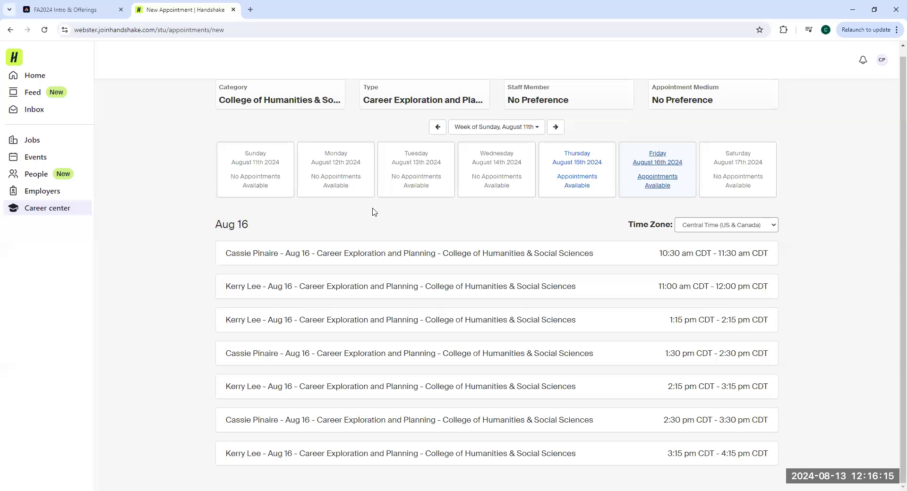
mouse_move(346, 259)
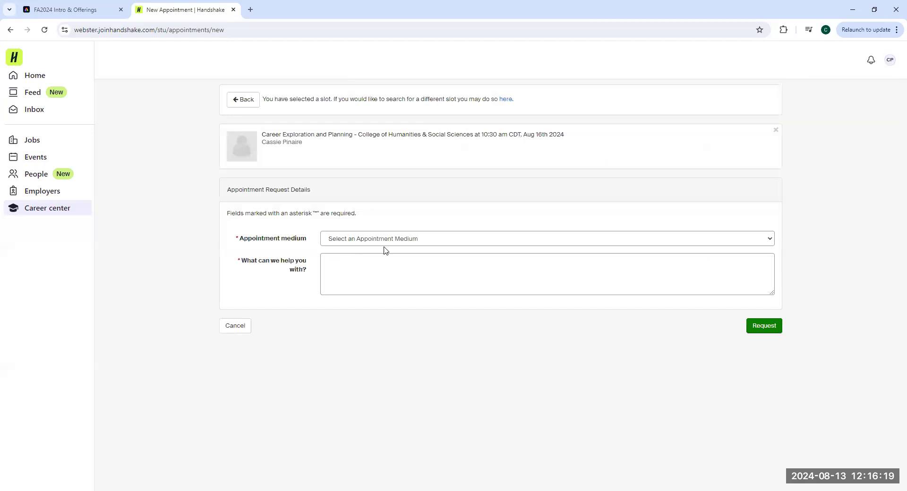
Abandon the appointment request and open the career center's Resources articles
left_click(546, 239)
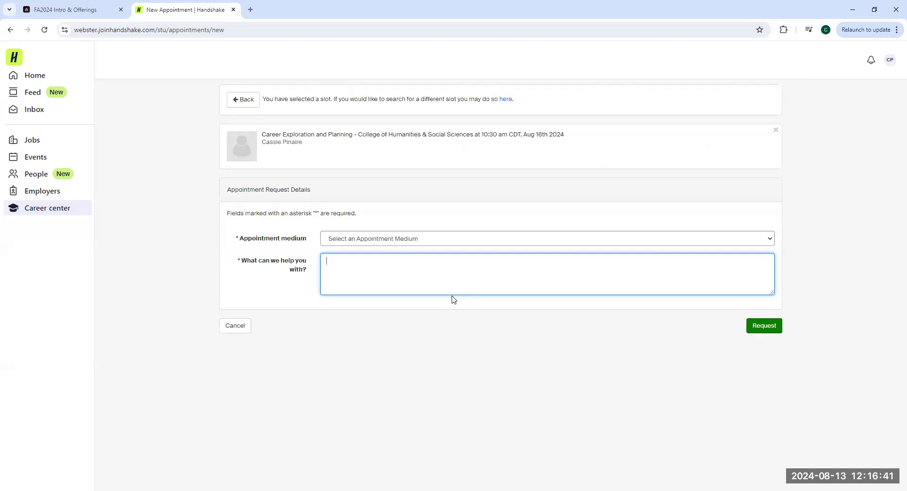
mouse_move(333, 265)
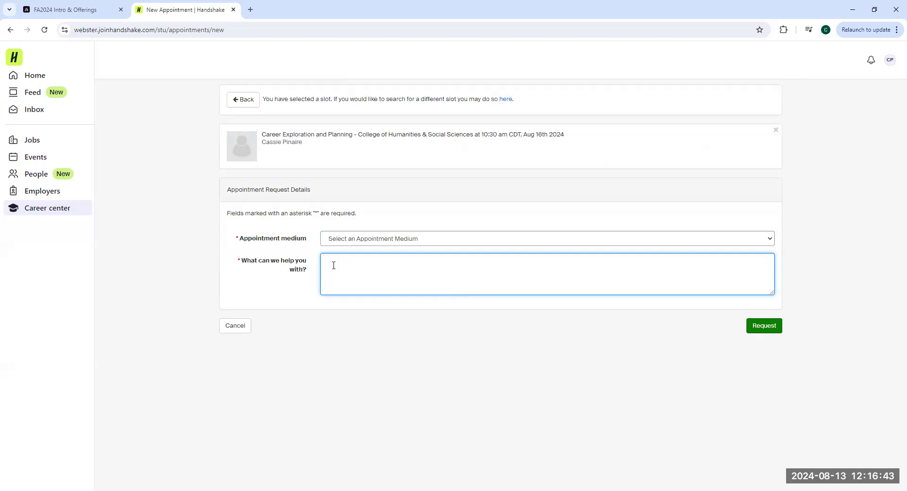
mouse_move(75, 232)
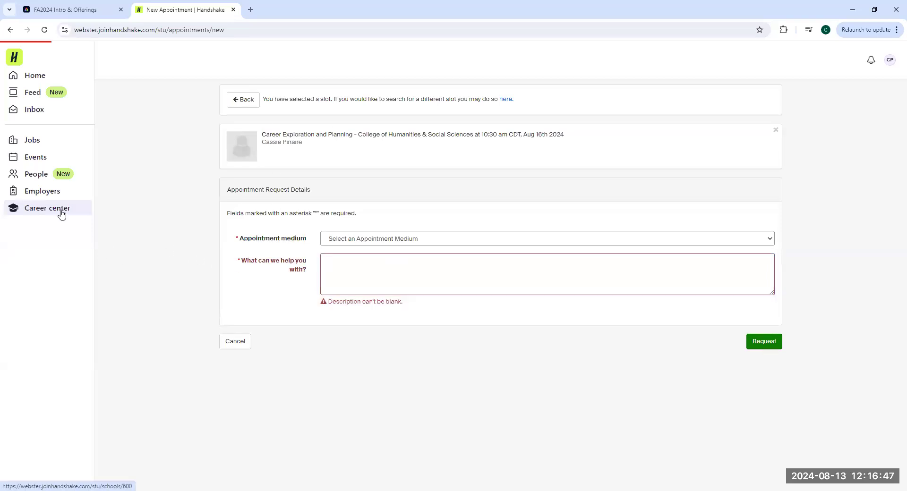
left_click(47, 208)
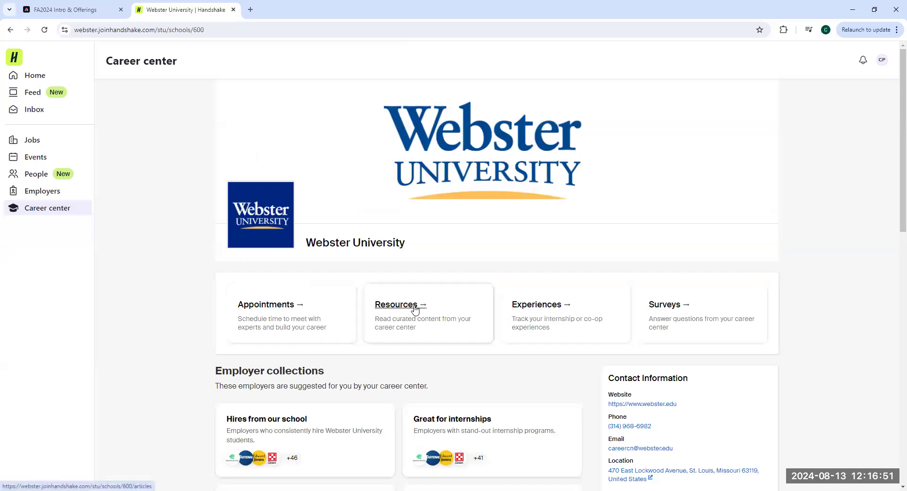
left_click(396, 304)
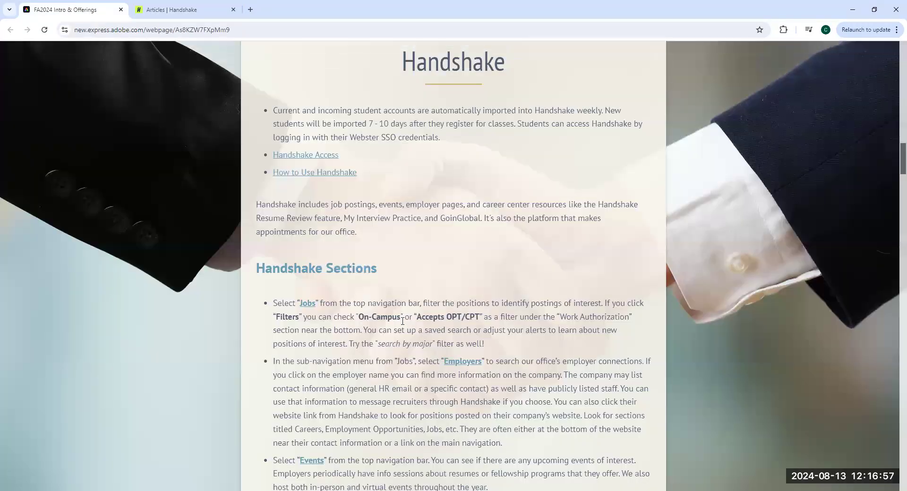
Scroll the FA2024 Intro & Offerings page down to the Making Appointments instructions
scroll("down", 3)
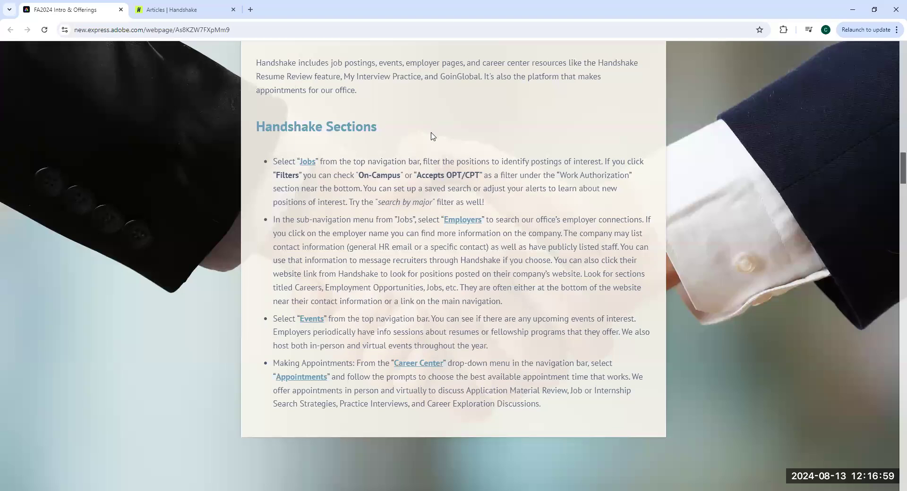
mouse_move(331, 361)
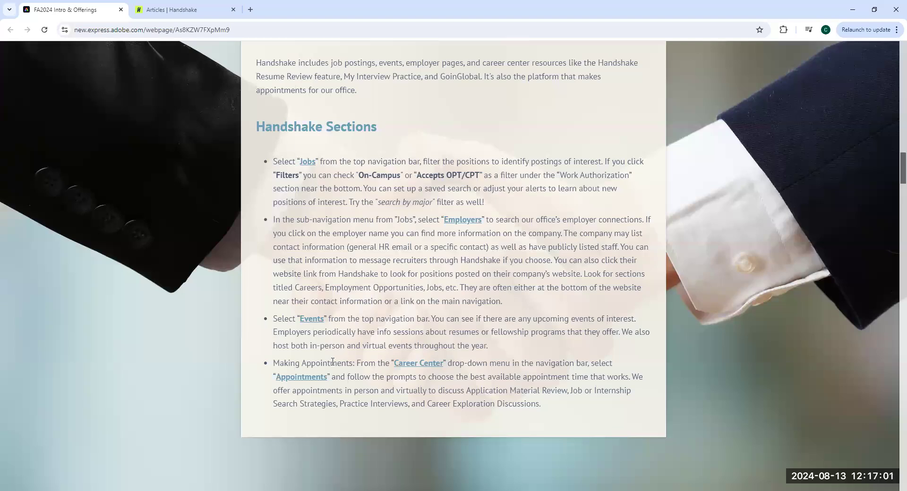
Scroll through Resume Review Process and Resume Standards to 'Resumes Should Not Include the Following'
scroll("down", 3)
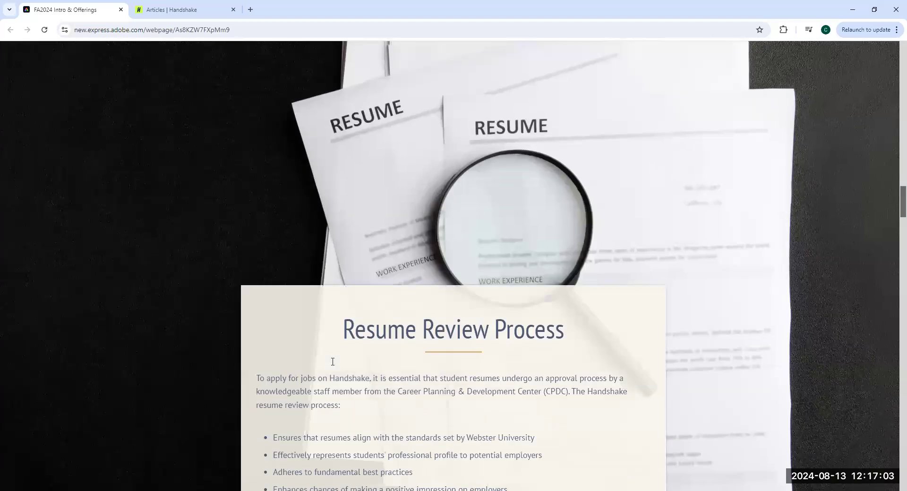
scroll("down", 3)
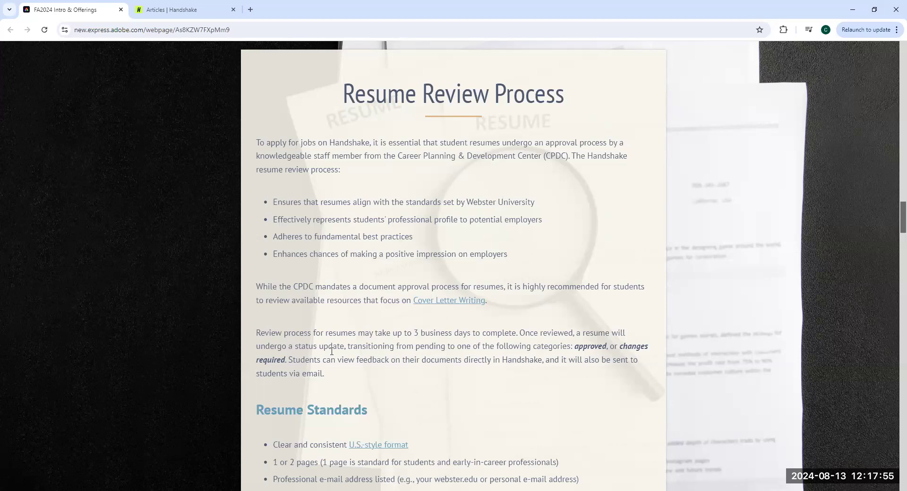
mouse_move(425, 310)
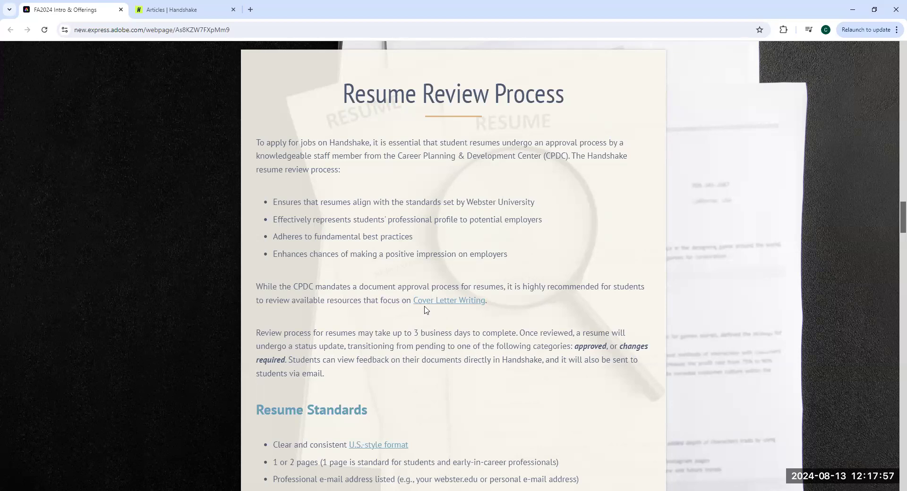
scroll("down", 3)
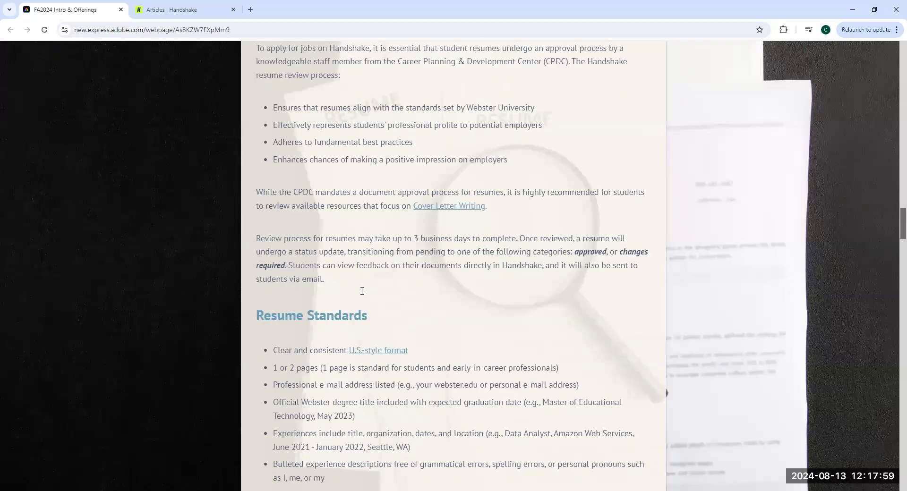
scroll("down", 3)
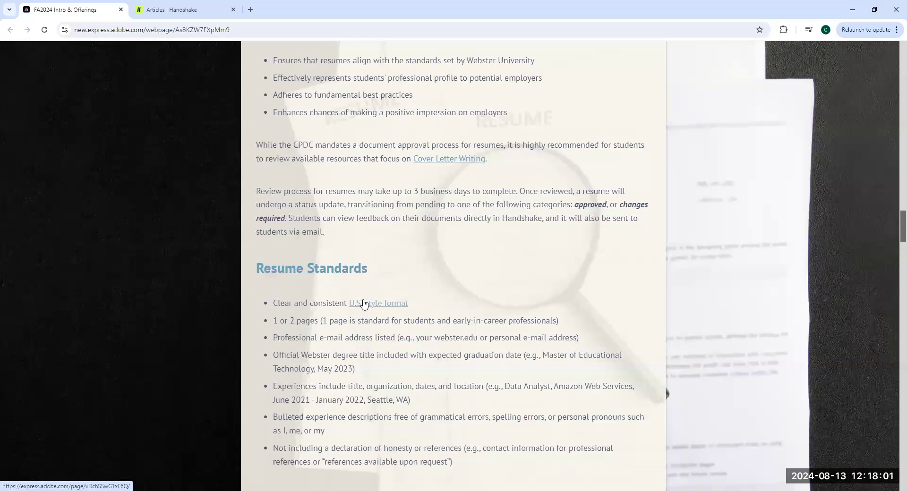
scroll("down", 3)
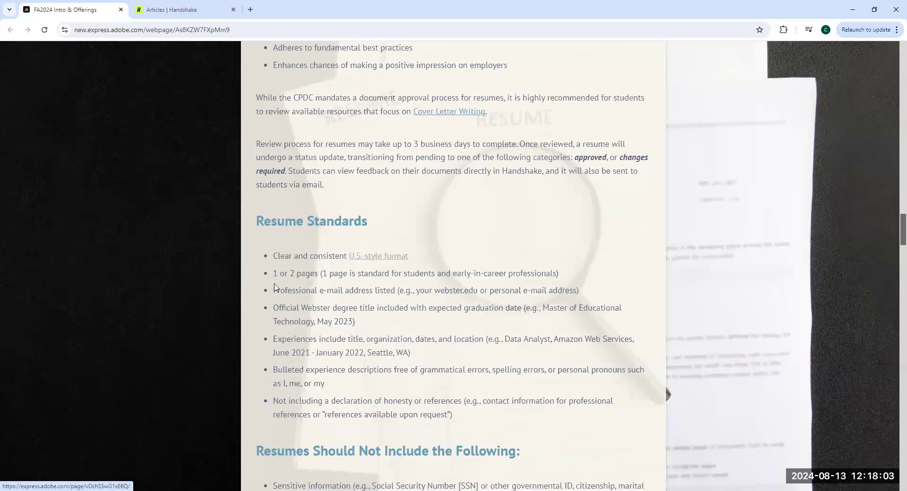
scroll("down", 3)
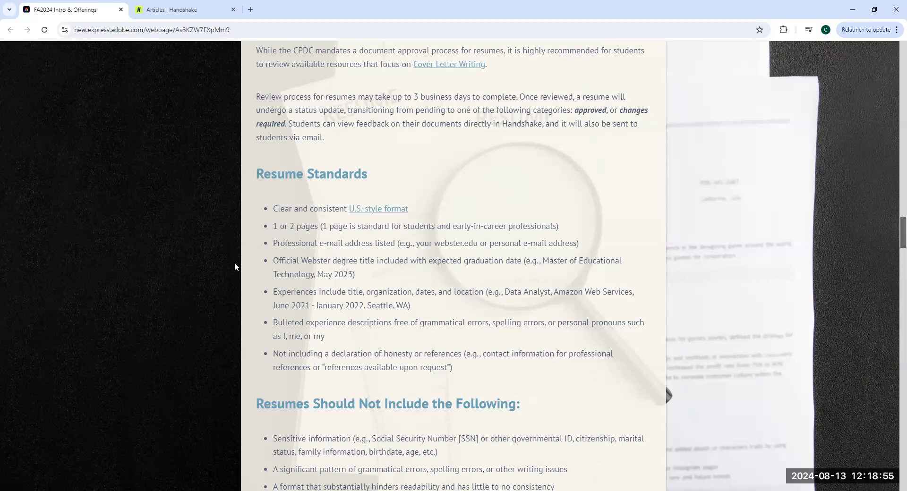
scroll("down", 3)
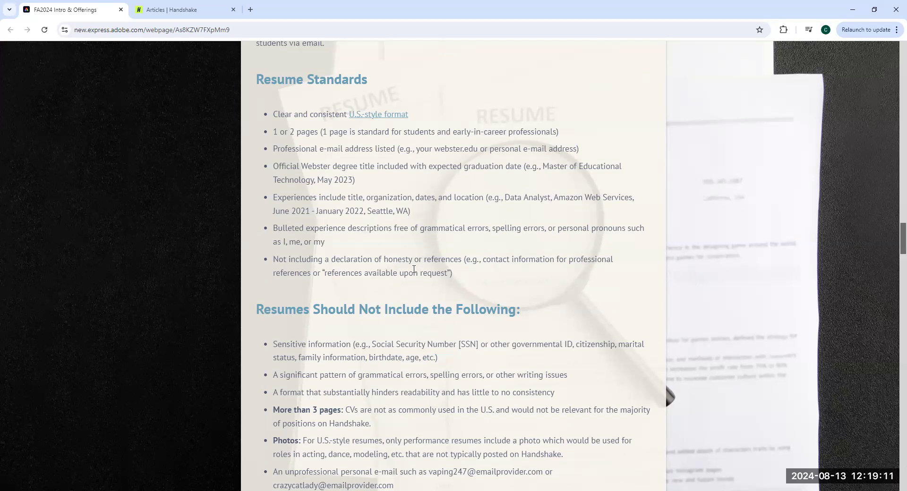
scroll("down", 3)
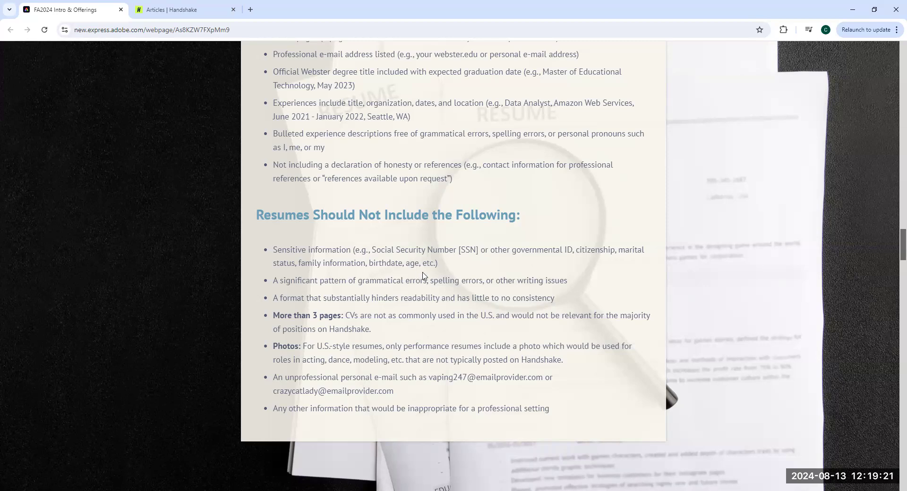
scroll("up", 3)
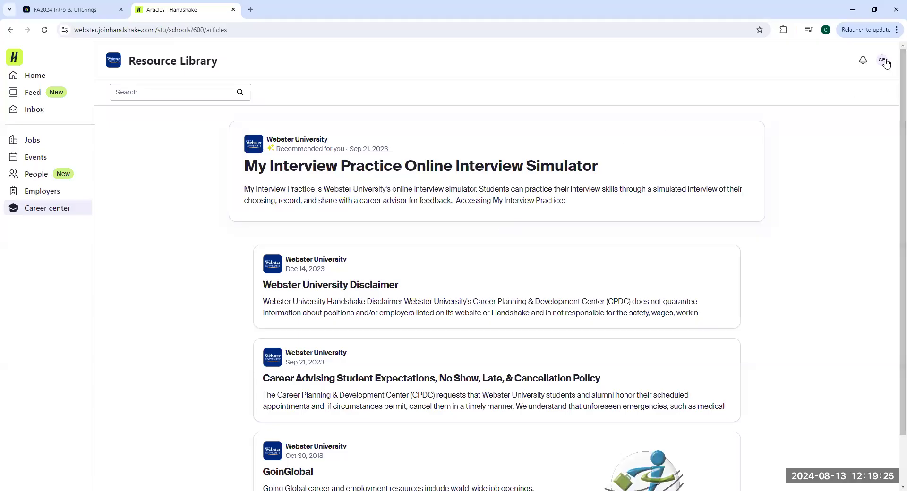
Open My documents from the profile menu to see the three uploaded resumes
left_click(883, 60)
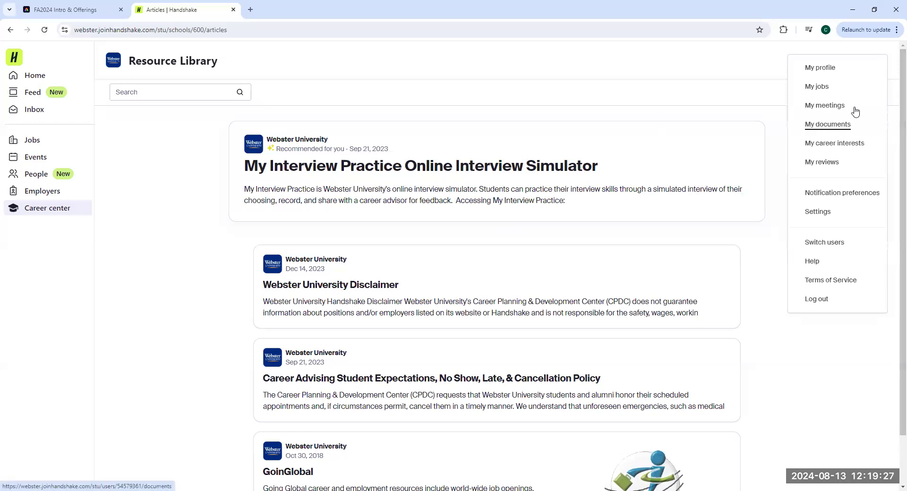
mouse_move(847, 69)
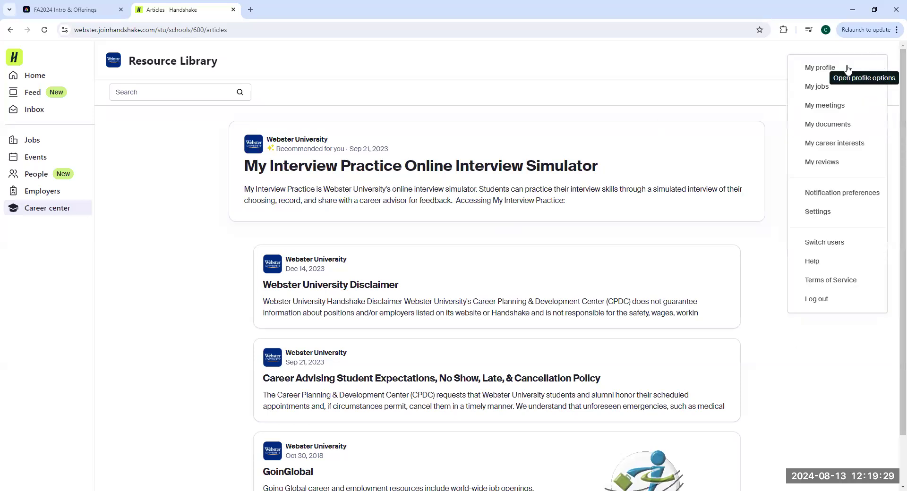
left_click(827, 123)
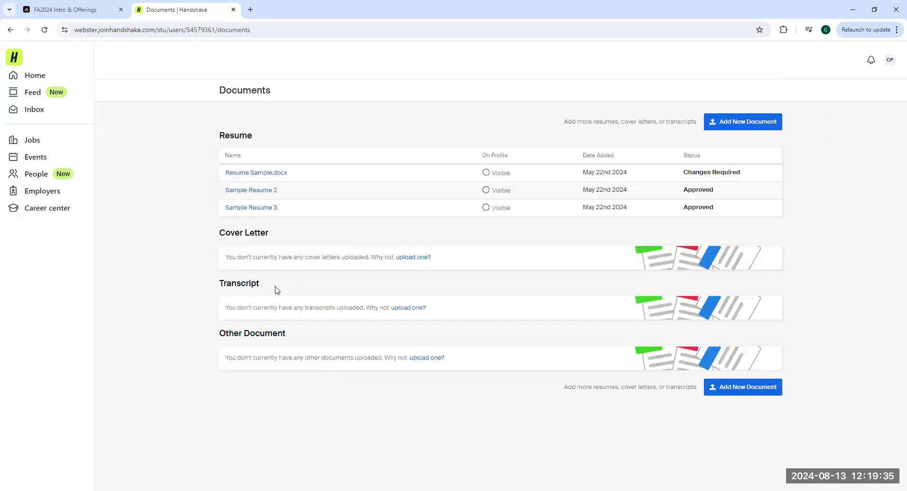
mouse_move(276, 268)
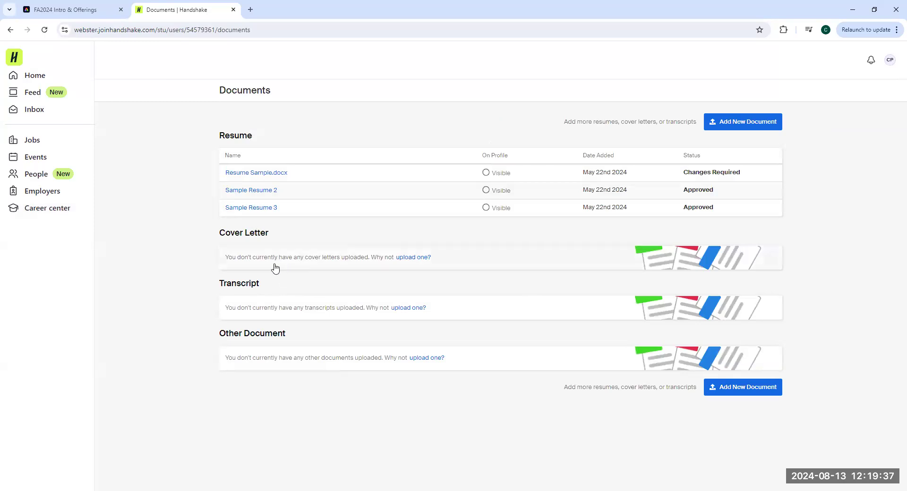
mouse_move(273, 278)
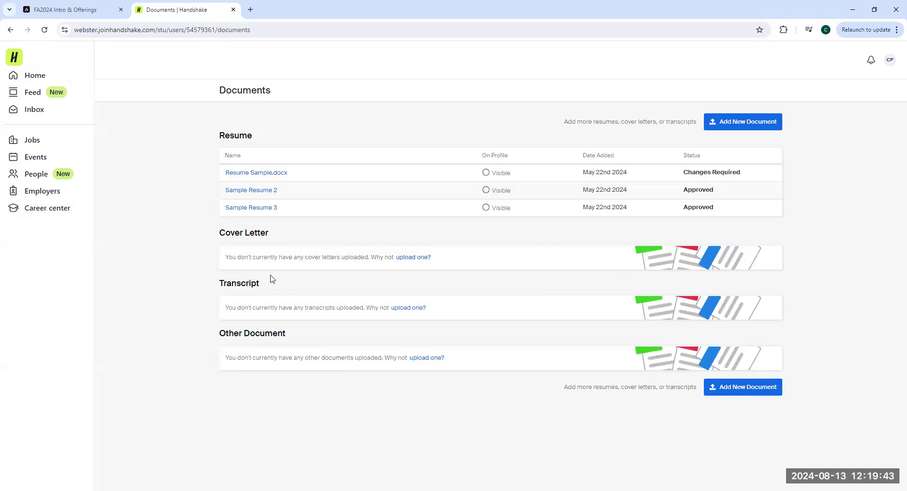
mouse_move(463, 146)
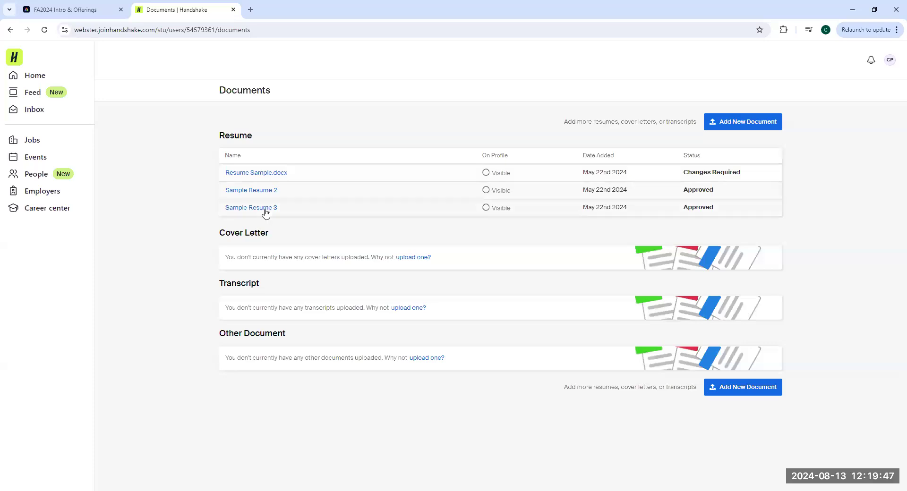
mouse_move(747, 203)
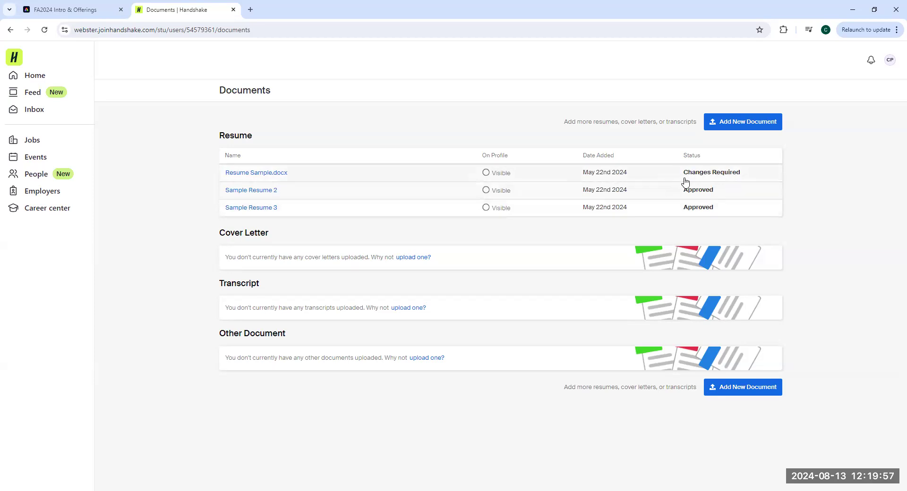
mouse_move(715, 175)
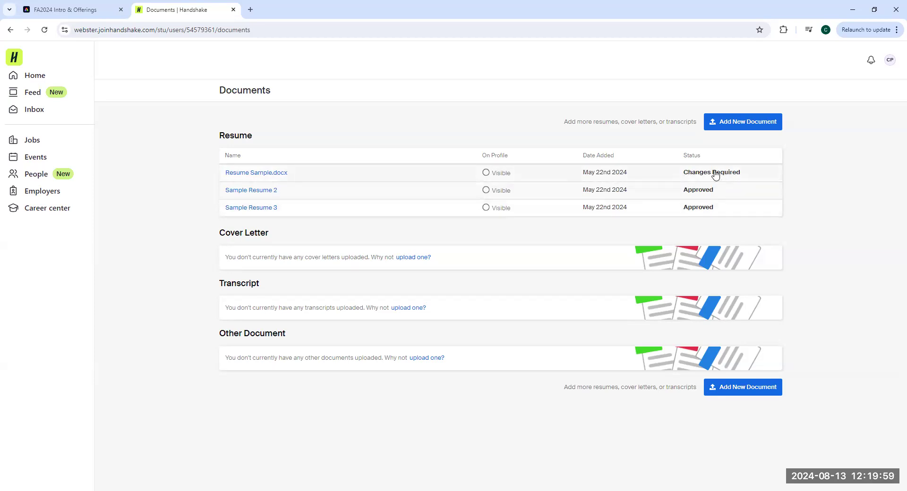
mouse_move(702, 180)
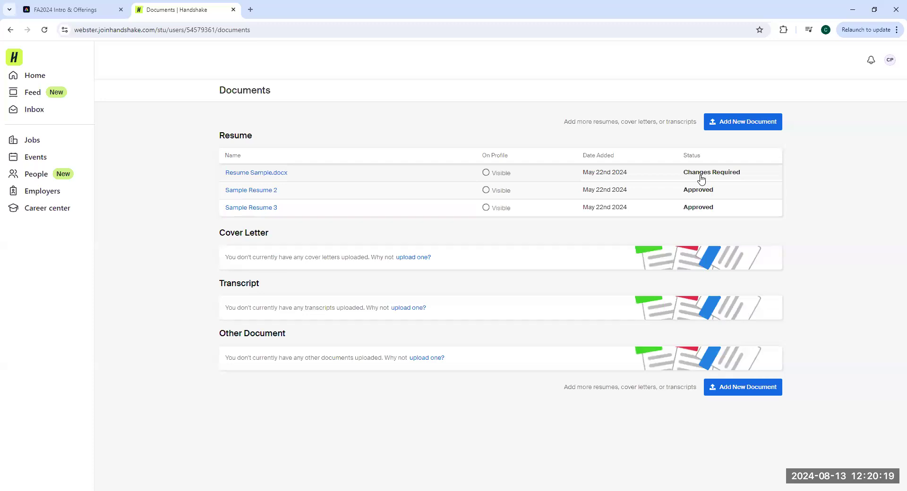
left_click(889, 59)
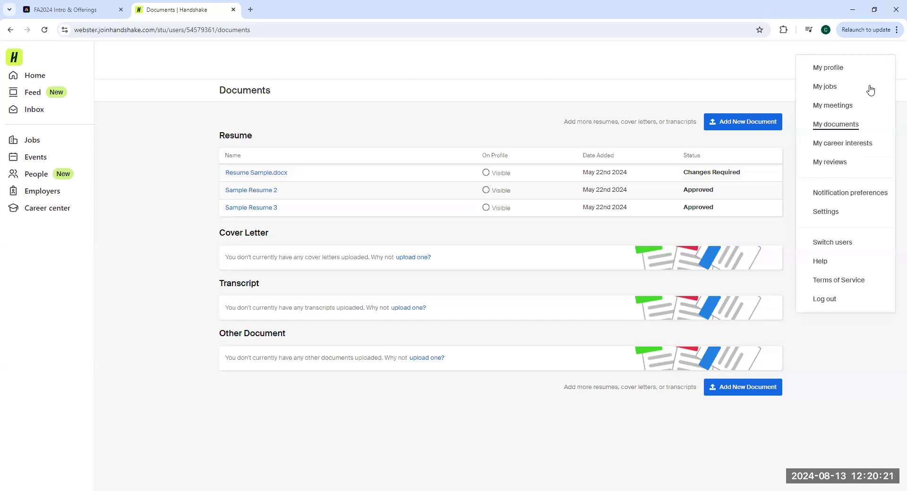
left_click(823, 86)
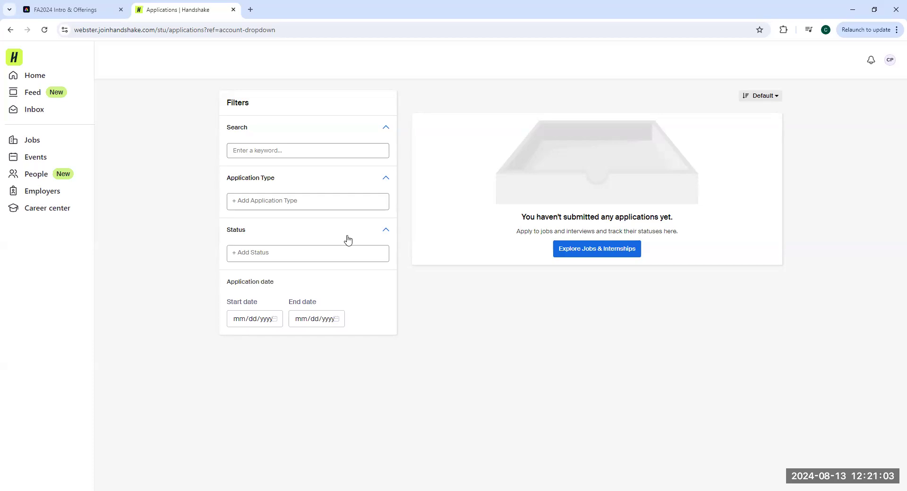
mouse_move(553, 112)
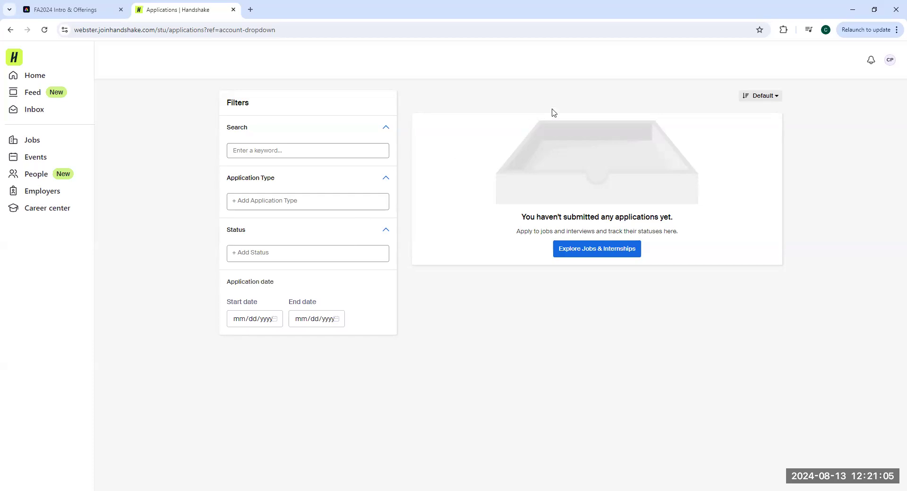
left_click(889, 60)
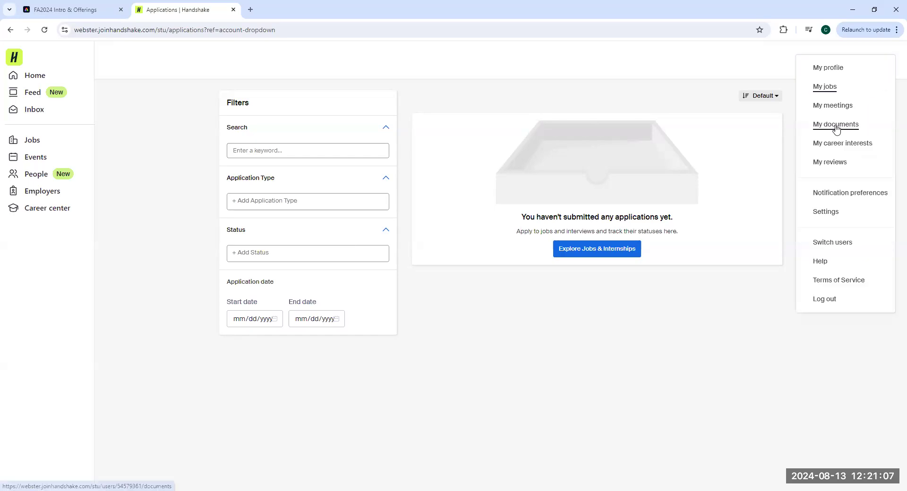
left_click(835, 123)
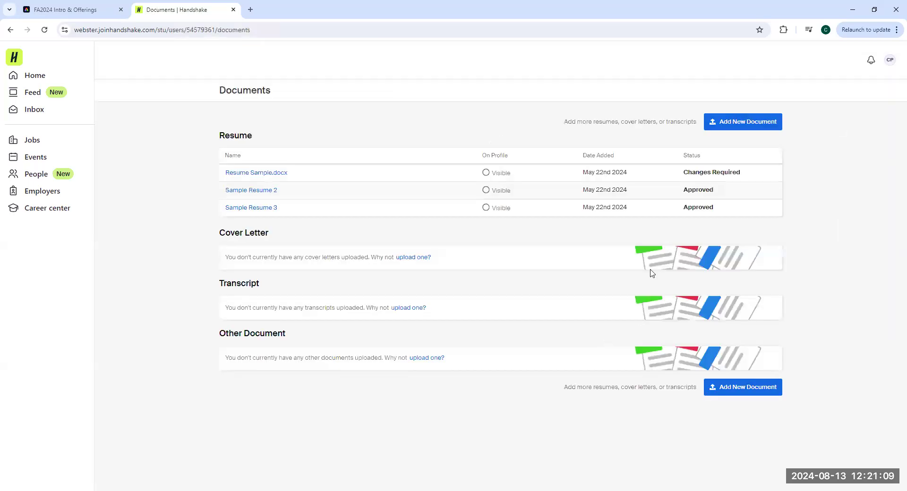
mouse_move(702, 212)
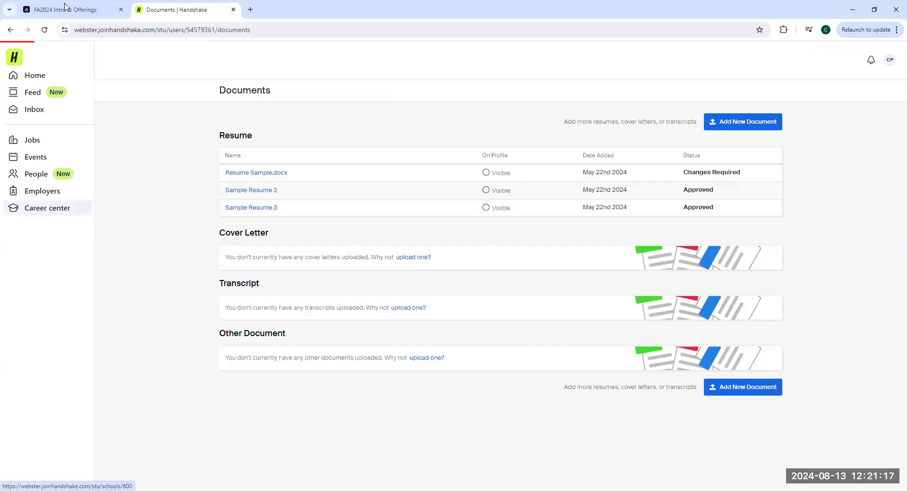
Open the career center Resources card and browse articles down to GoinGlobal
left_click(47, 208)
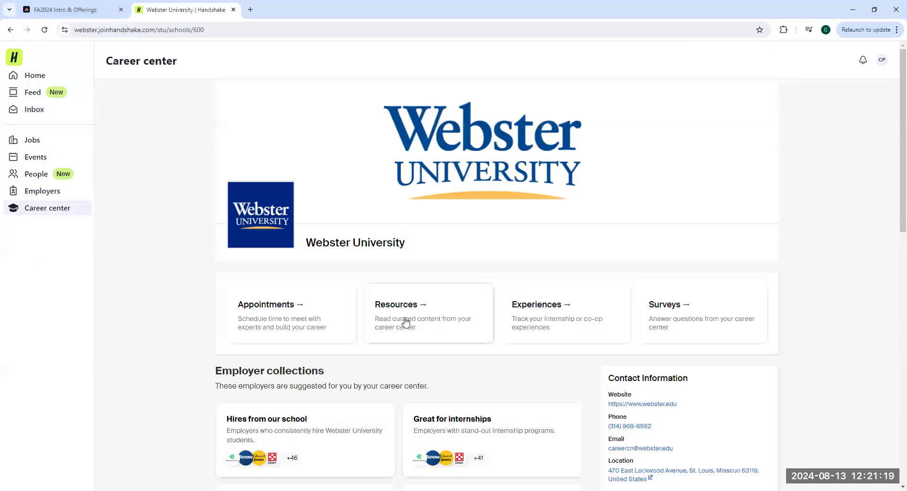
left_click(397, 304)
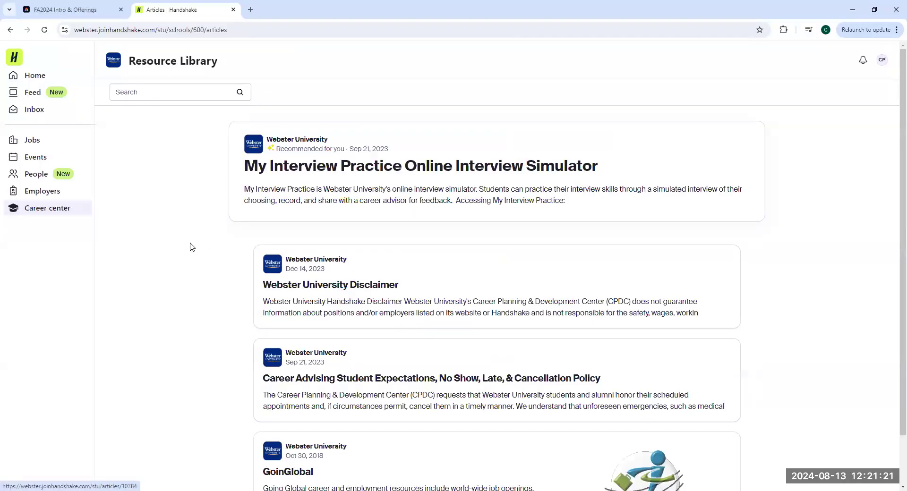
scroll("down", 3)
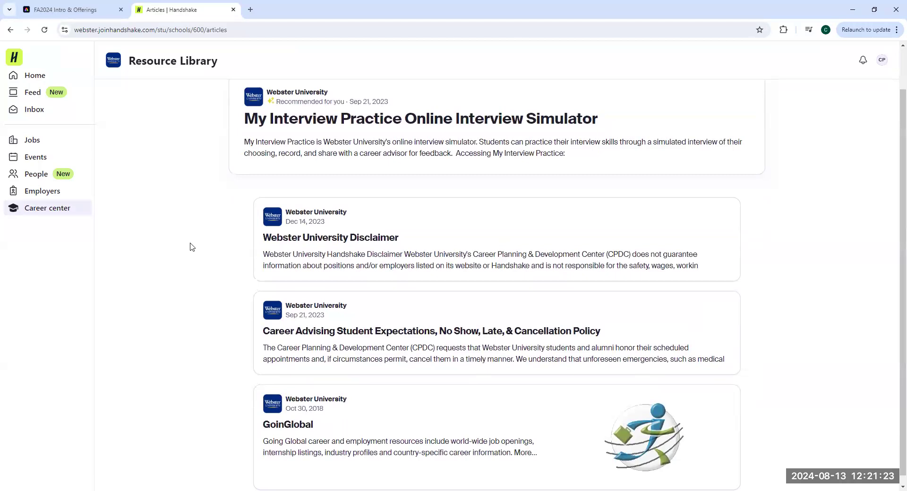
scroll("down", 3)
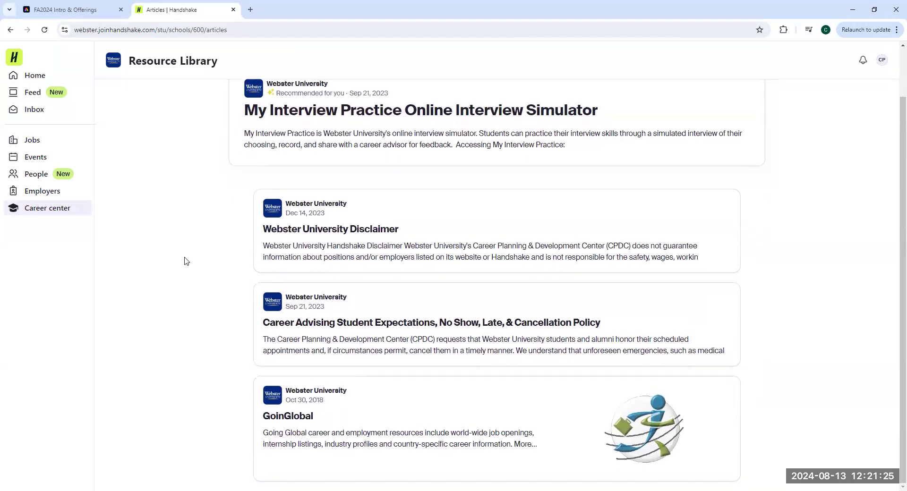
scroll("up", 3)
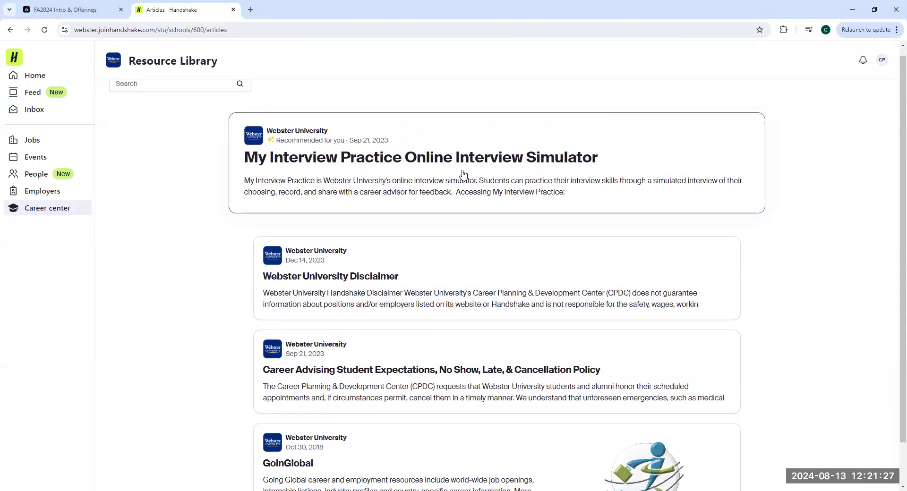
mouse_move(446, 173)
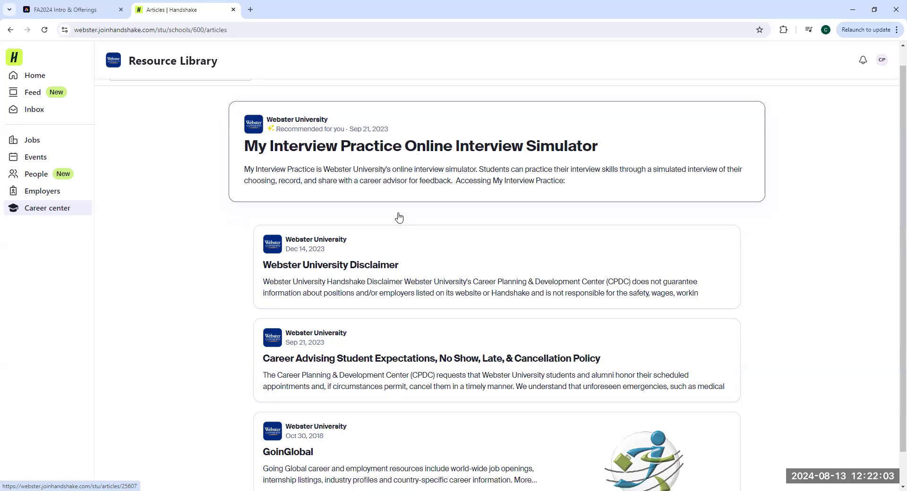
scroll("down", 3)
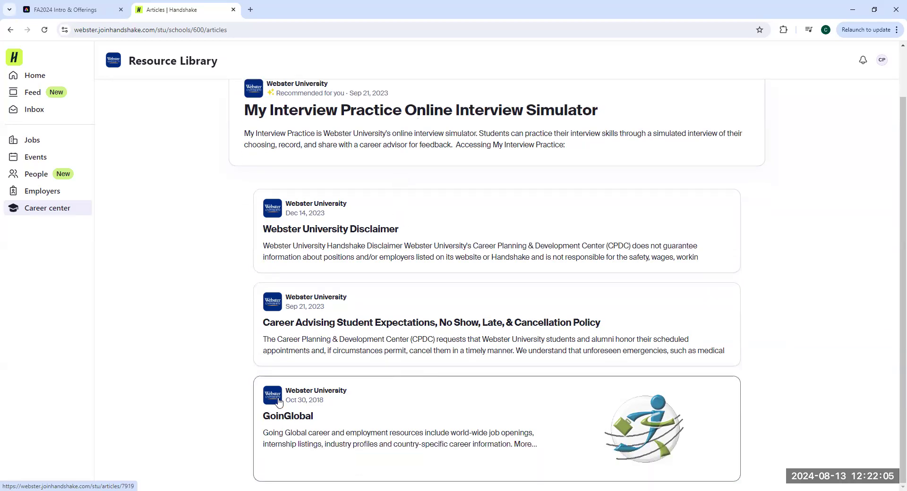
mouse_move(296, 424)
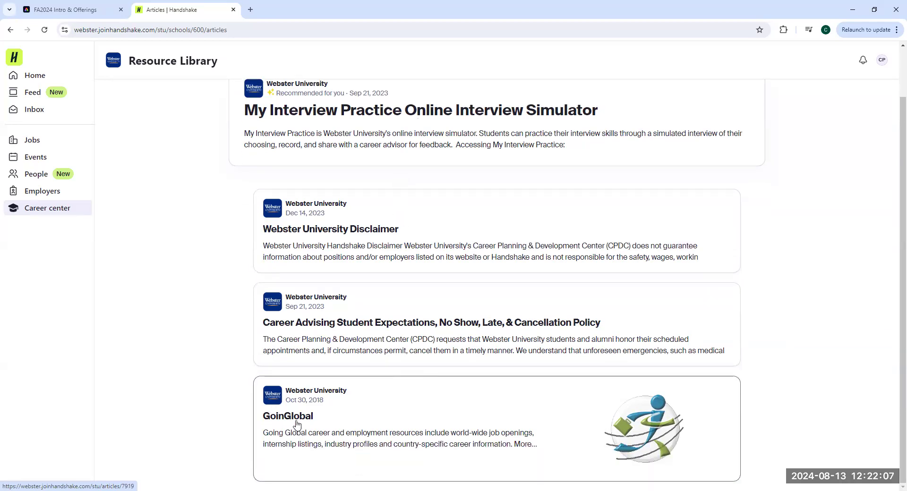
Open the GoinGlobal article and launch the external Going Global site
left_click(288, 415)
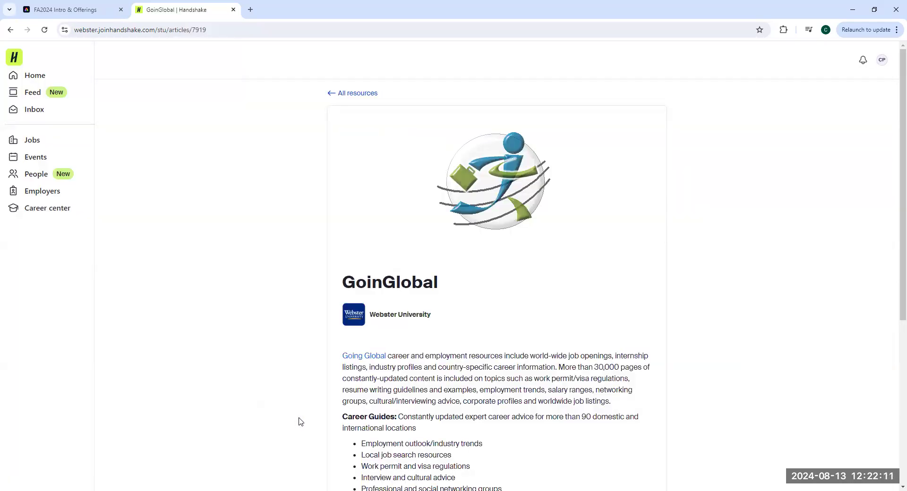
mouse_move(357, 362)
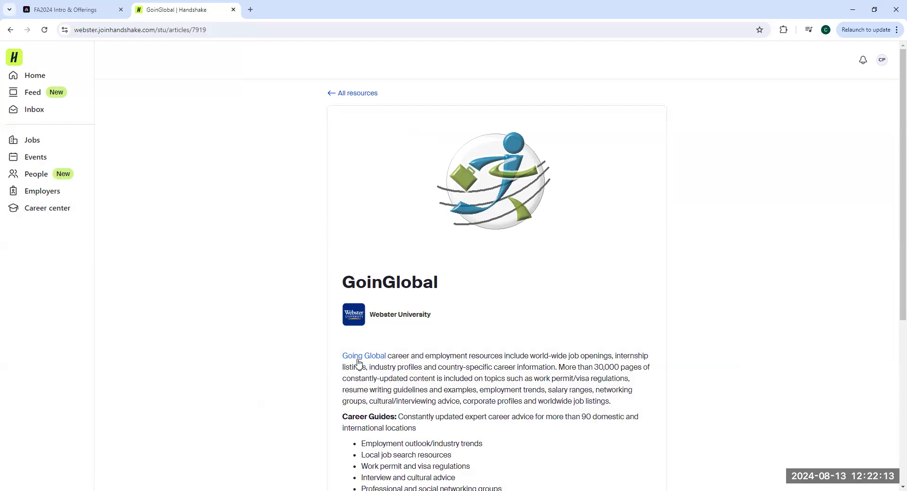
left_click(363, 356)
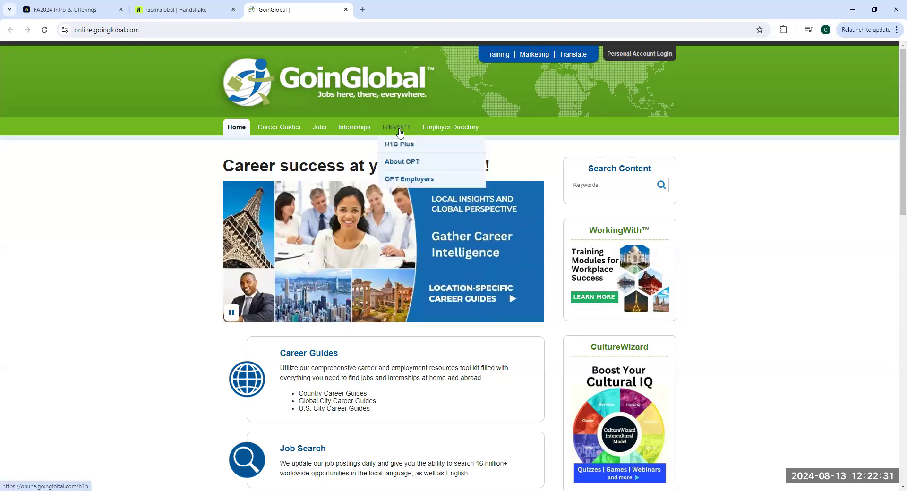
mouse_move(396, 127)
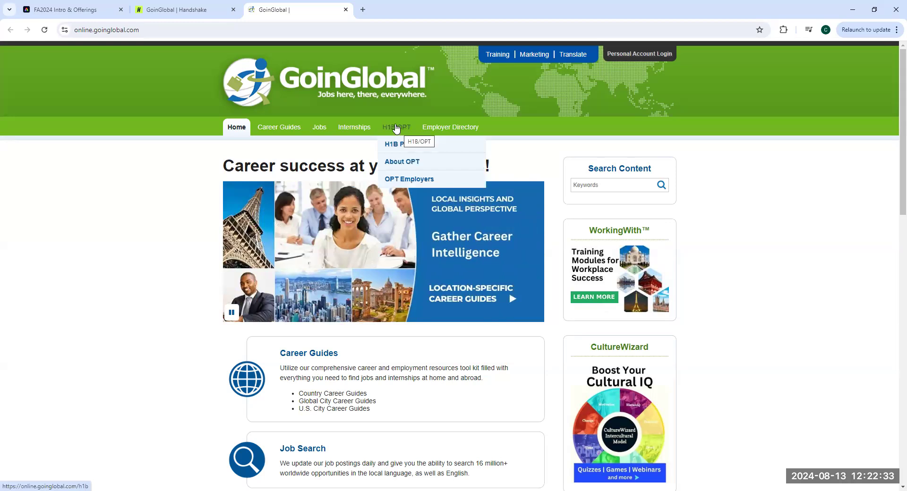
Open H1B Plus and browse the Top OPT Employers table of companies hiring F1 students
left_click(395, 143)
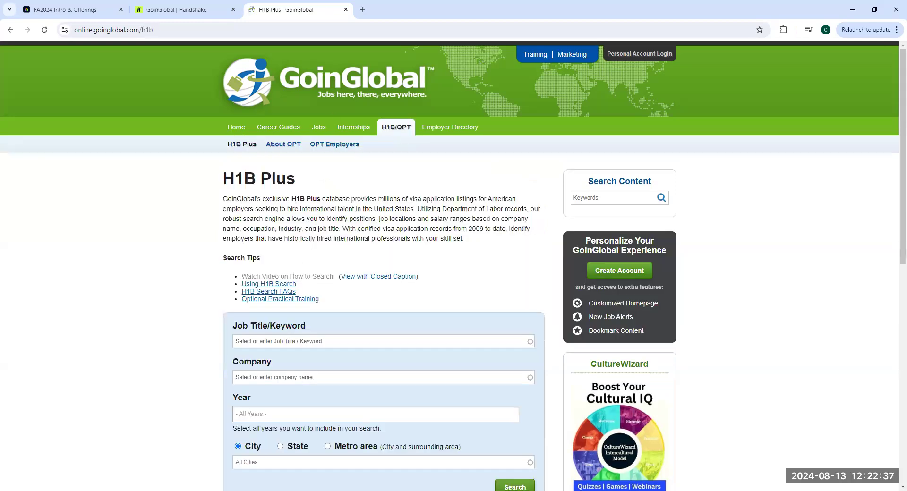
scroll("down", 3)
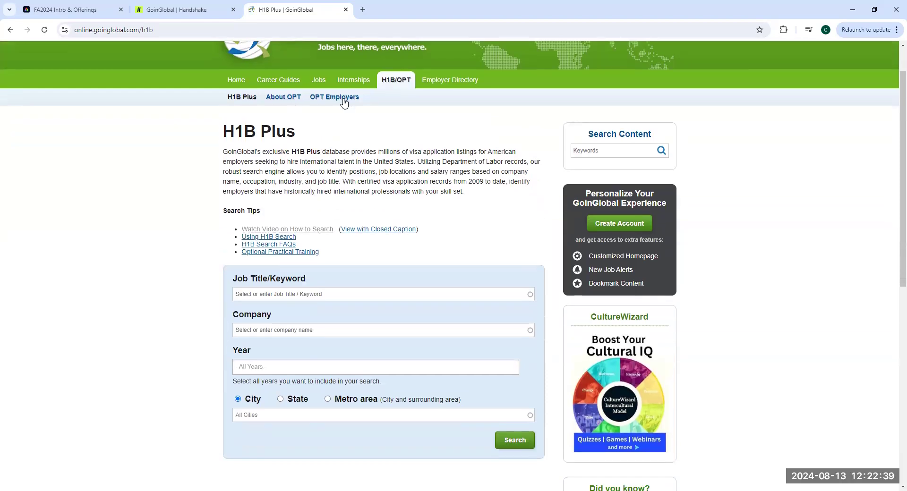
left_click(334, 97)
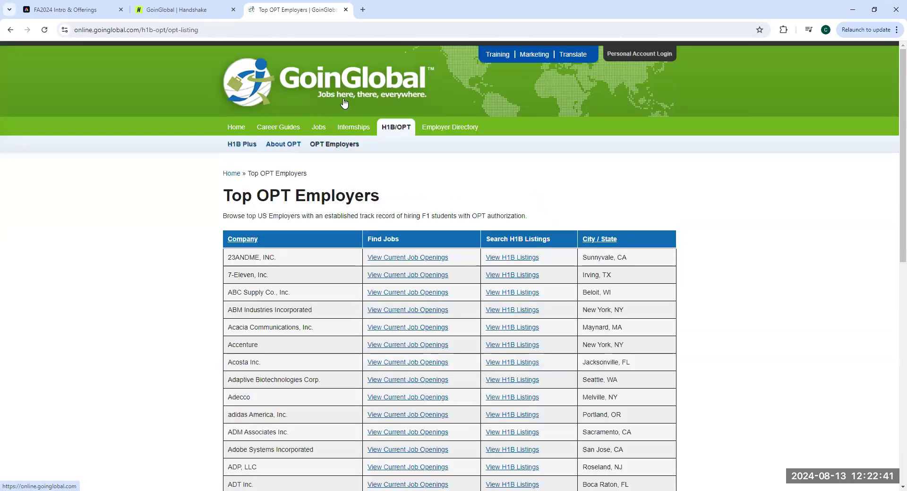
mouse_move(356, 113)
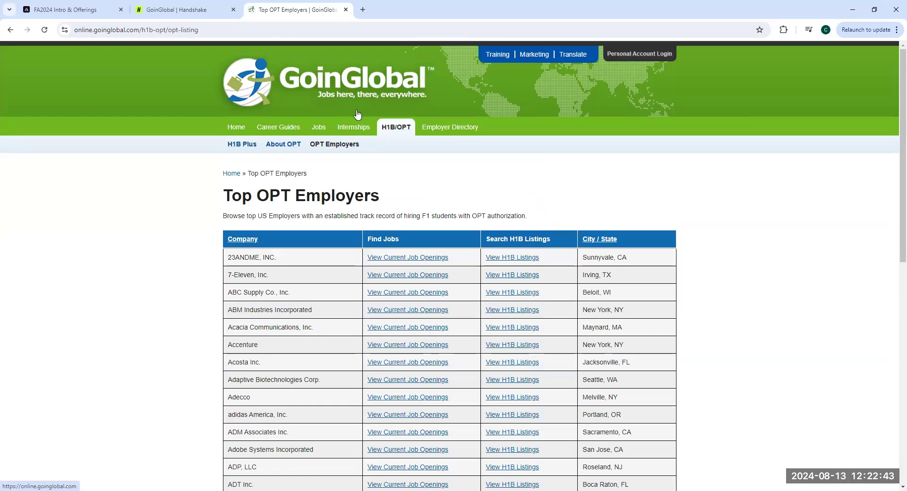
mouse_move(468, 177)
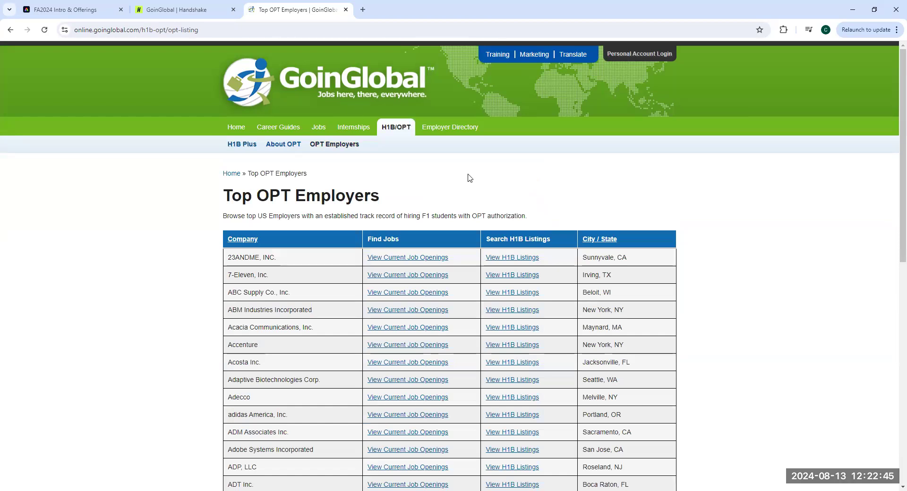
scroll("down", 3)
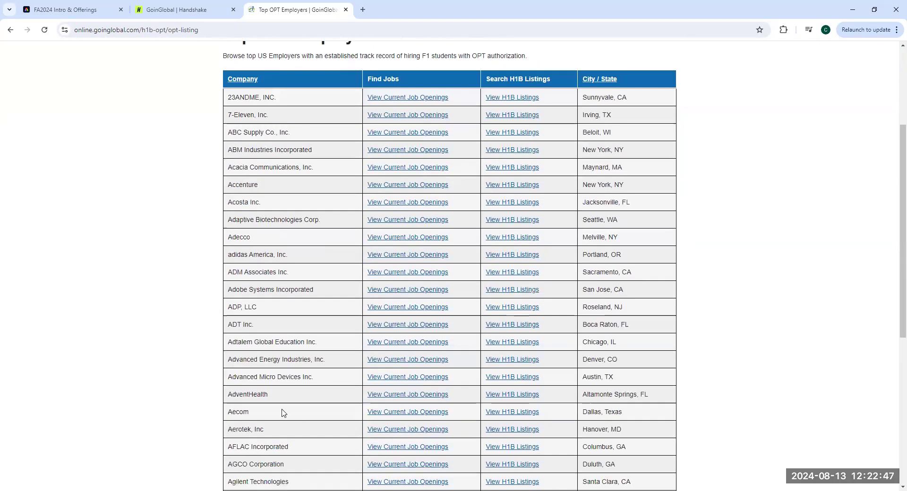
scroll("up", 3)
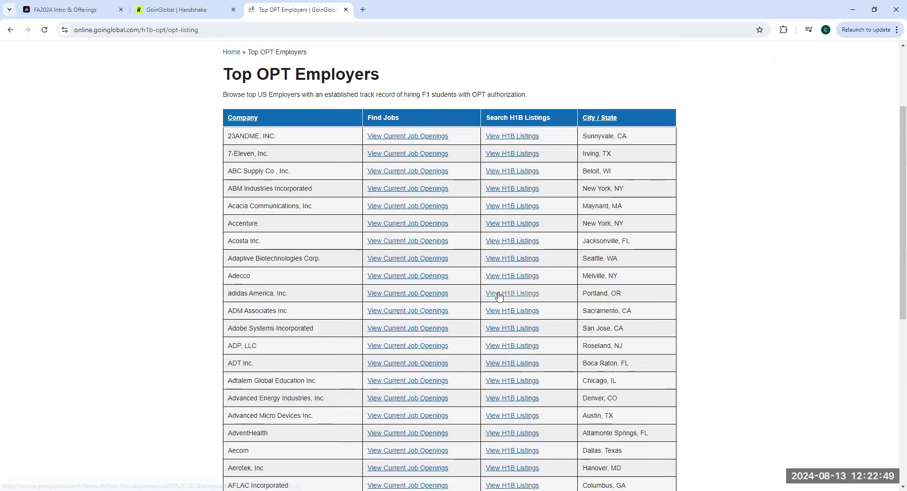
scroll("up", 3)
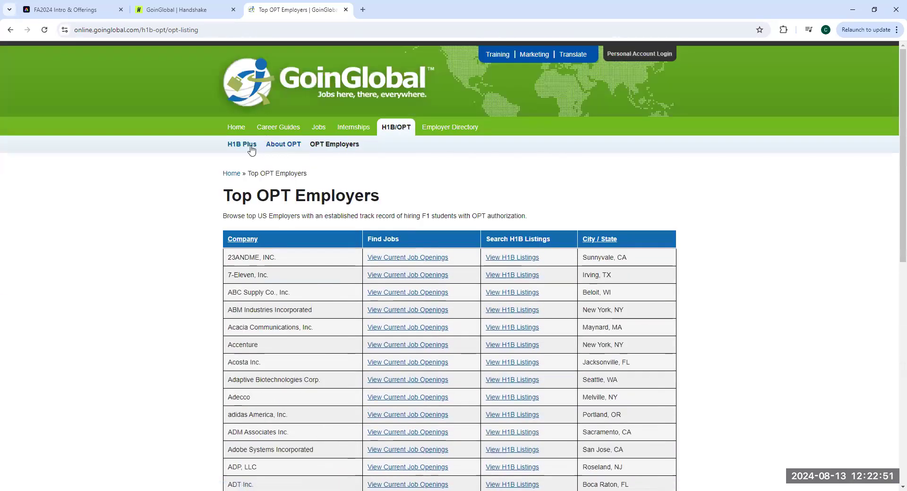
Set the H1B Plus search to the St. Louis, MO-IL metro area with keyword 'business'
left_click(241, 144)
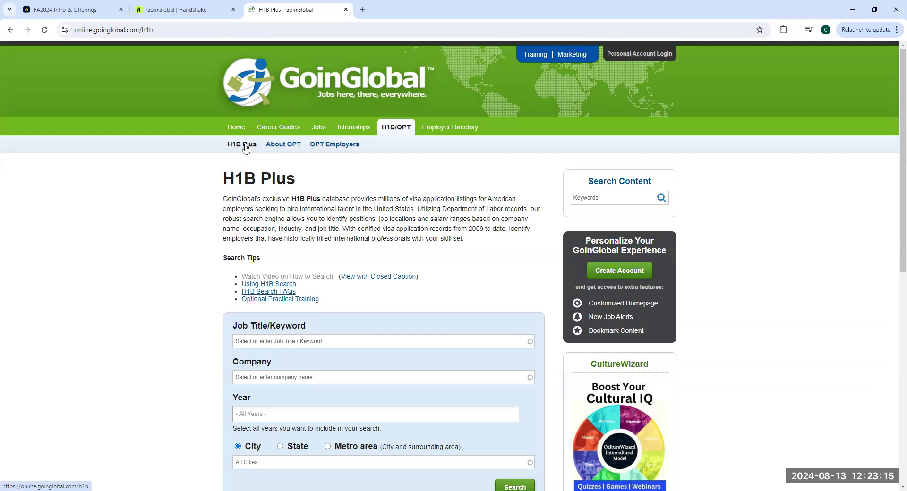
mouse_move(259, 144)
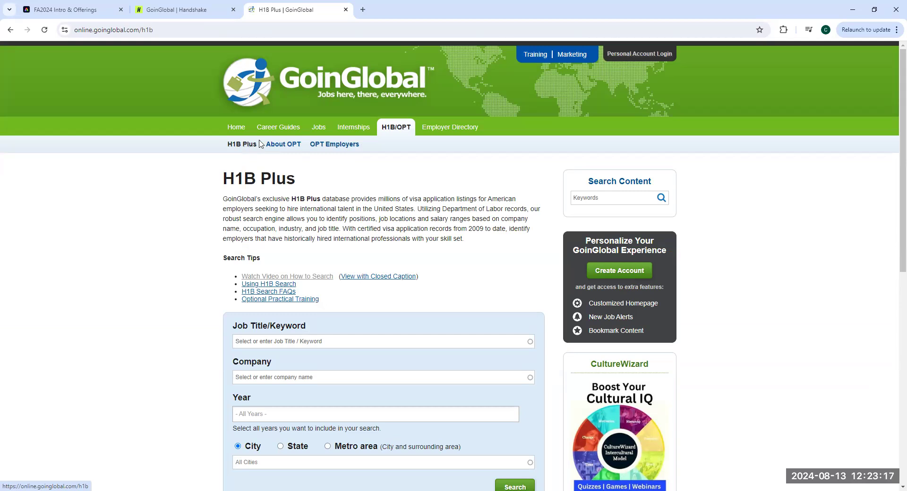
scroll("down", 3)
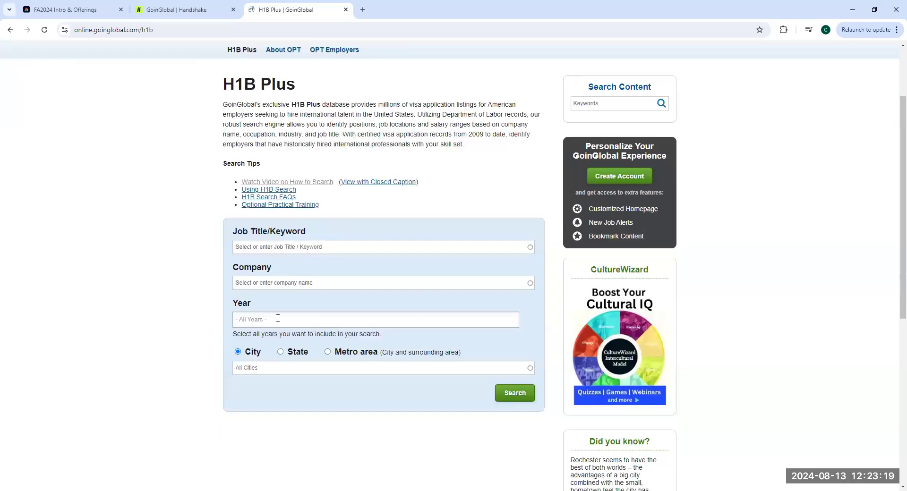
left_click(327, 351)
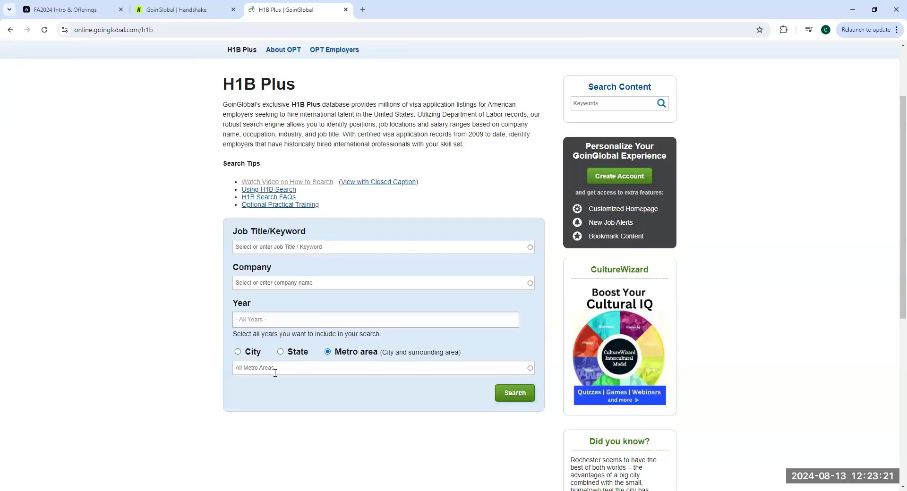
type("St. Louis, MO-IL")
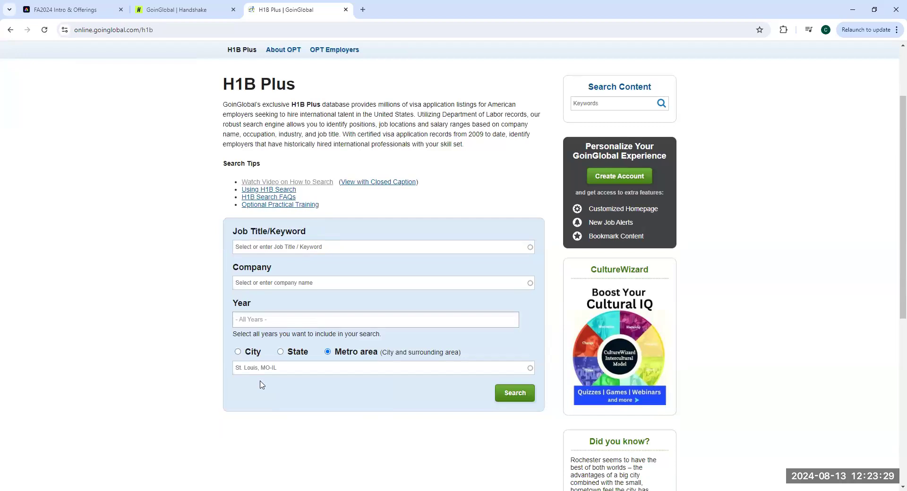
left_click(383, 246)
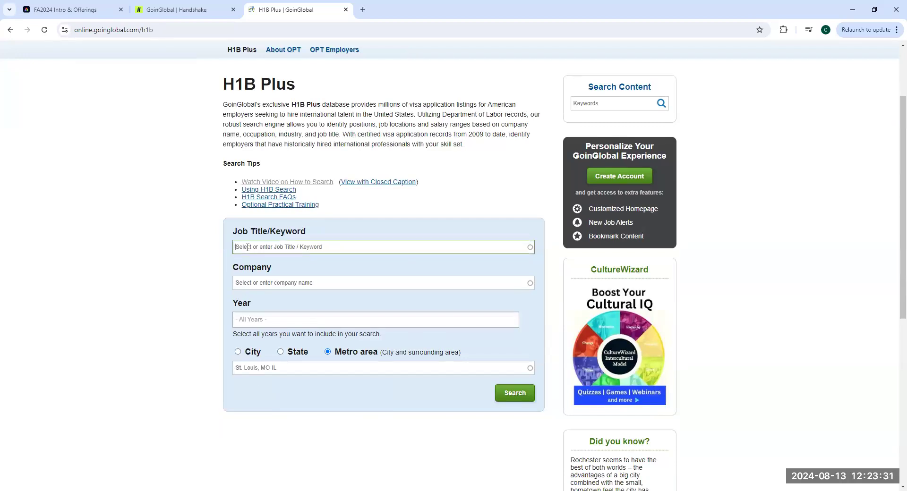
type("business")
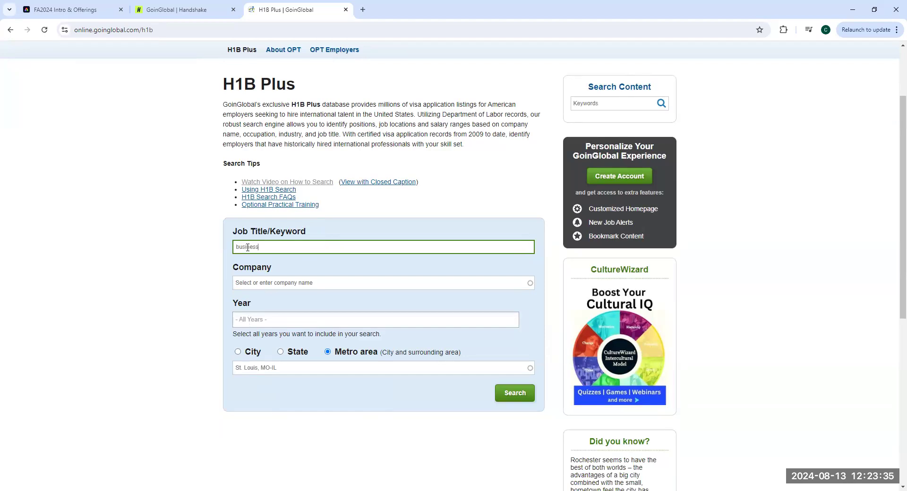
mouse_move(305, 272)
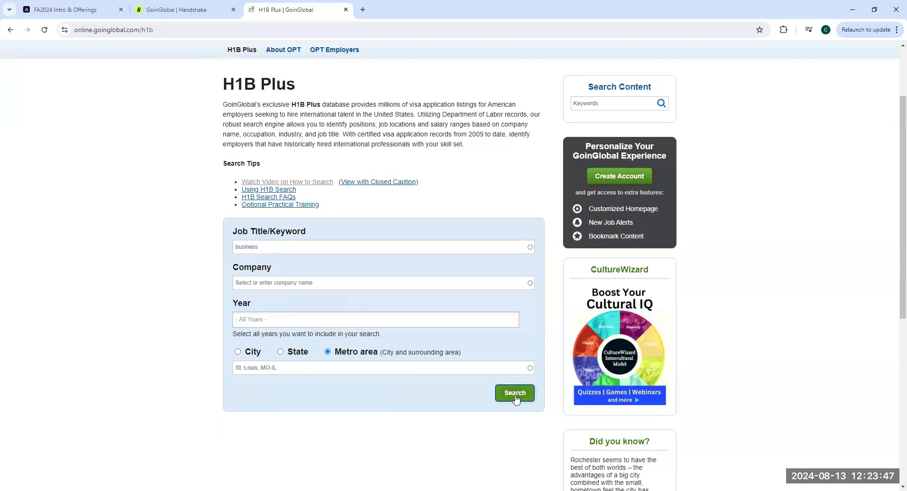
mouse_move(488, 435)
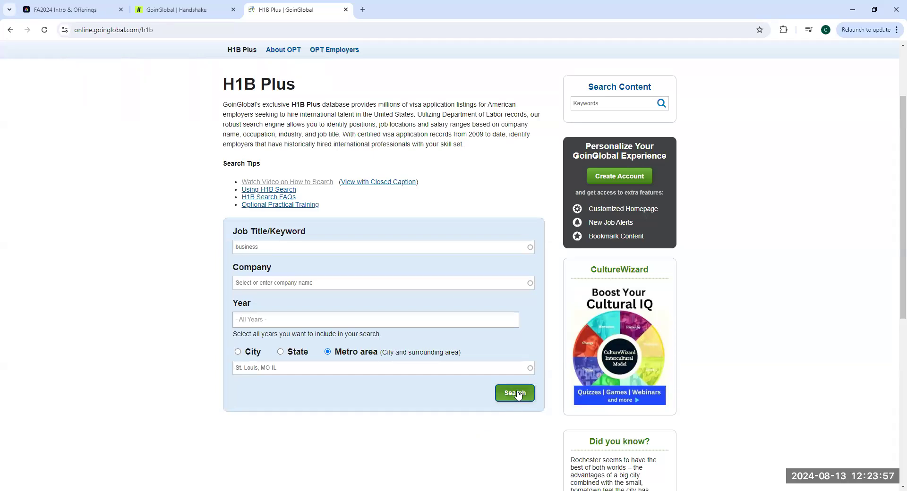
Run the St. Louis 'business' H1B search and scroll through its 1667 results
left_click(513, 395)
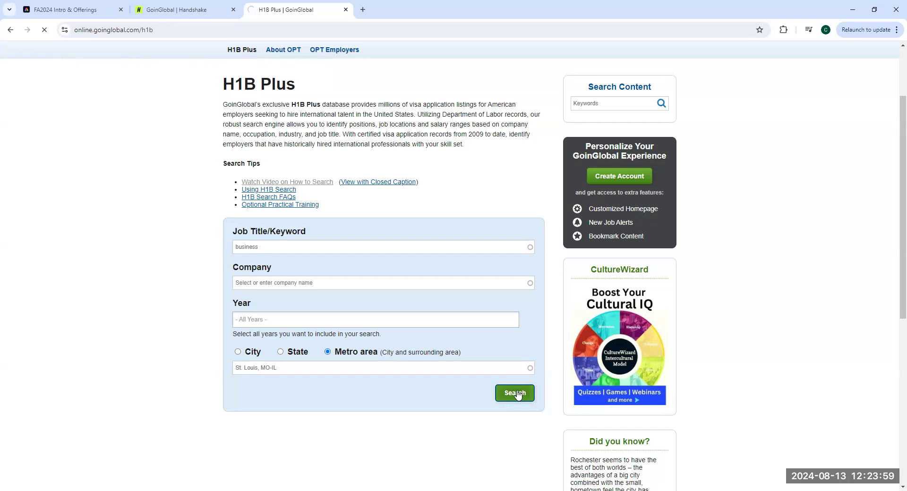
left_click(515, 392)
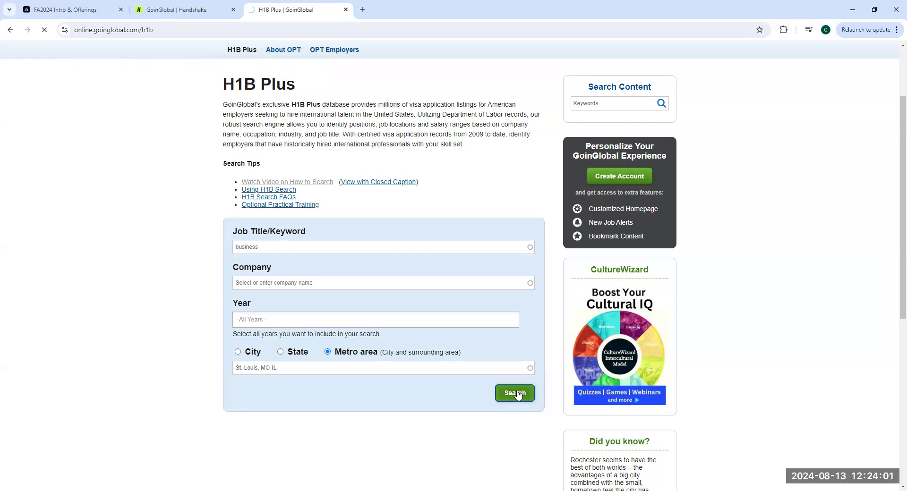
left_click(513, 396)
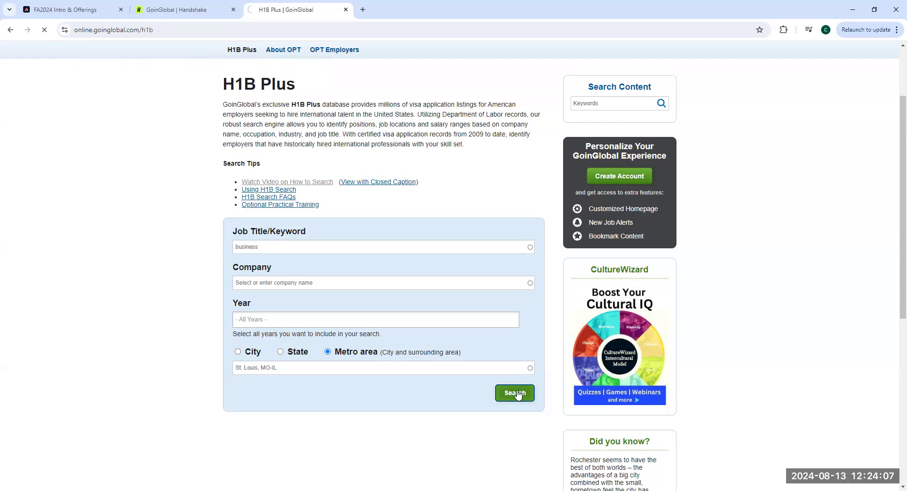
left_click(514, 393)
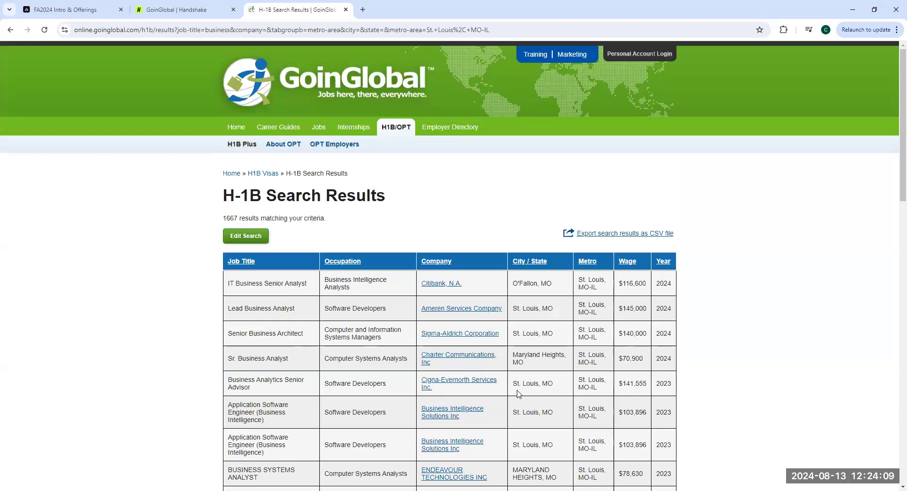
mouse_move(485, 346)
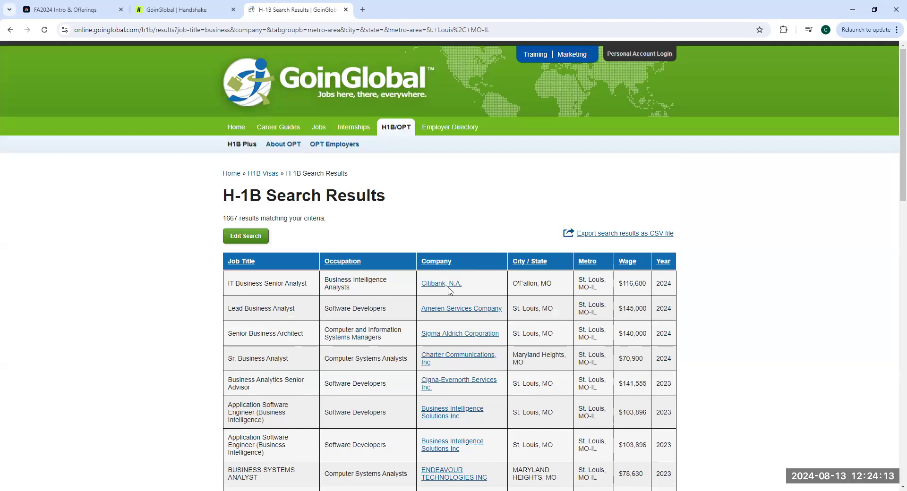
scroll("down", 3)
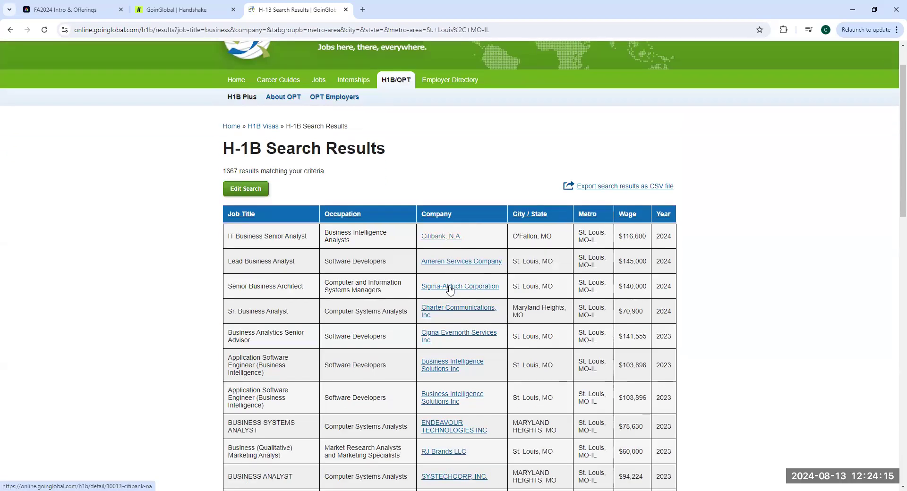
mouse_move(453, 300)
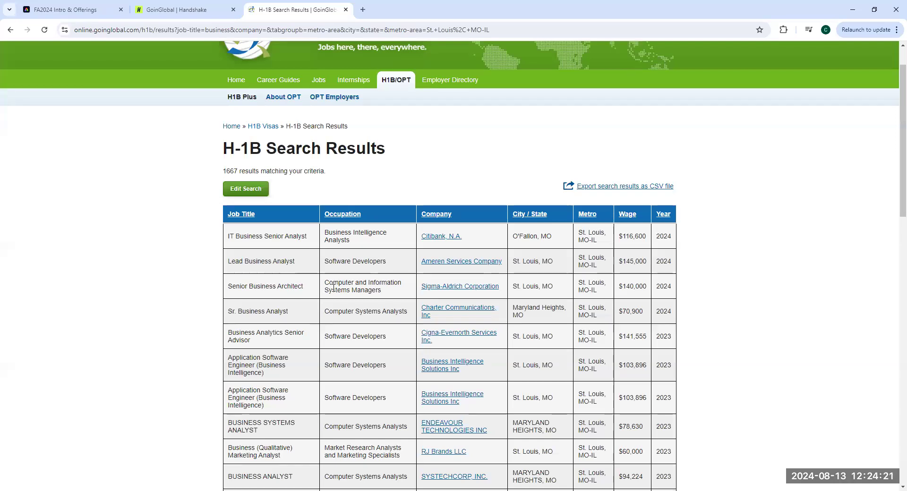
mouse_move(246, 170)
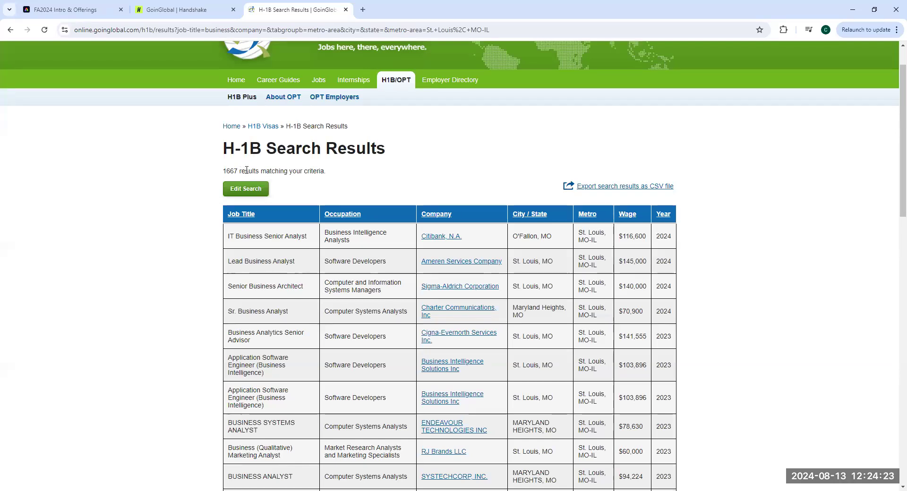
mouse_move(209, 172)
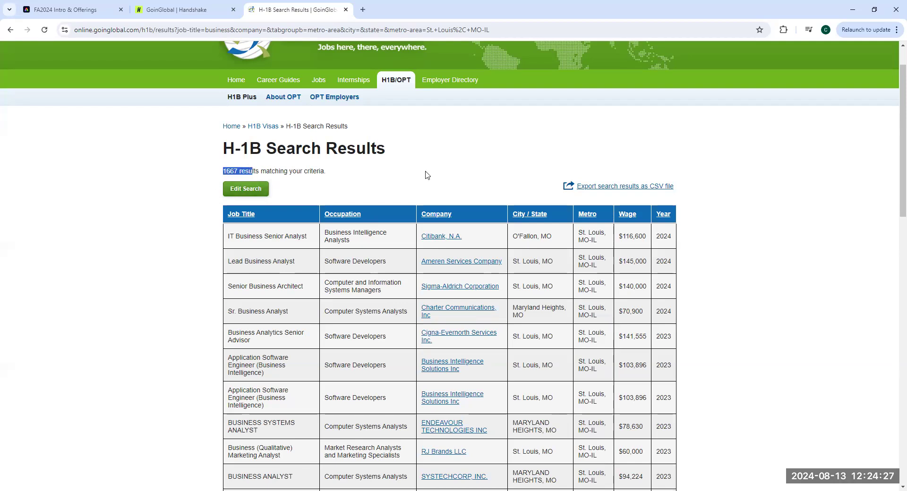
scroll("down", 3)
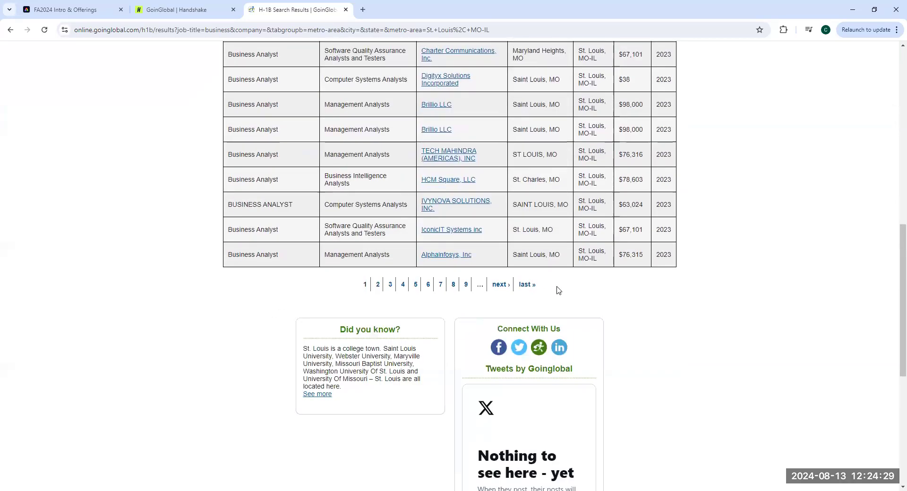
mouse_move(401, 278)
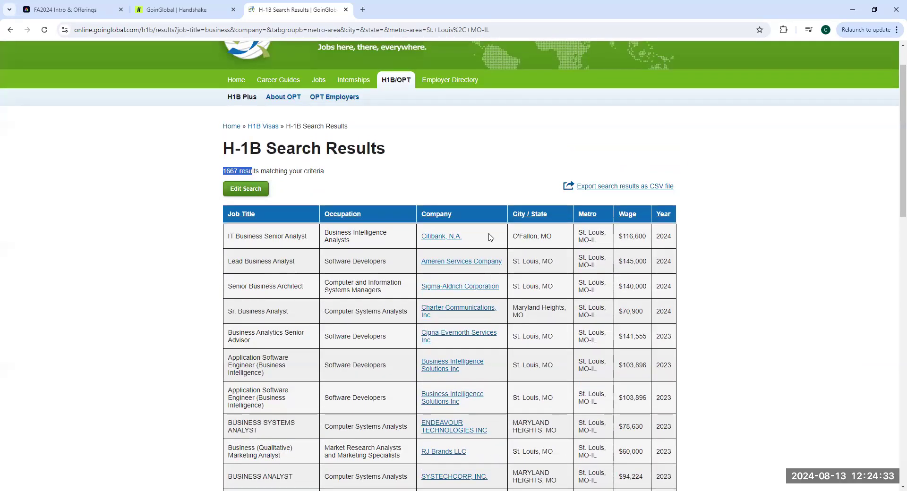
mouse_move(626, 186)
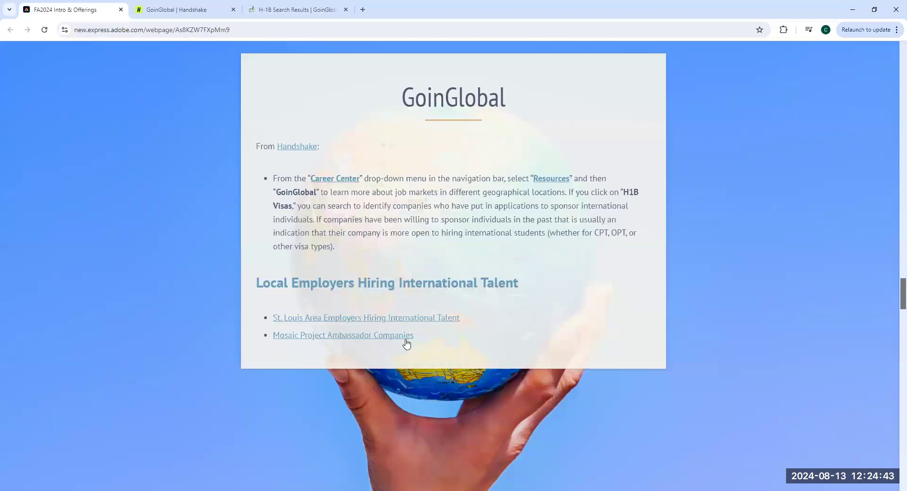
Open the St. Louis link under Local Employers Hiring International Talent
left_click(366, 318)
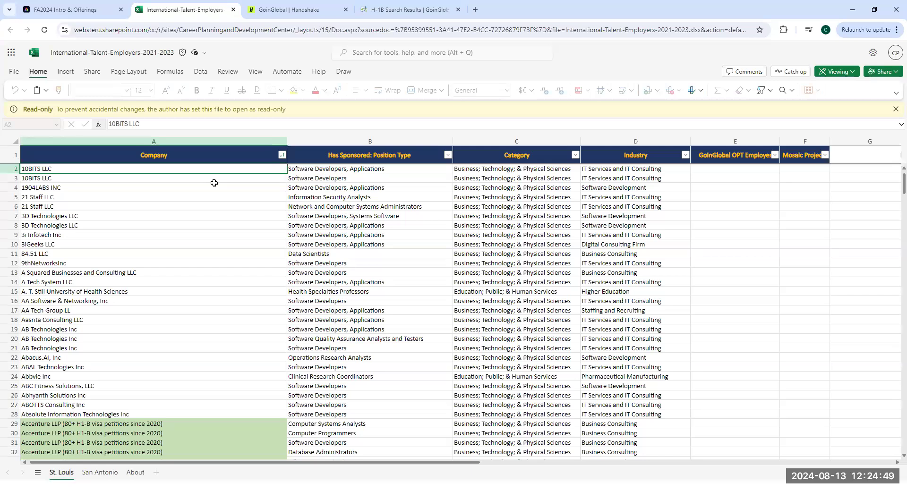
mouse_move(193, 247)
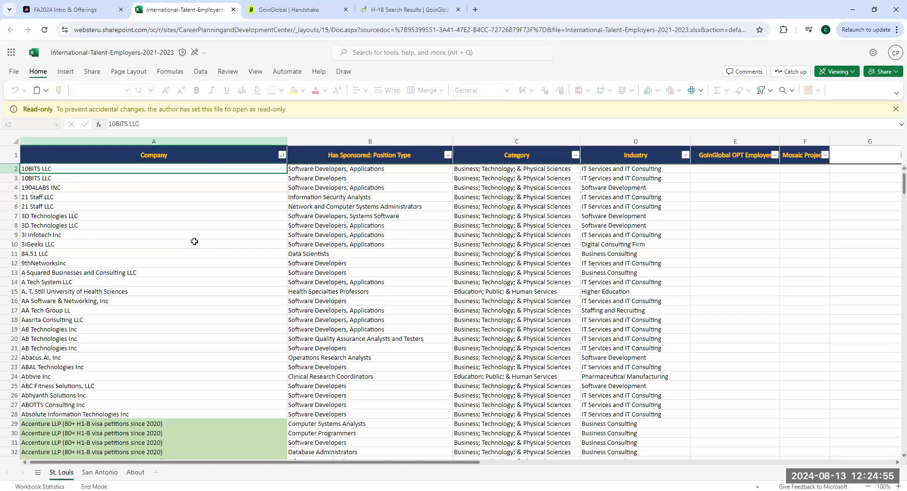
Scroll the St. Louis sheet's companies past Accenture, Amazon and Anheuser-Busch to Bayer
scroll("down", 3)
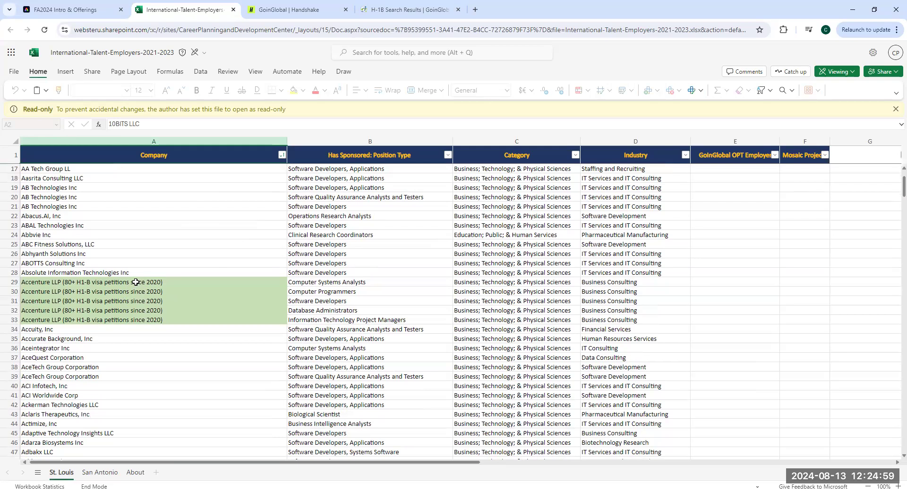
left_click(91, 282)
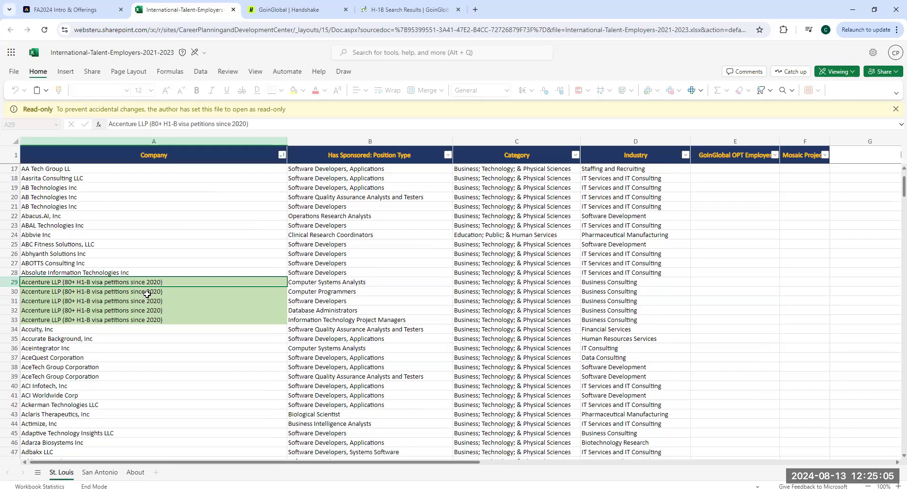
scroll("down", 3)
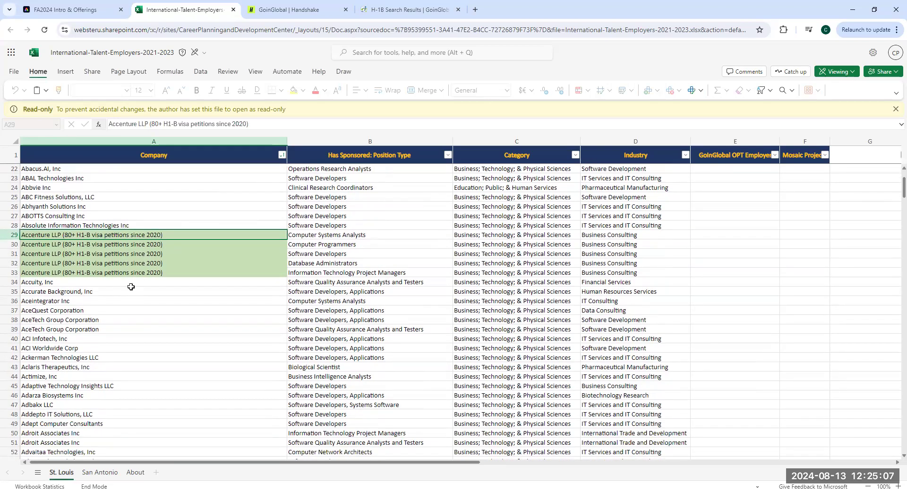
mouse_move(162, 256)
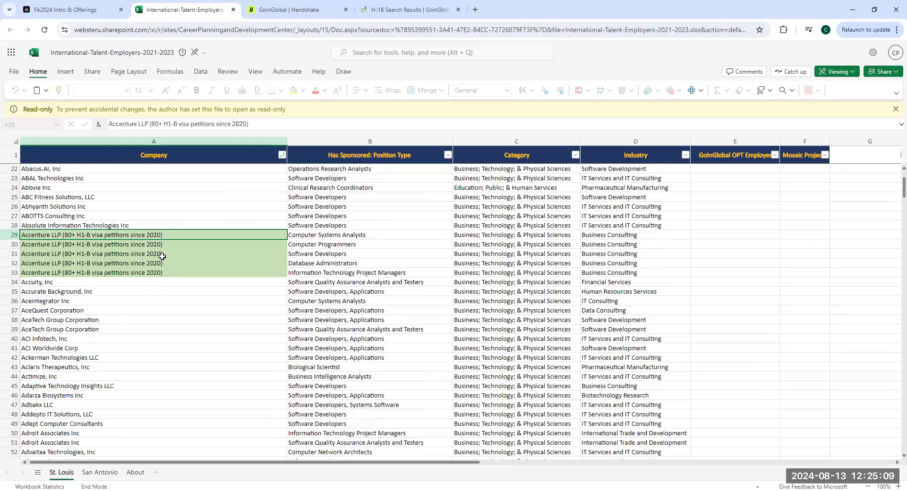
mouse_move(161, 286)
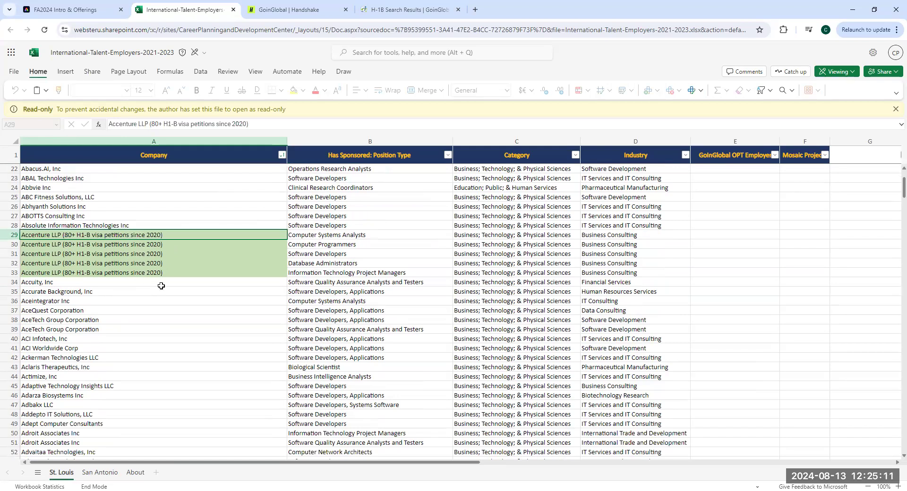
mouse_move(151, 255)
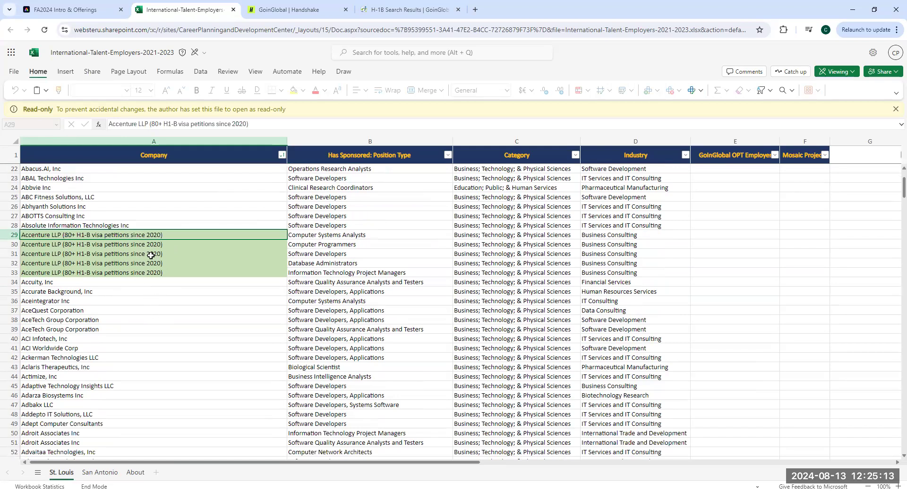
mouse_move(312, 269)
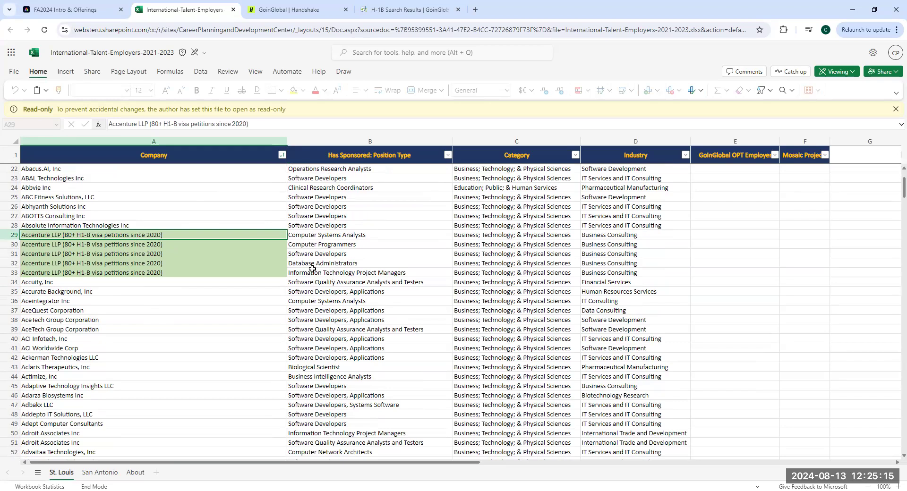
mouse_move(353, 257)
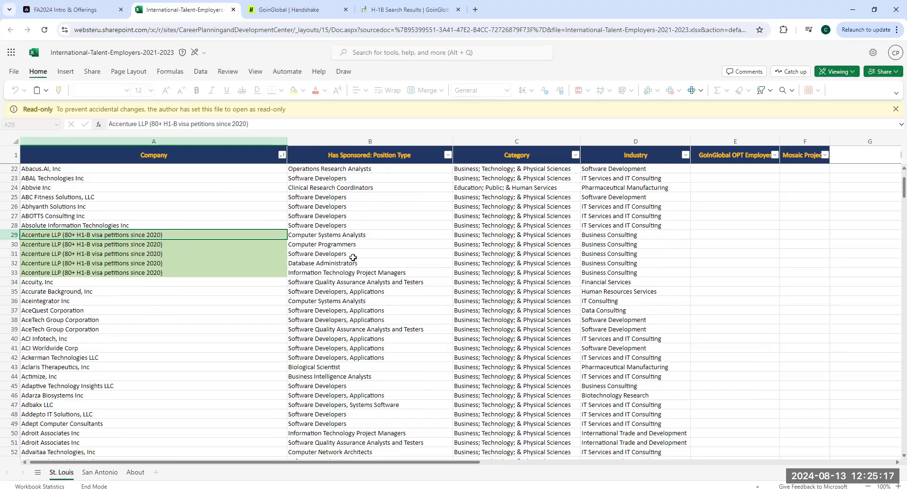
mouse_move(352, 329)
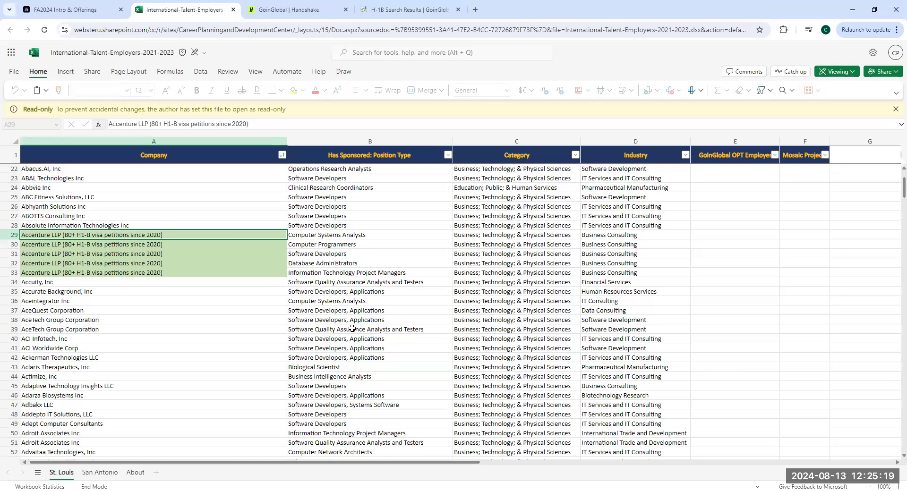
scroll("down", 3)
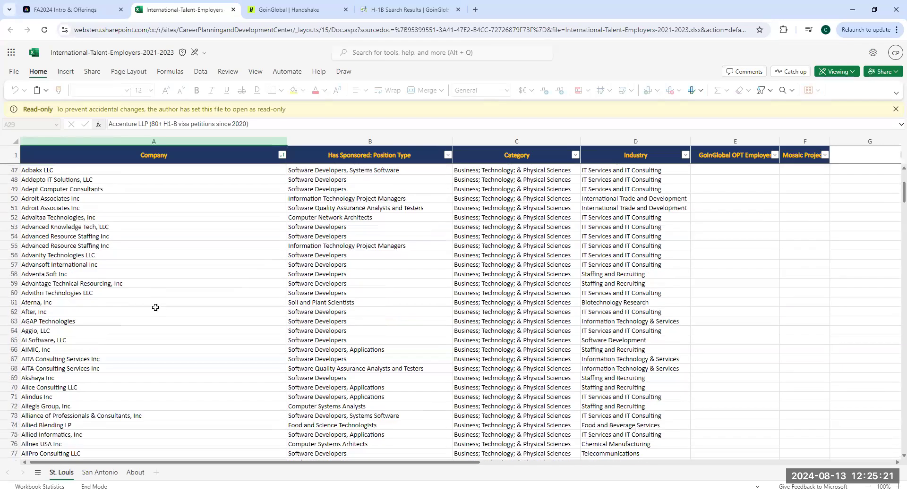
scroll("down", 3)
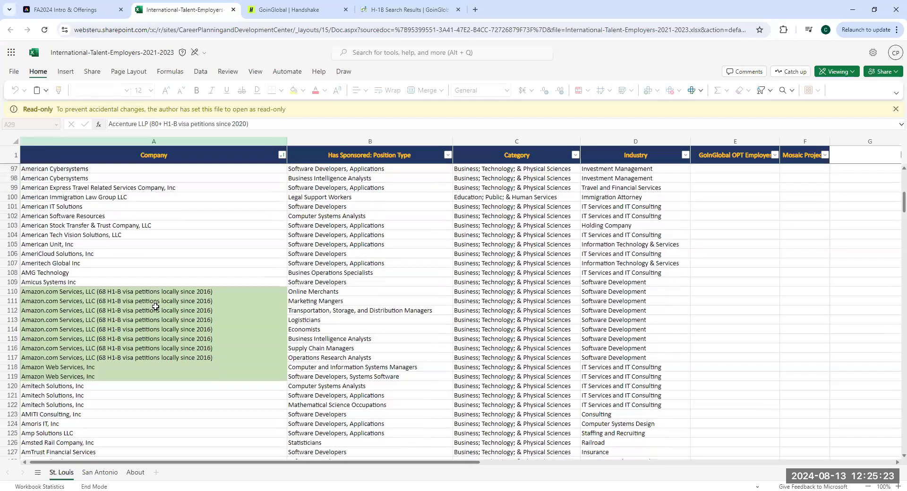
scroll("down", 3)
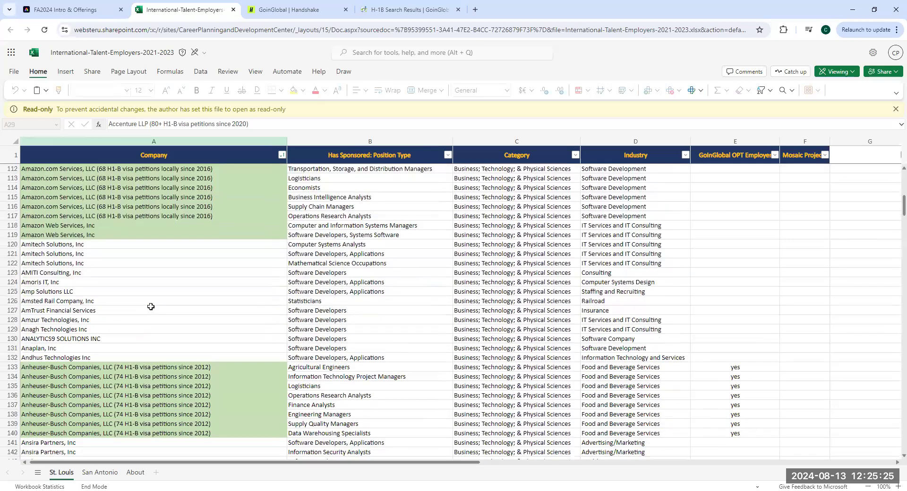
scroll("down", 3)
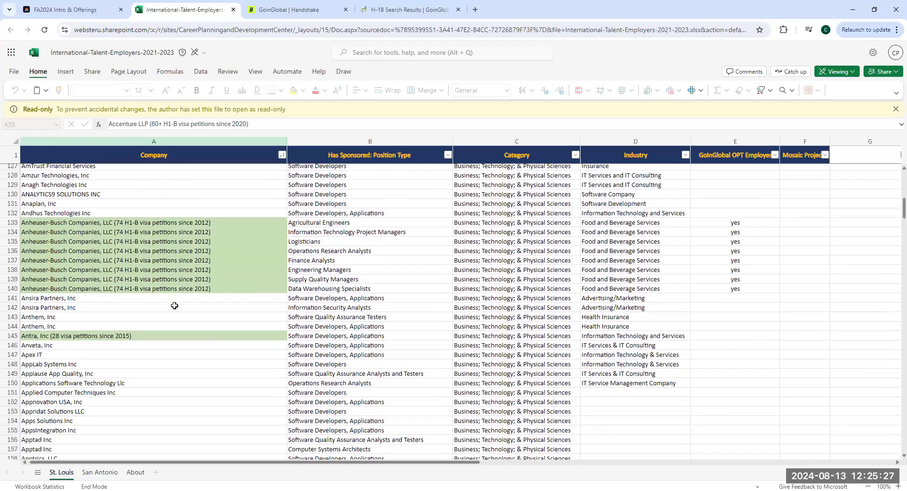
scroll("down", 3)
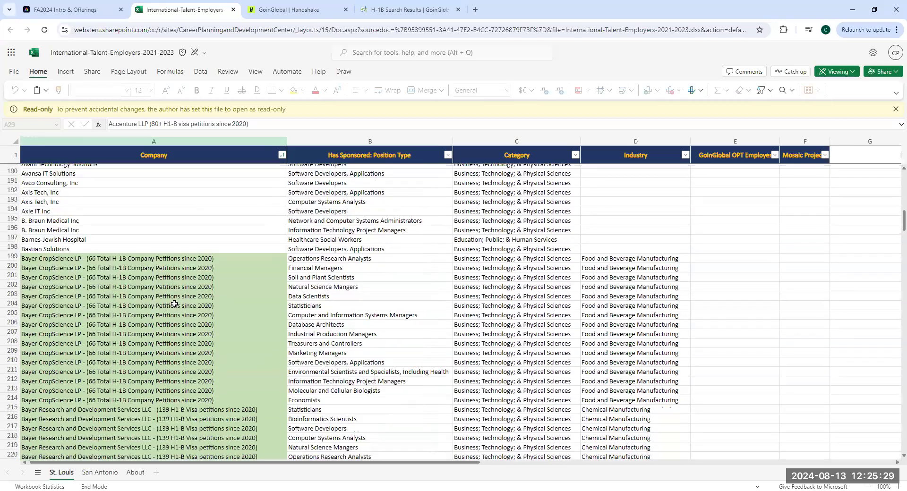
scroll("down", 3)
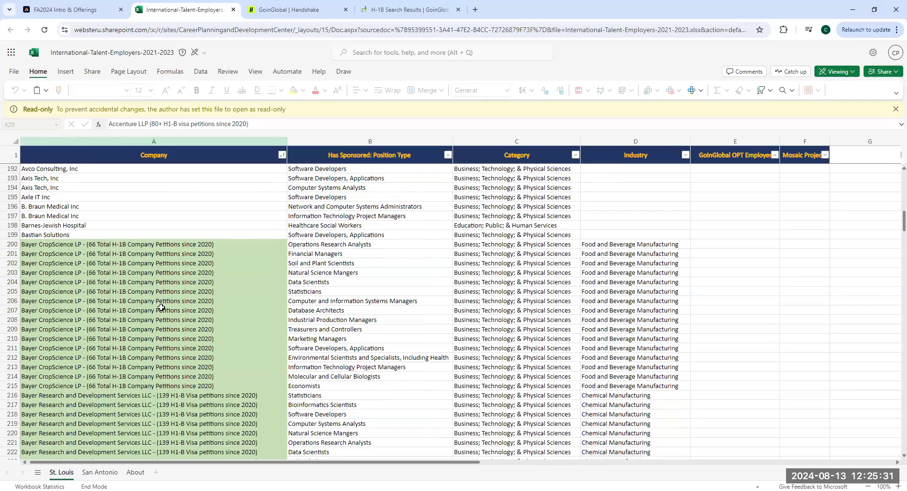
Scroll the Fall 2024 page down to the Local Employers Hiring International Talent links
scroll("down", 3)
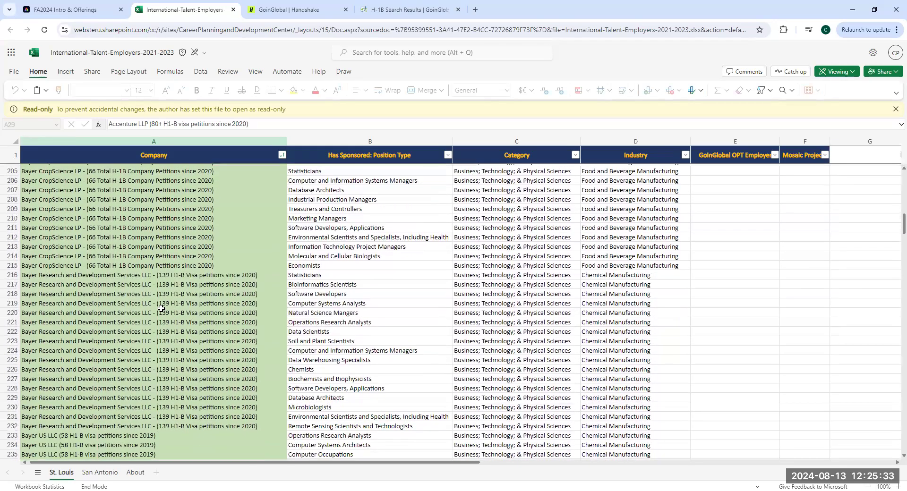
scroll("down", 3)
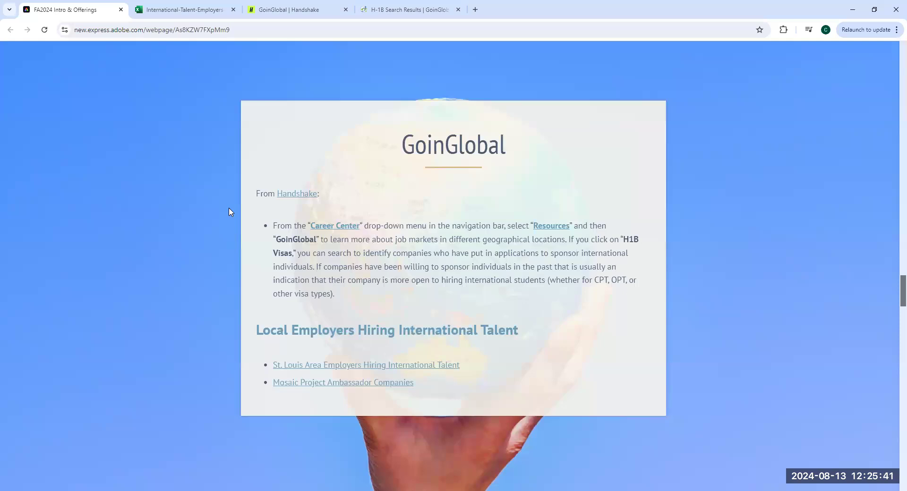
mouse_move(236, 209)
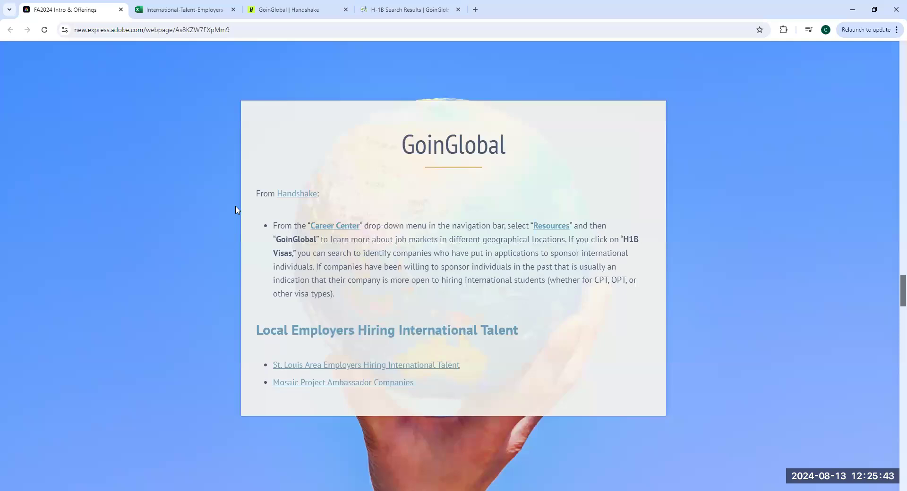
mouse_move(315, 206)
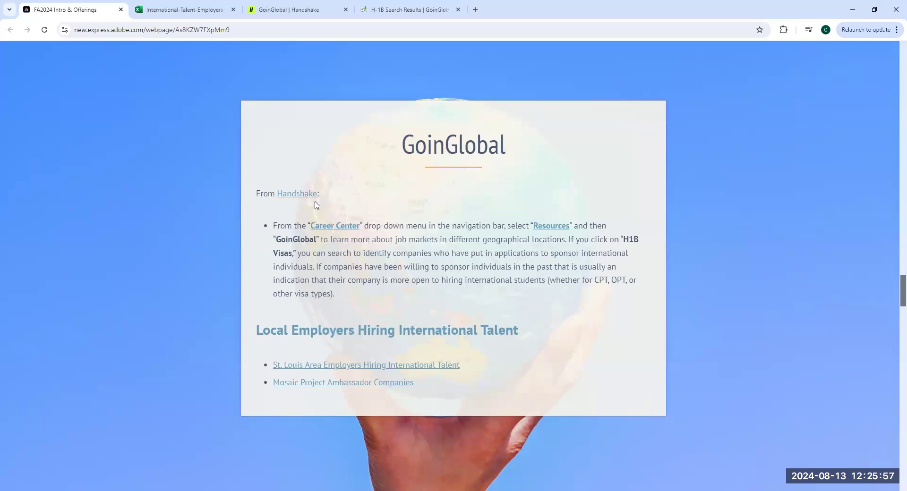
mouse_move(358, 223)
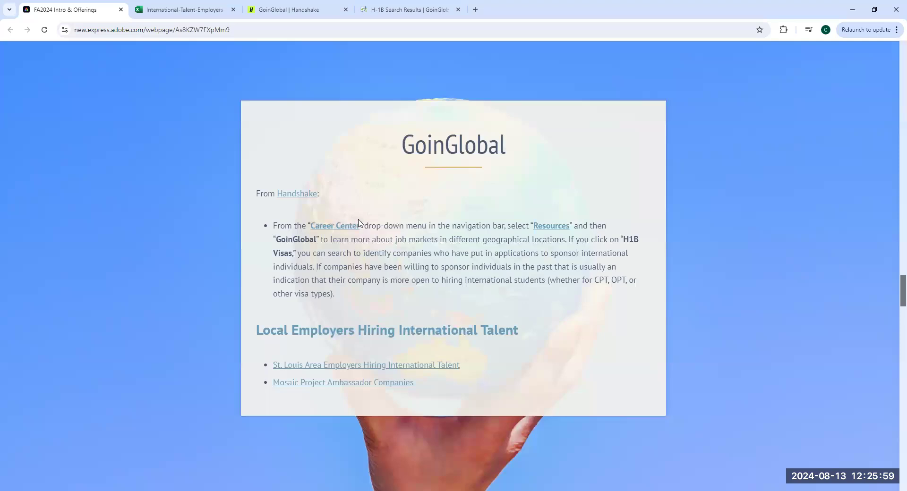
mouse_move(353, 196)
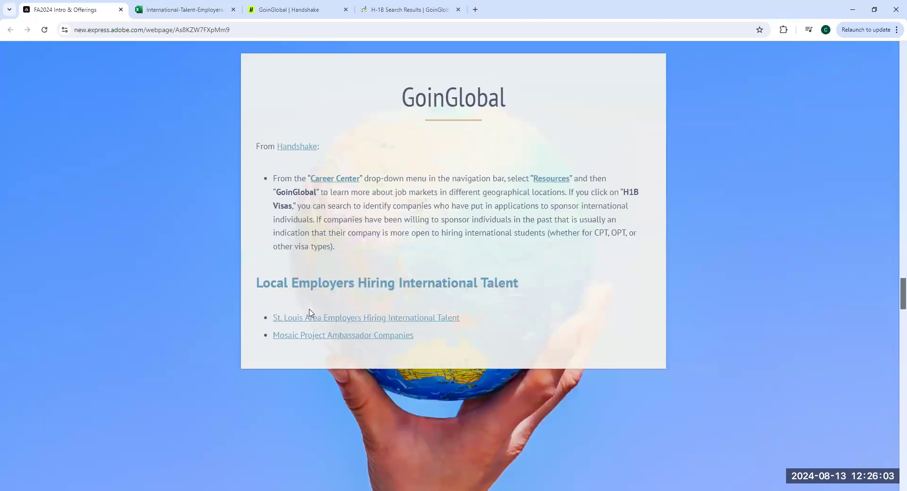
mouse_move(327, 341)
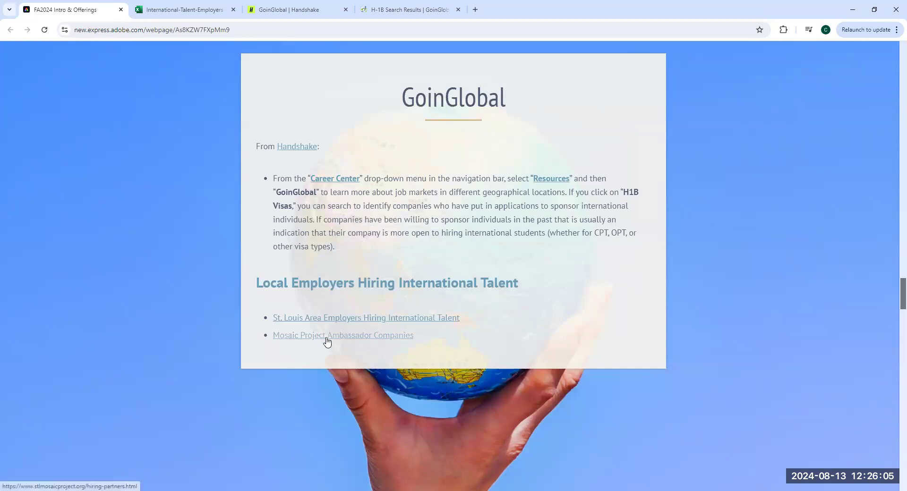
Open Mosaic Project Ambassador Companies and browse its Platinum, Gold and Silver partner lists
left_click(342, 335)
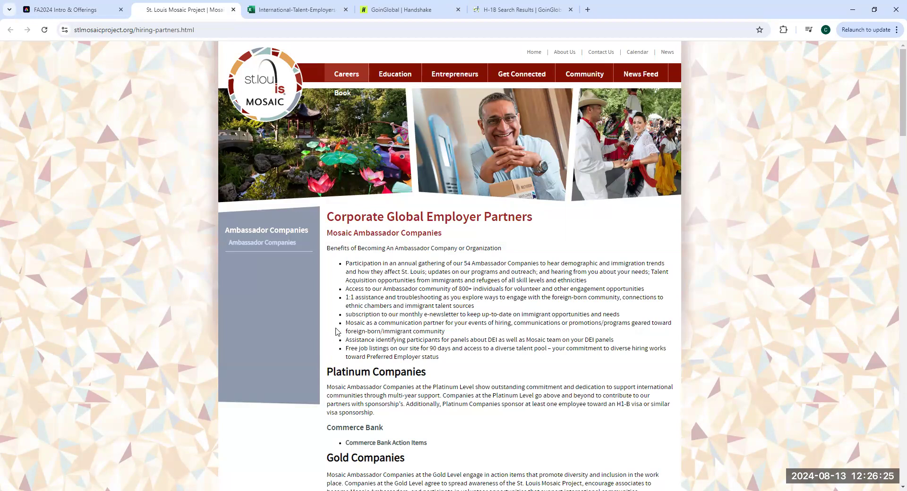
scroll("down", 3)
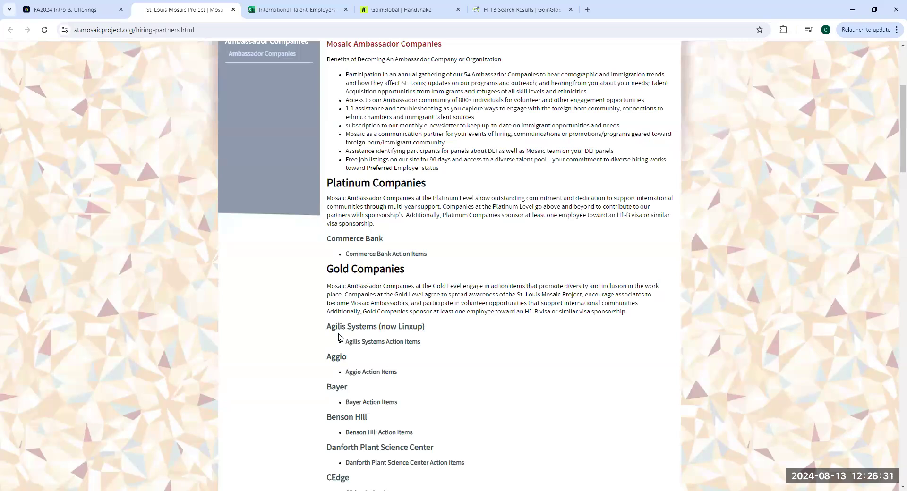
mouse_move(421, 262)
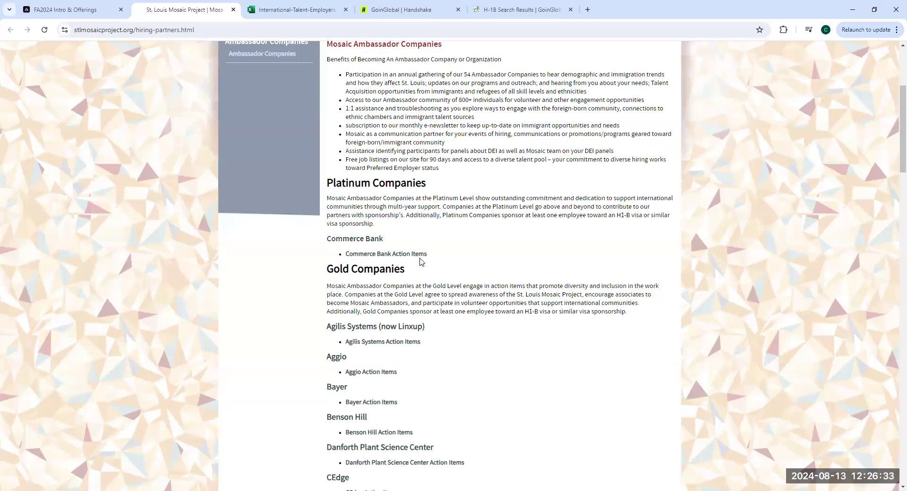
scroll("down", 3)
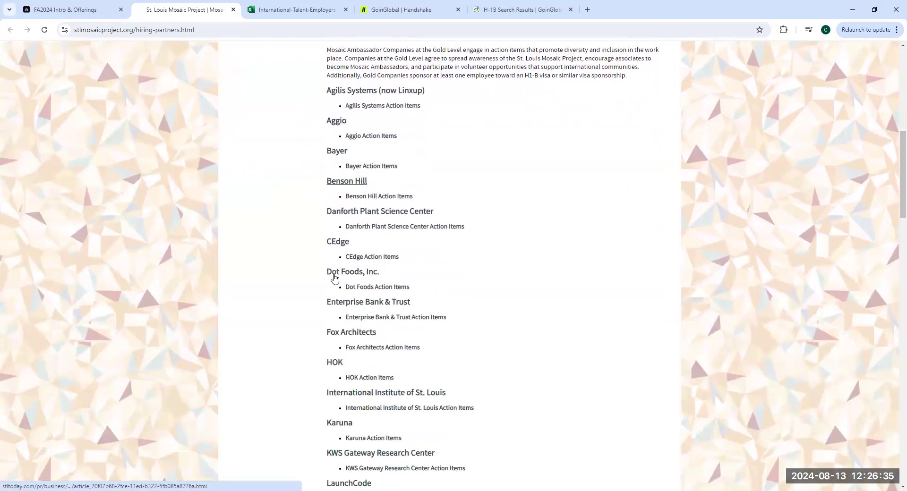
scroll("down", 3)
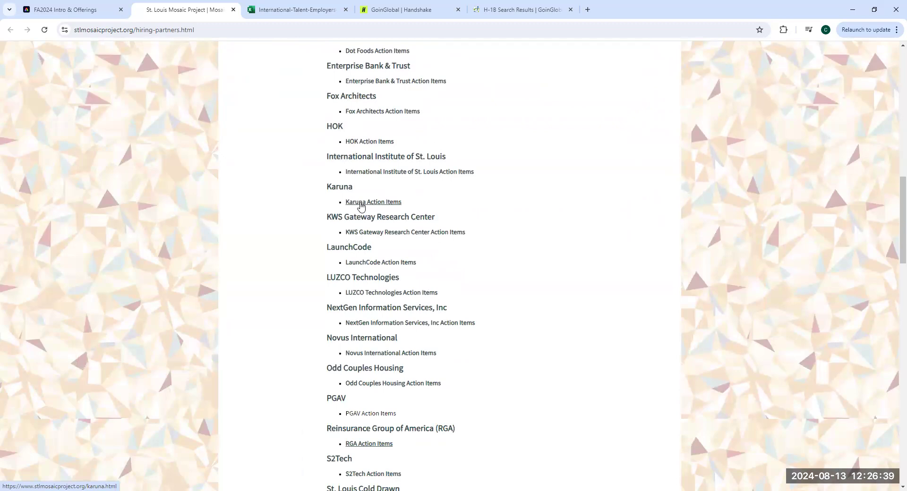
scroll("down", 3)
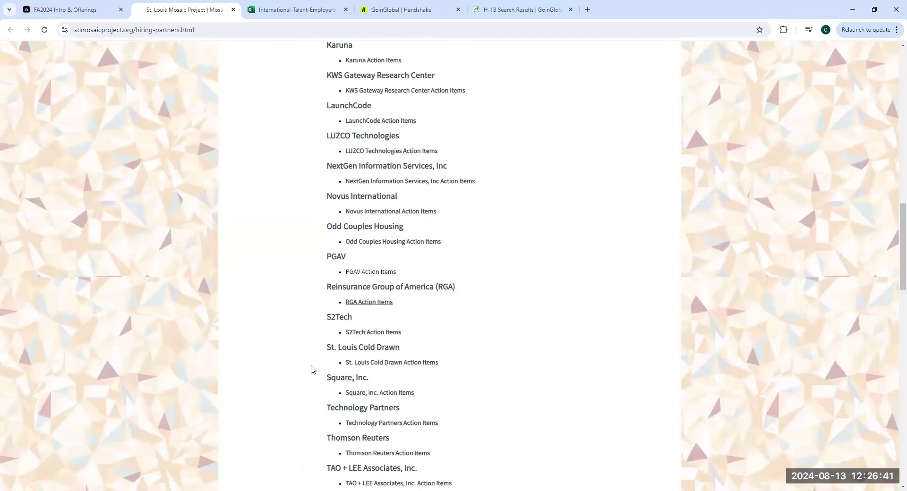
mouse_move(318, 293)
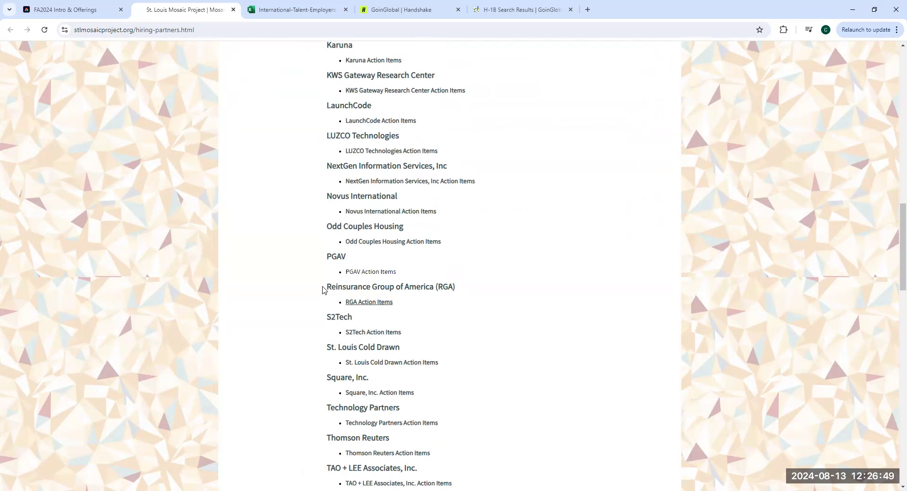
scroll("down", 3)
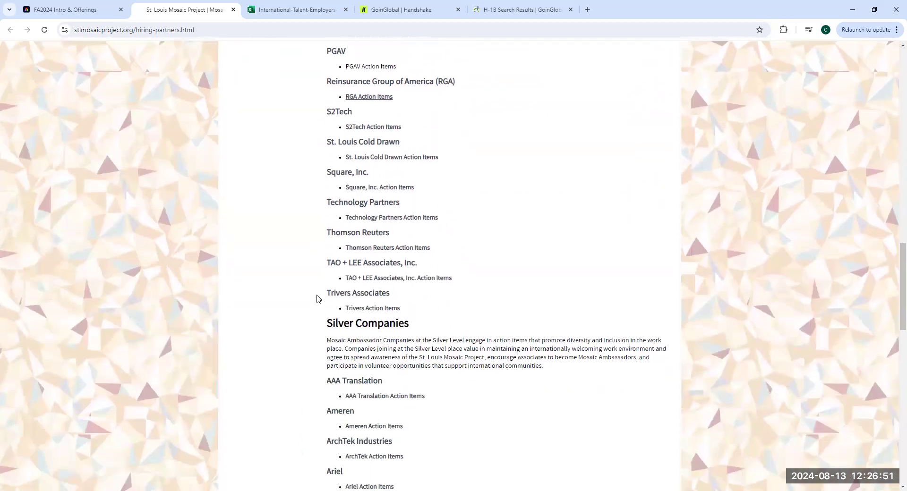
scroll("down", 3)
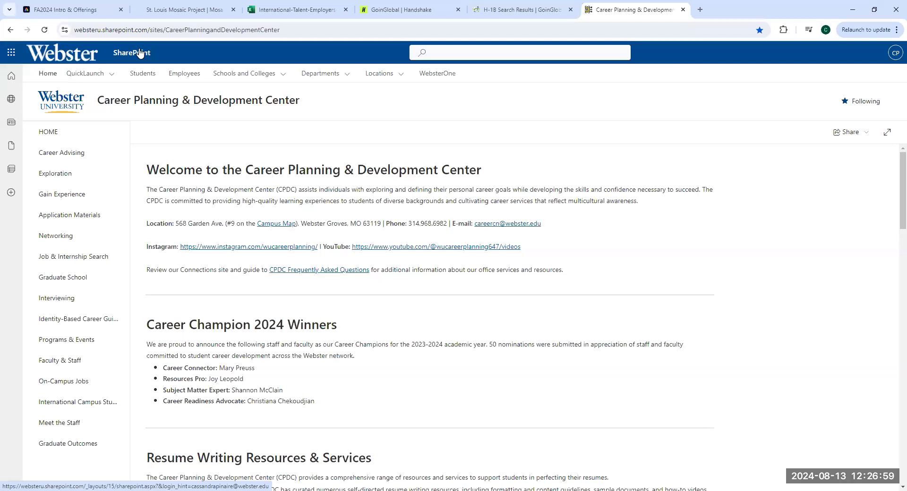
Browse the site's Schools and Colleges and Departments menus
left_click(319, 74)
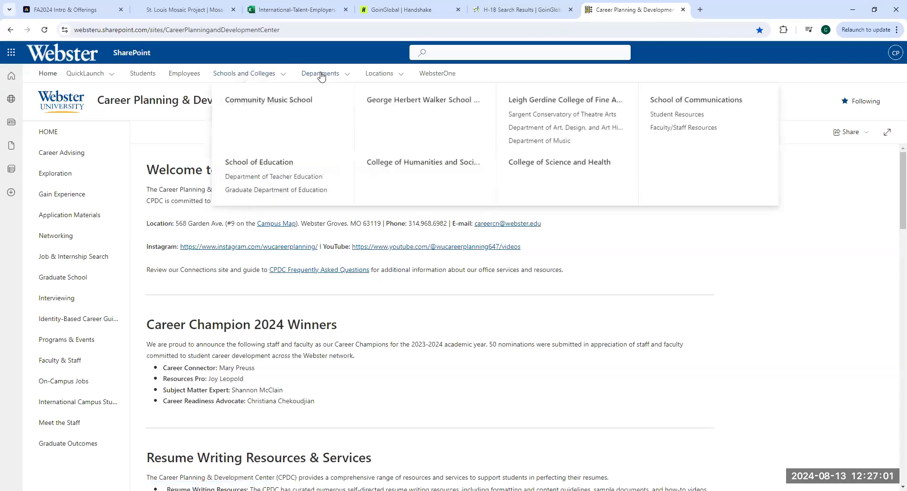
left_click(320, 73)
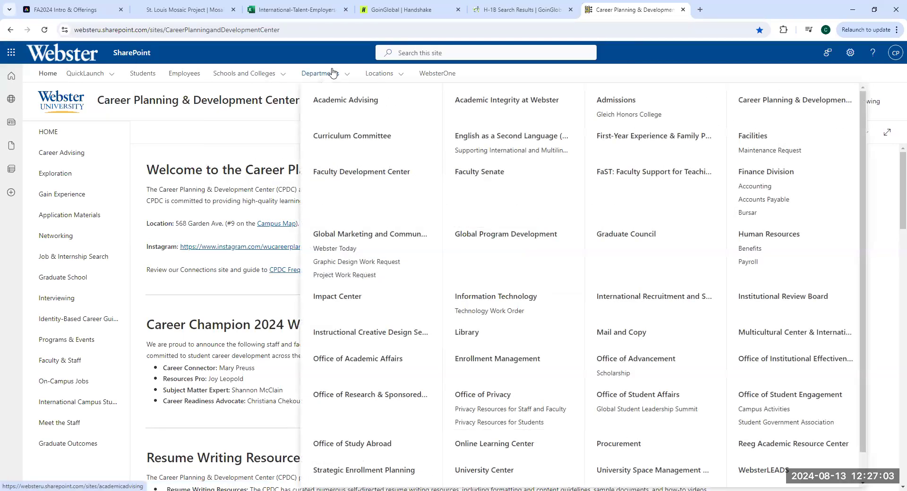
mouse_move(356, 232)
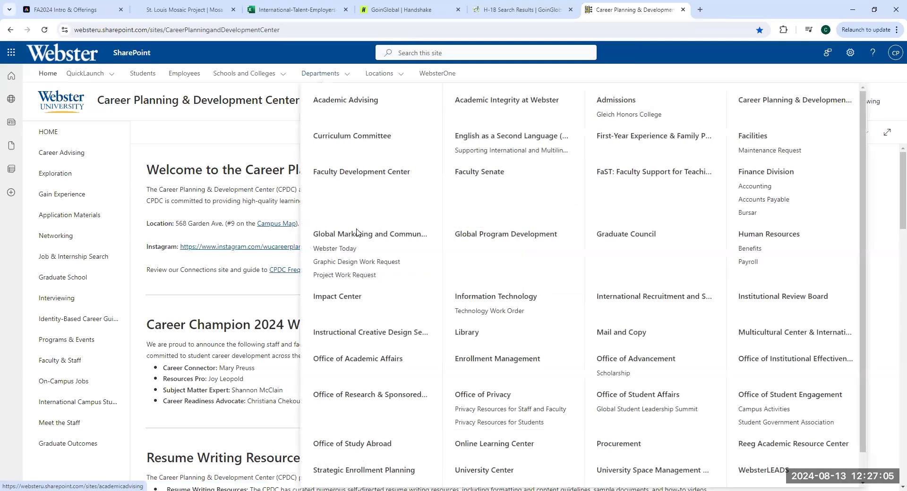
mouse_move(451, 151)
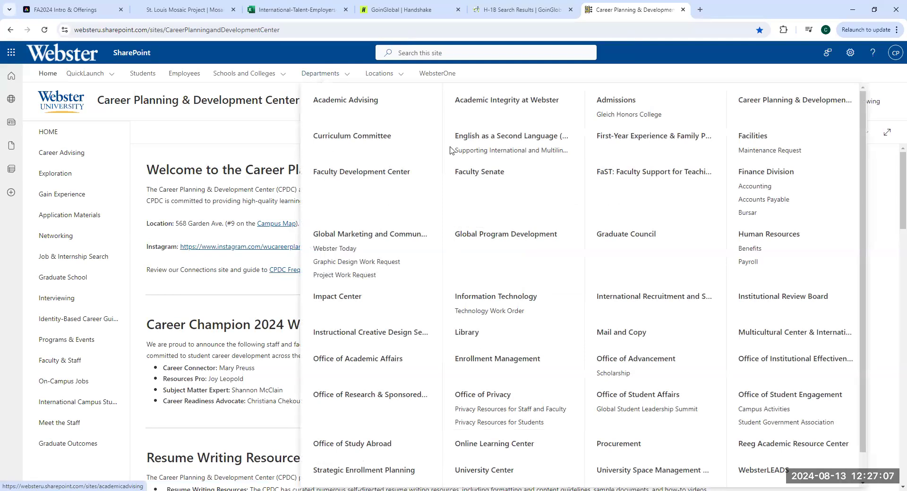
mouse_move(385, 115)
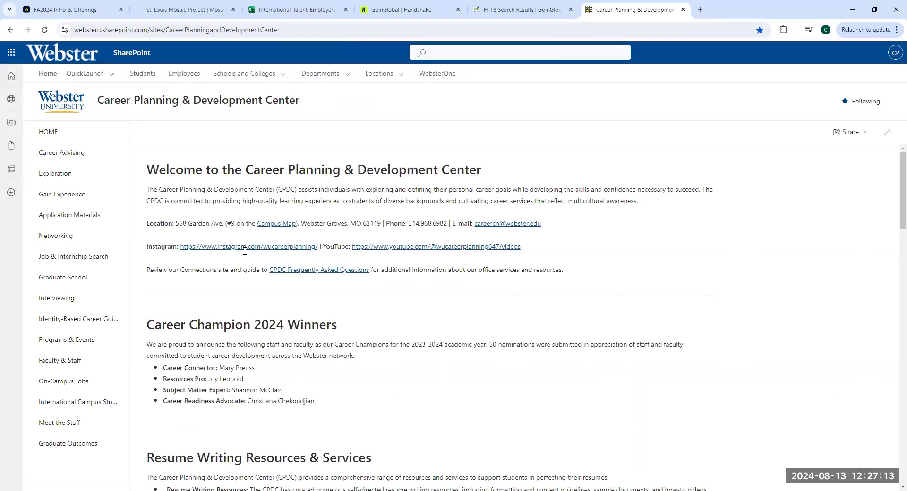
mouse_move(85, 447)
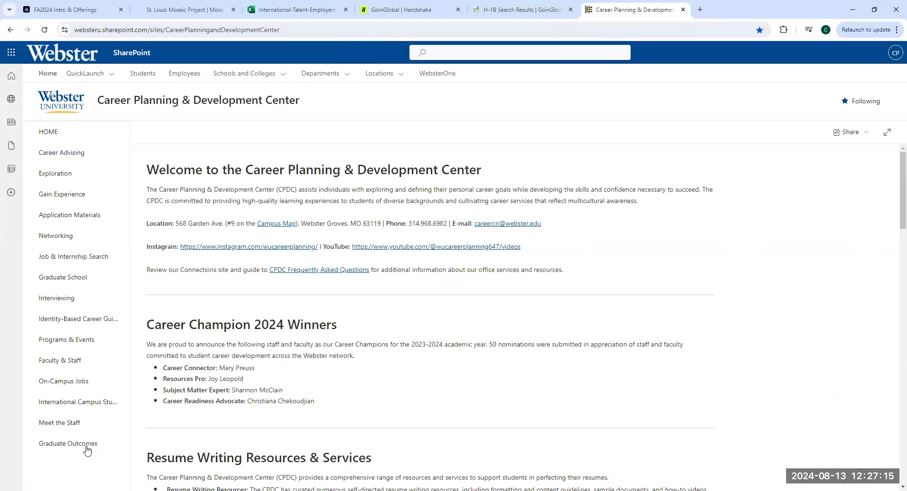
mouse_move(79, 317)
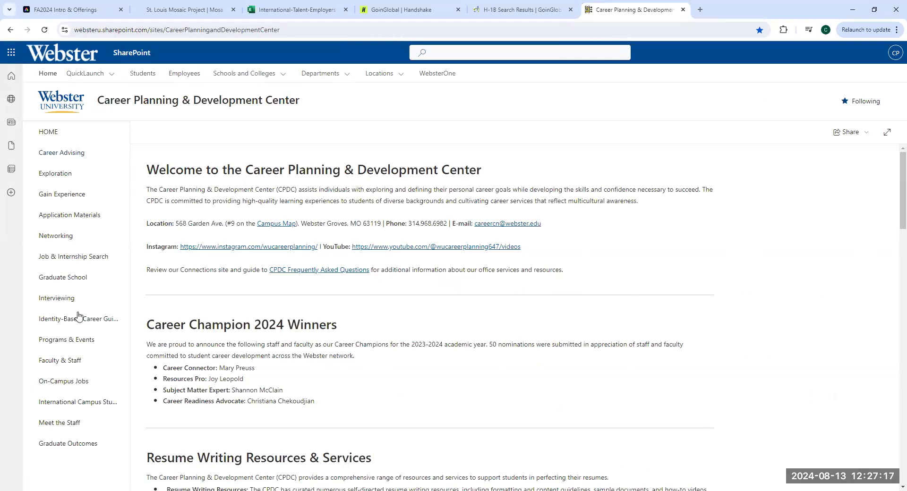
mouse_move(68, 129)
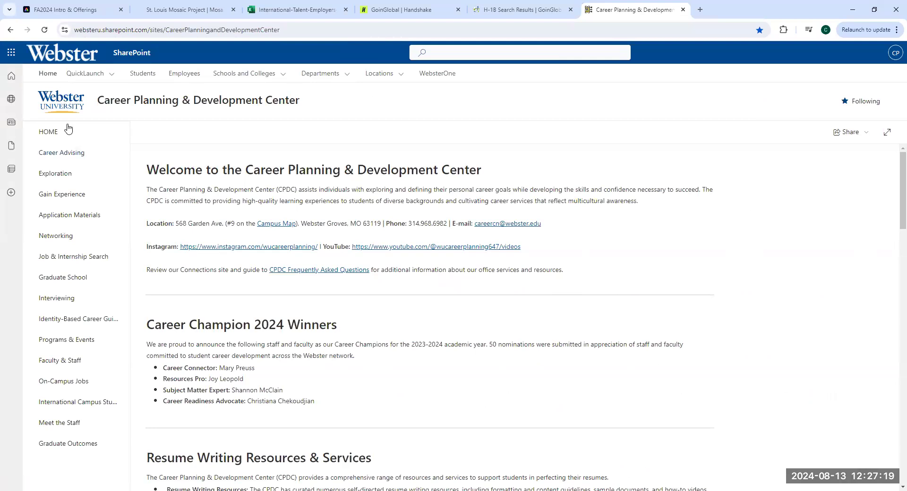
Browse the resume, cover letter and references guides, then go to Job & Internship Search
left_click(69, 215)
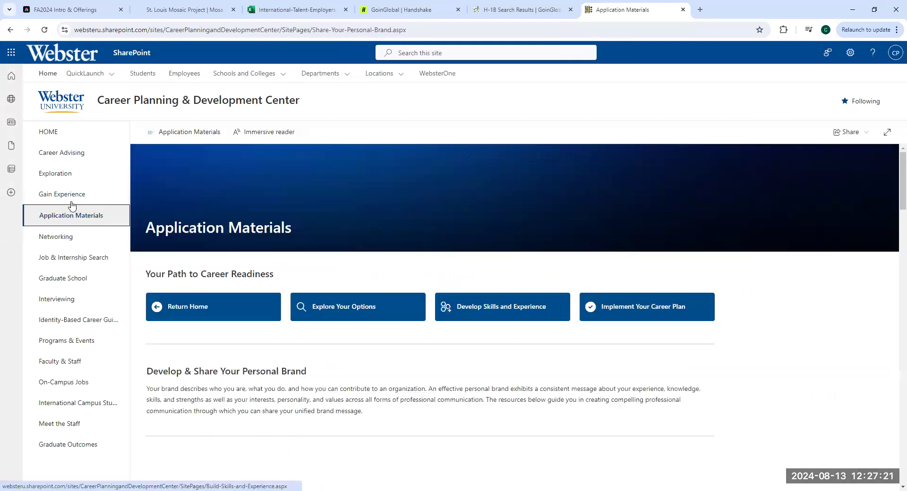
mouse_move(62, 194)
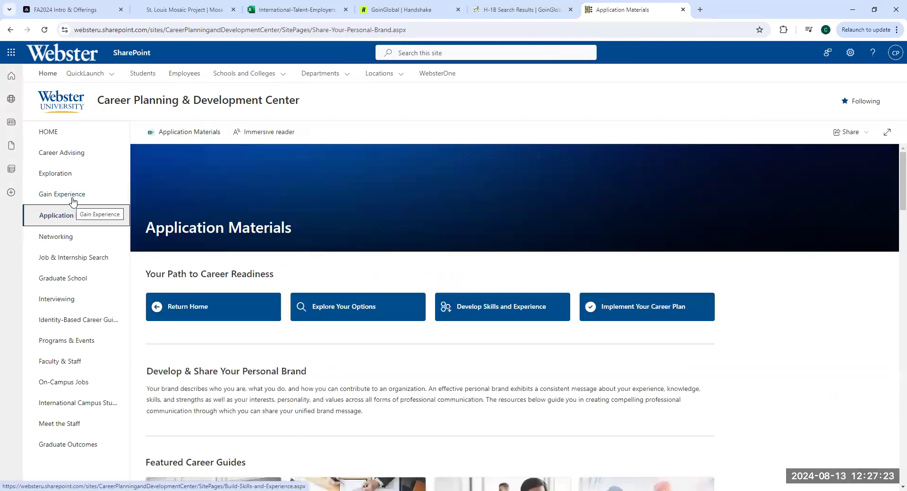
scroll("down", 3)
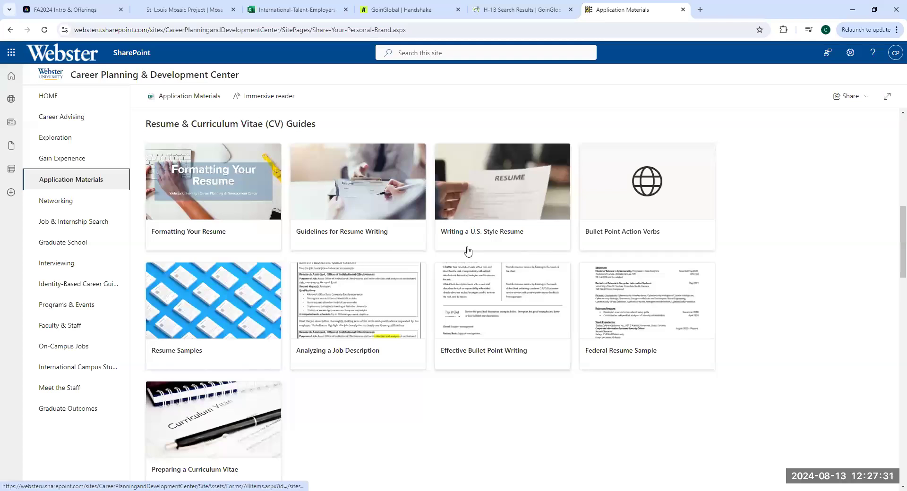
mouse_move(176, 323)
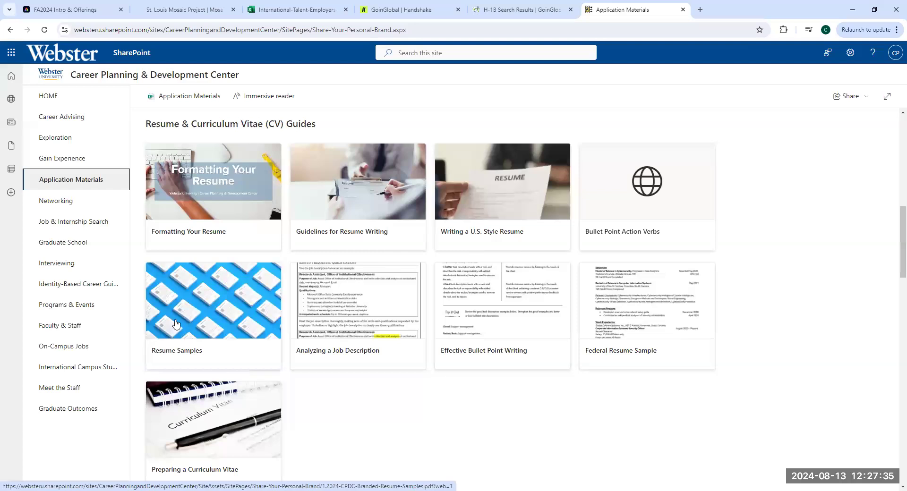
scroll("down", 3)
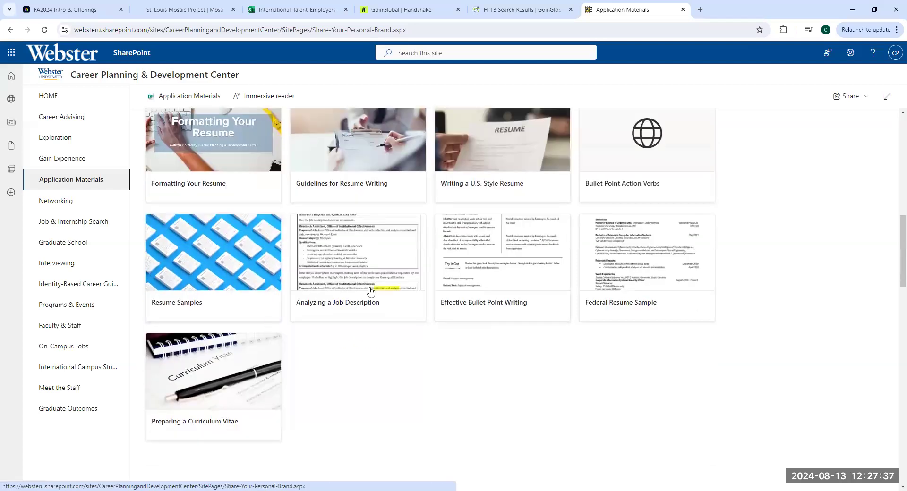
scroll("down", 3)
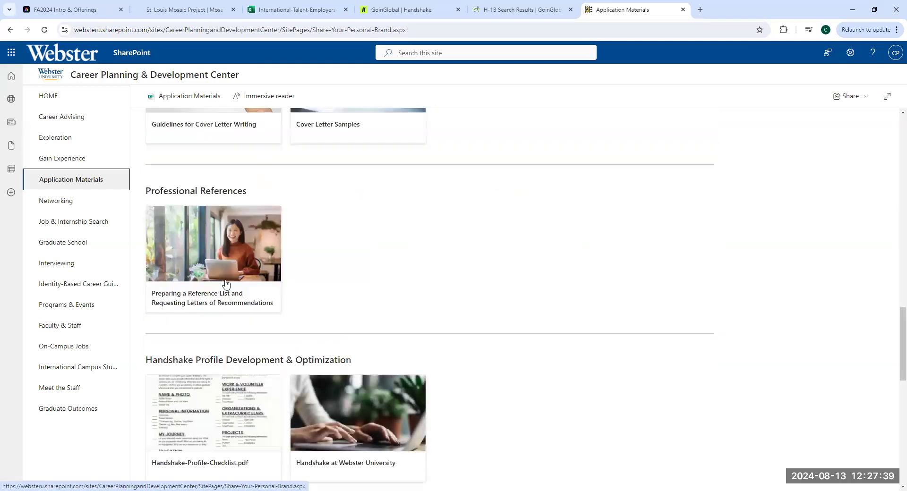
left_click(74, 221)
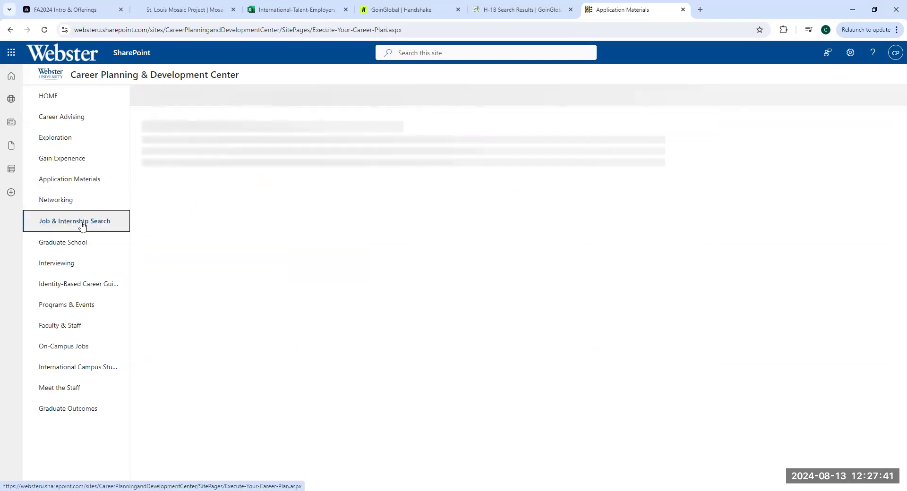
left_click(74, 220)
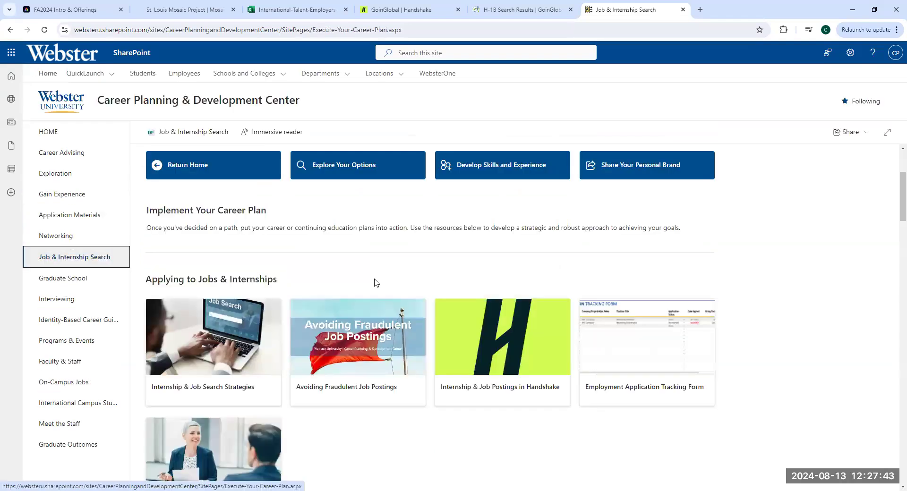
scroll("down", 3)
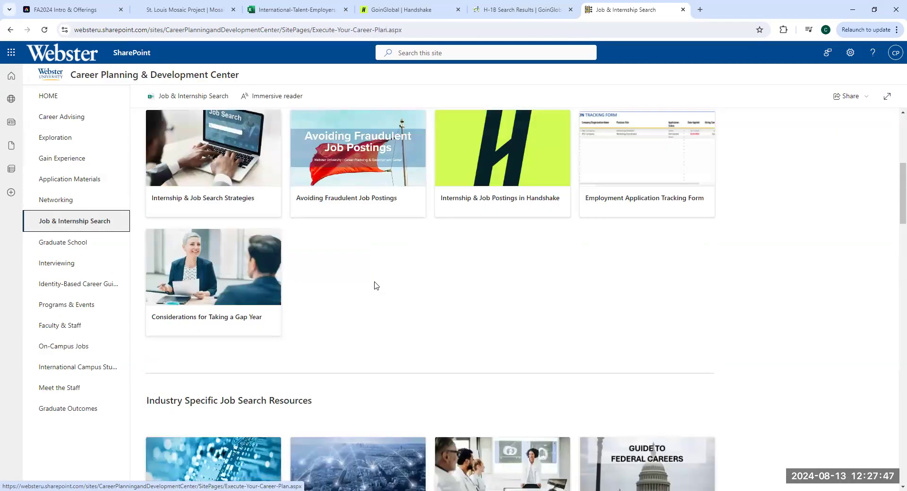
scroll("down", 3)
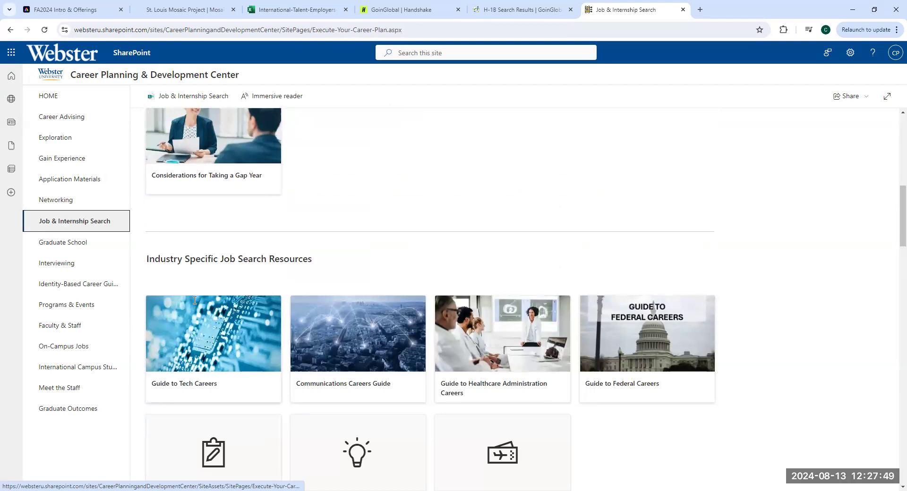
mouse_move(364, 264)
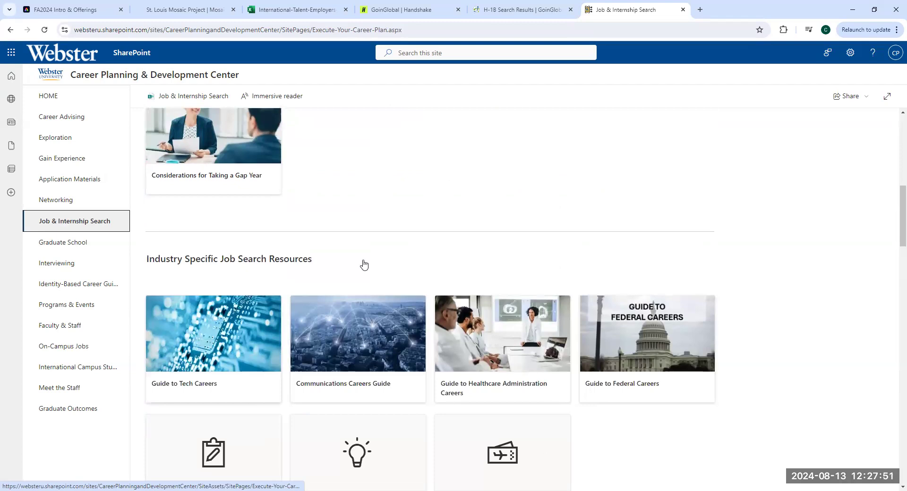
mouse_move(258, 378)
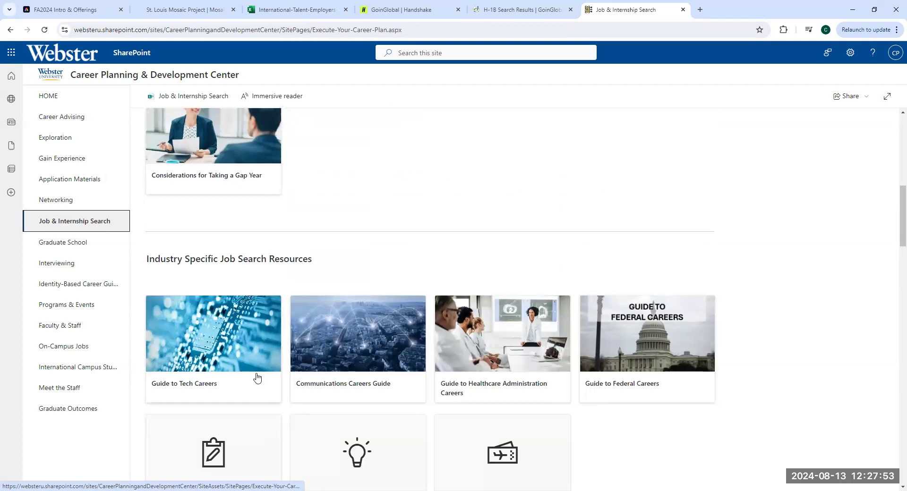
scroll("down", 3)
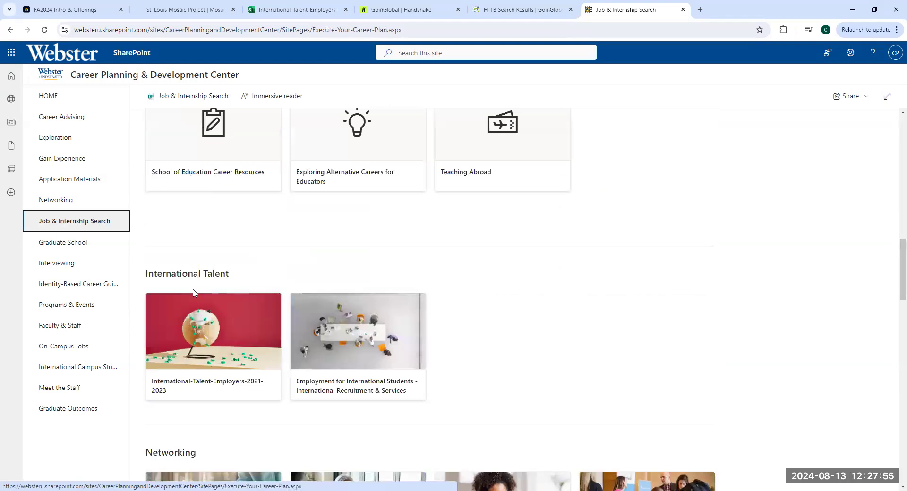
mouse_move(238, 292)
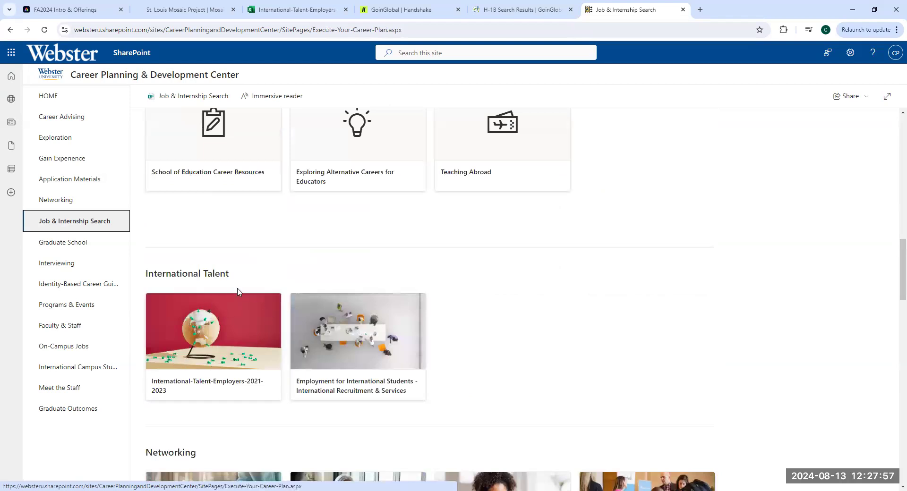
mouse_move(62, 272)
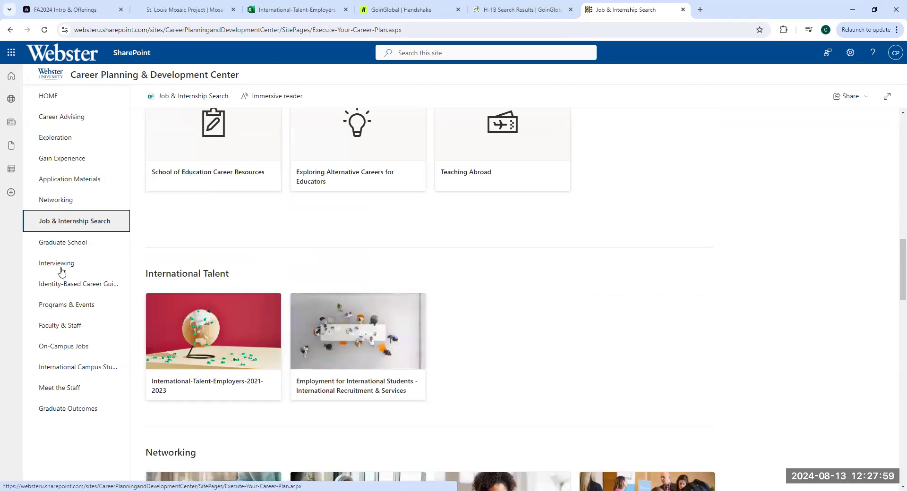
mouse_move(80, 188)
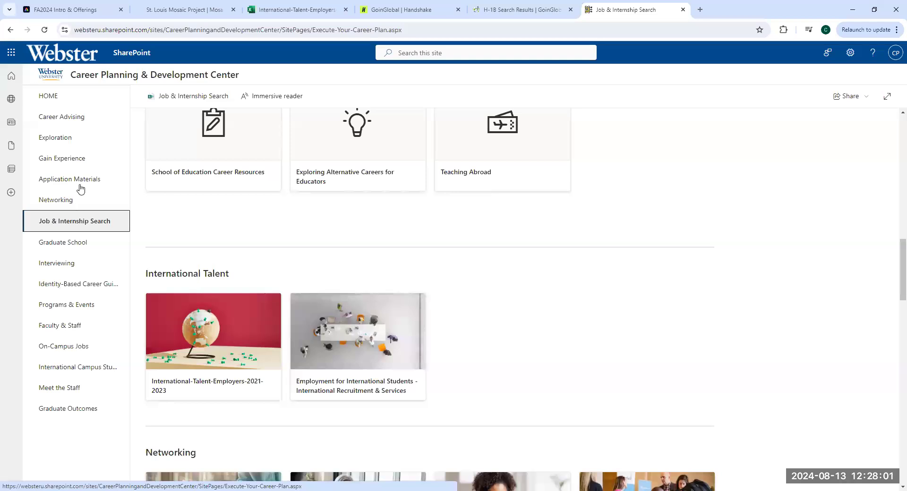
mouse_move(58, 138)
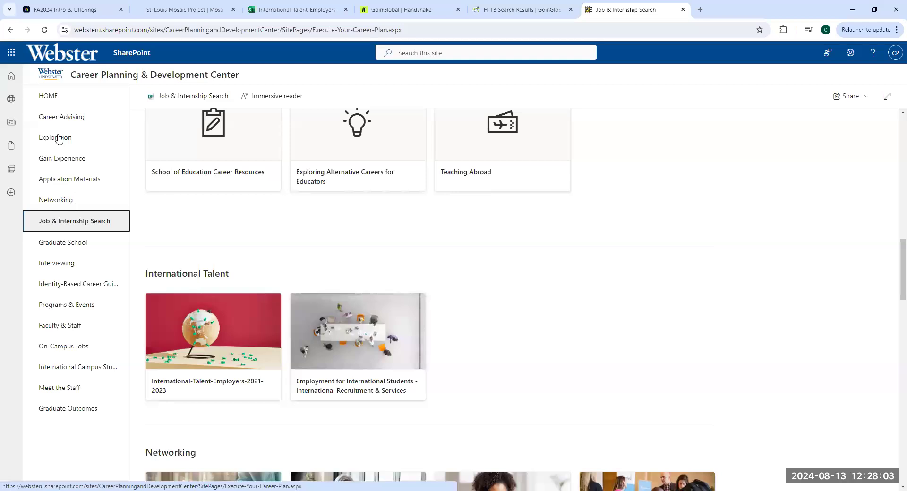
Open Exploration and scroll to Learn About Majors & Career Paths
left_click(55, 137)
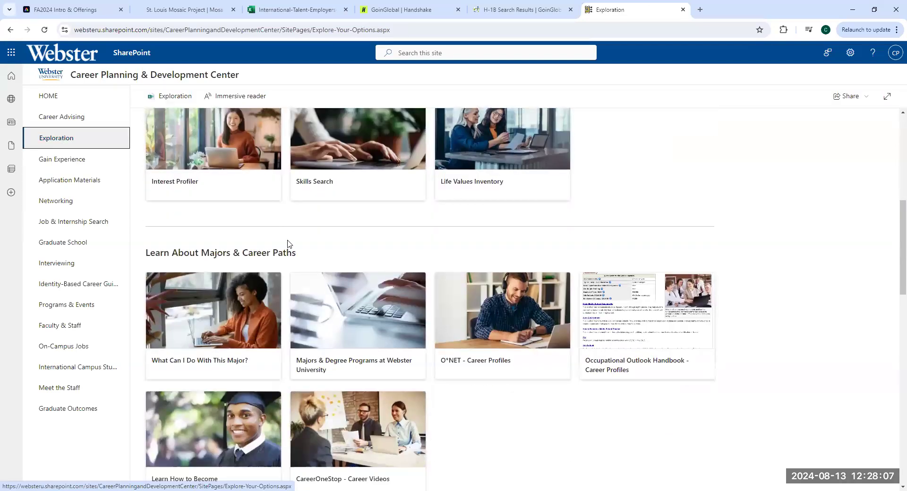
scroll("down", 3)
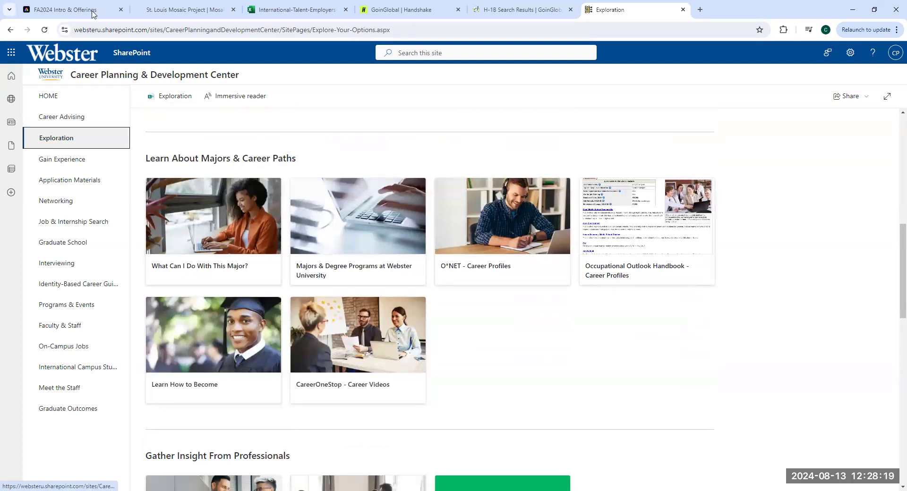
left_click(70, 10)
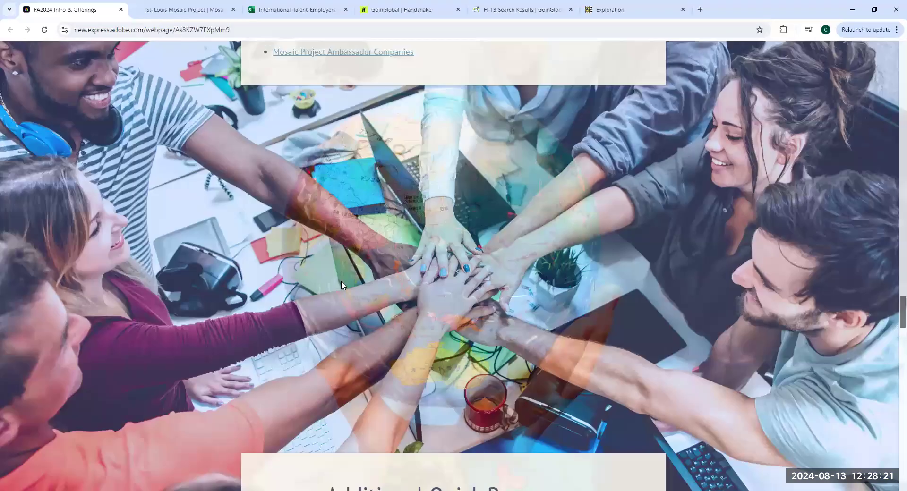
scroll("down", 3)
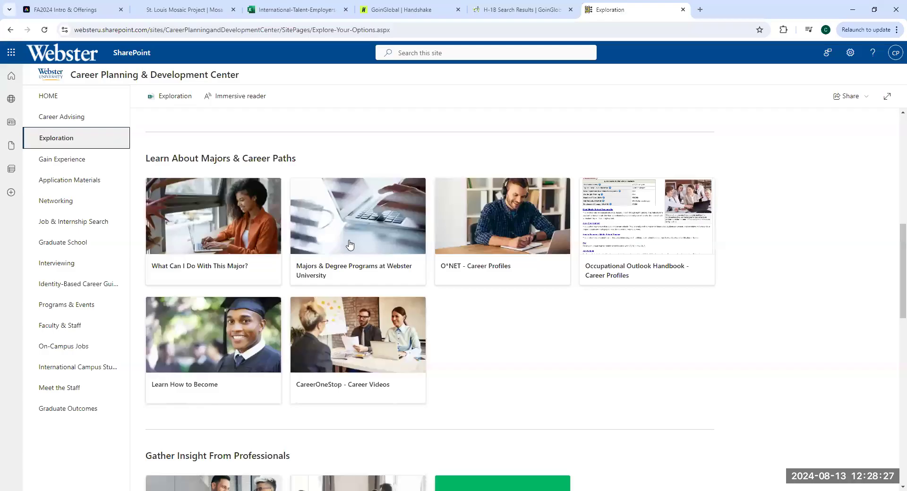
mouse_move(224, 222)
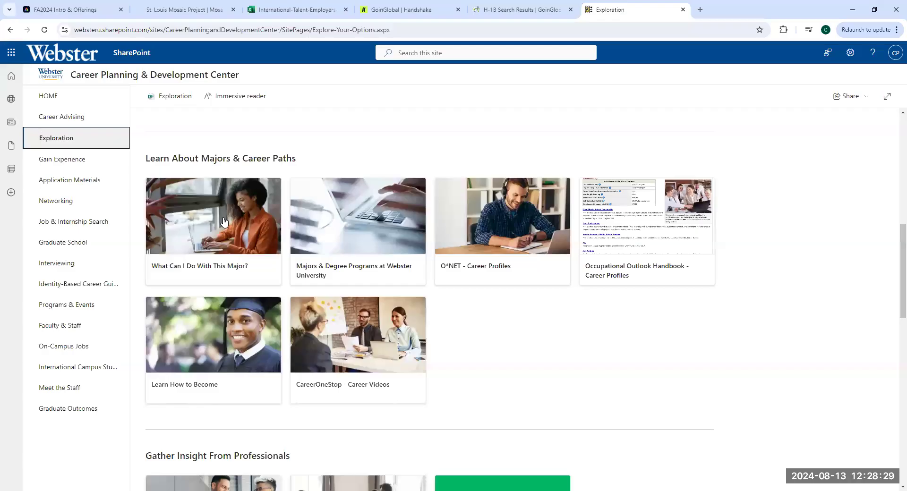
mouse_move(472, 254)
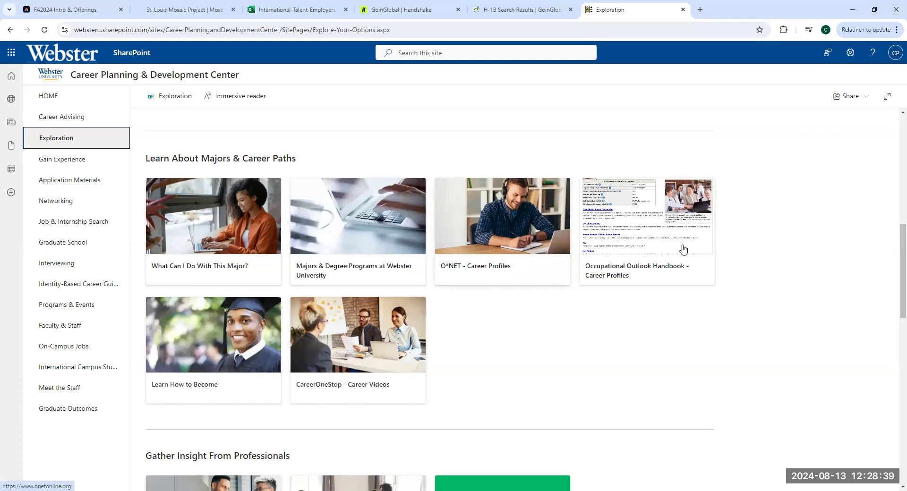
mouse_move(660, 241)
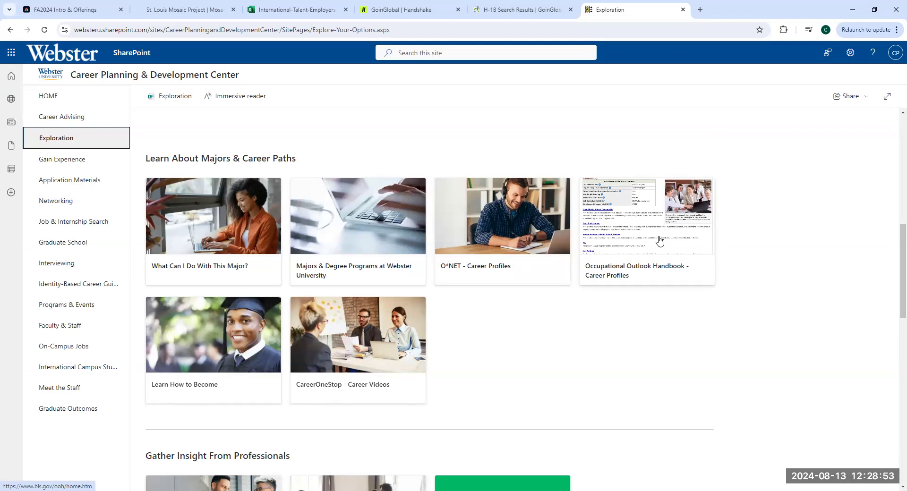
mouse_move(577, 223)
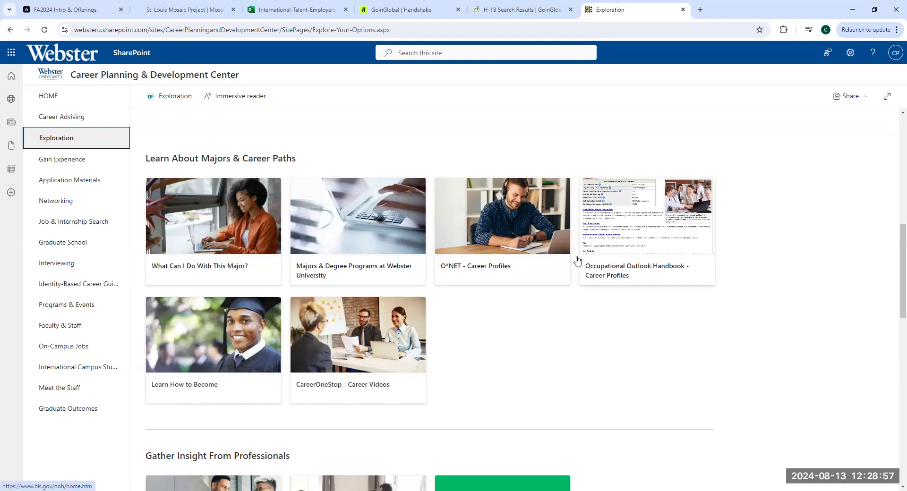
mouse_move(533, 273)
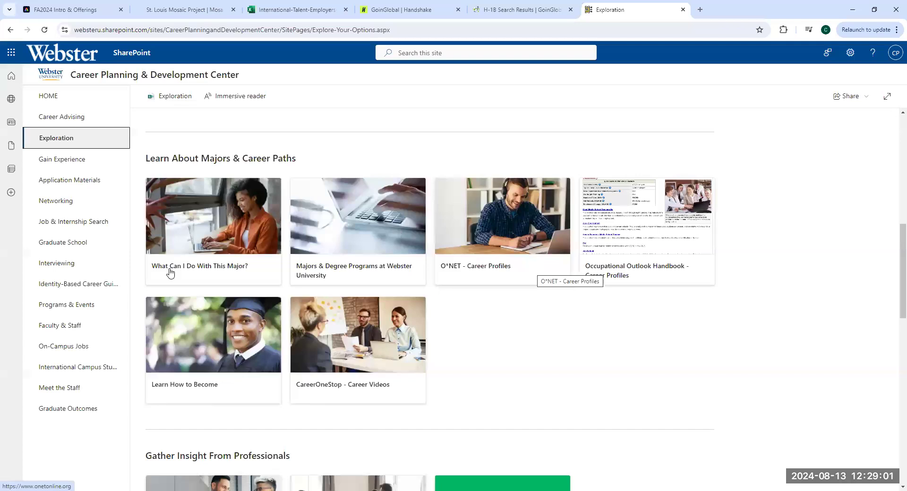
mouse_move(206, 255)
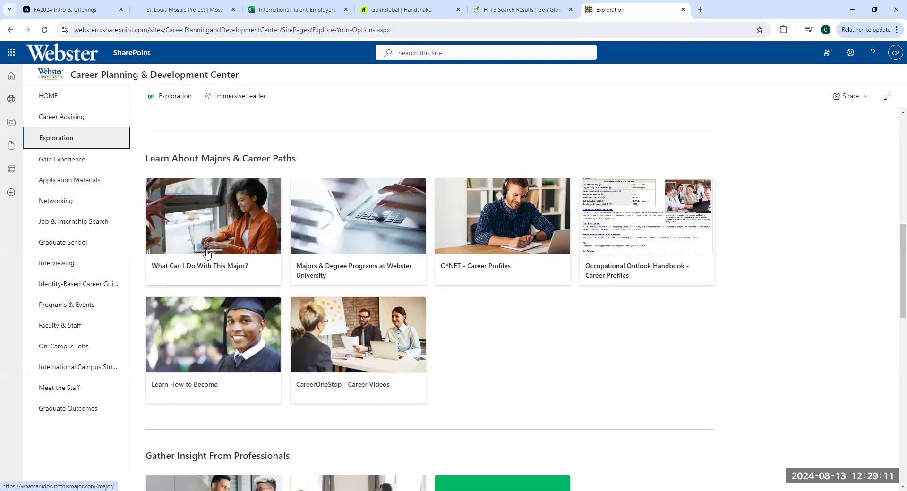
mouse_move(194, 281)
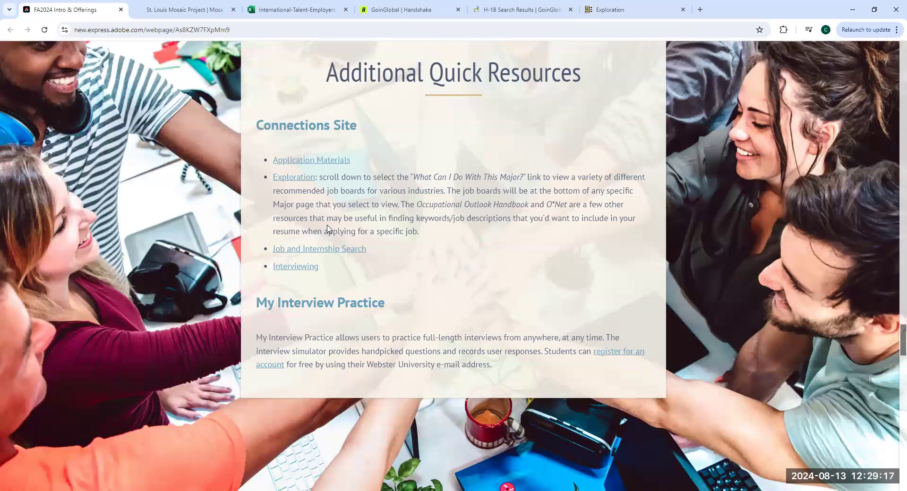
mouse_move(311, 319)
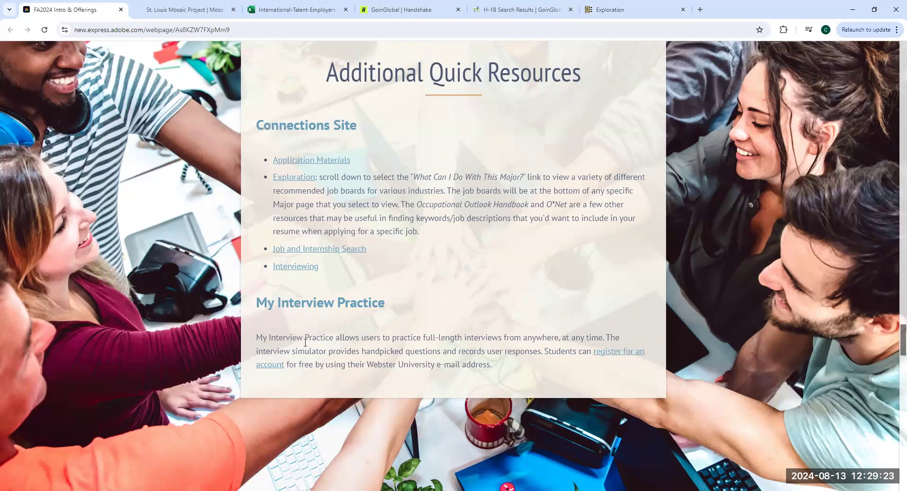
mouse_move(606, 352)
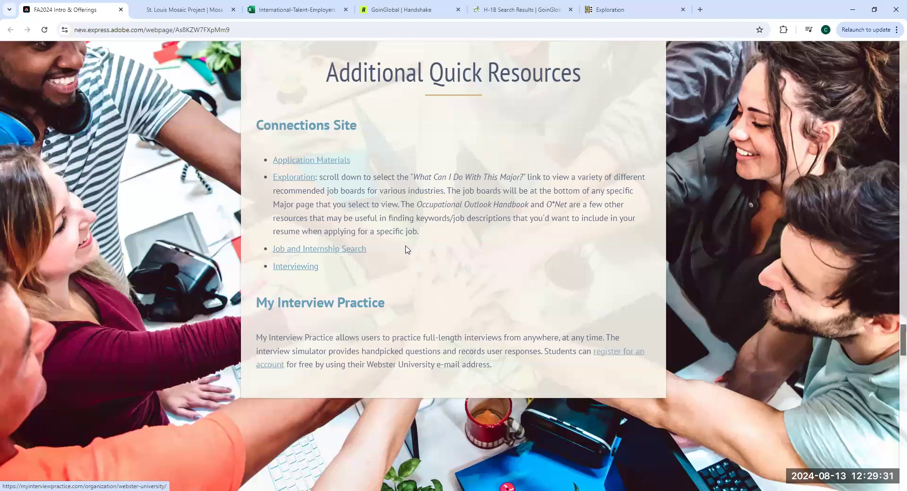
mouse_move(319, 253)
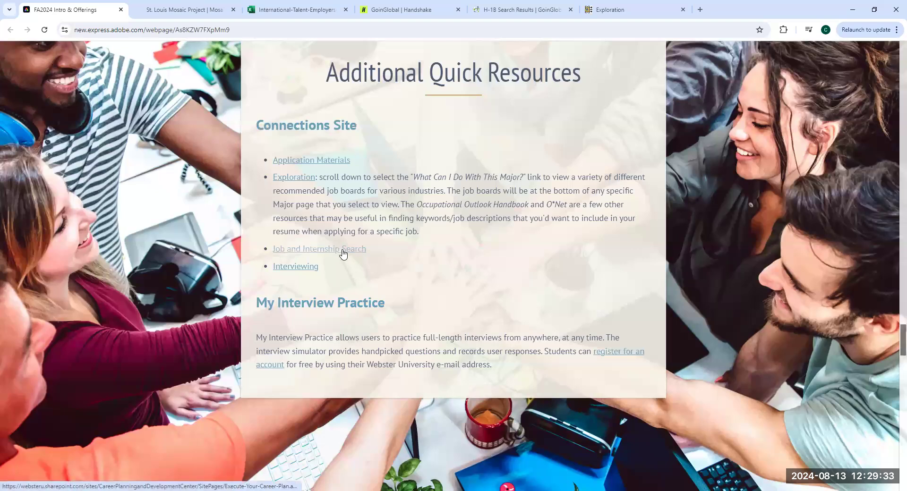
Scroll to the Fall 2024 Program Schedule, then switch to the GoinGlobal Handshake article
scroll("down", 3)
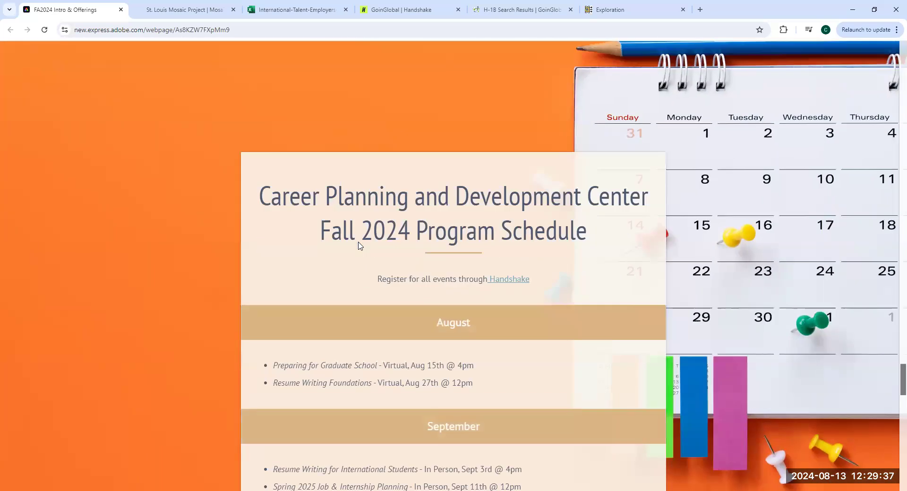
mouse_move(245, 257)
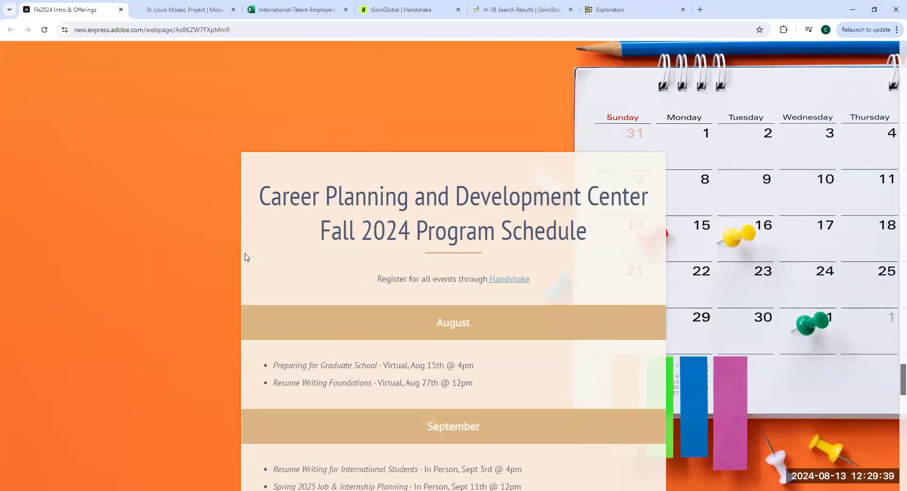
left_click(408, 9)
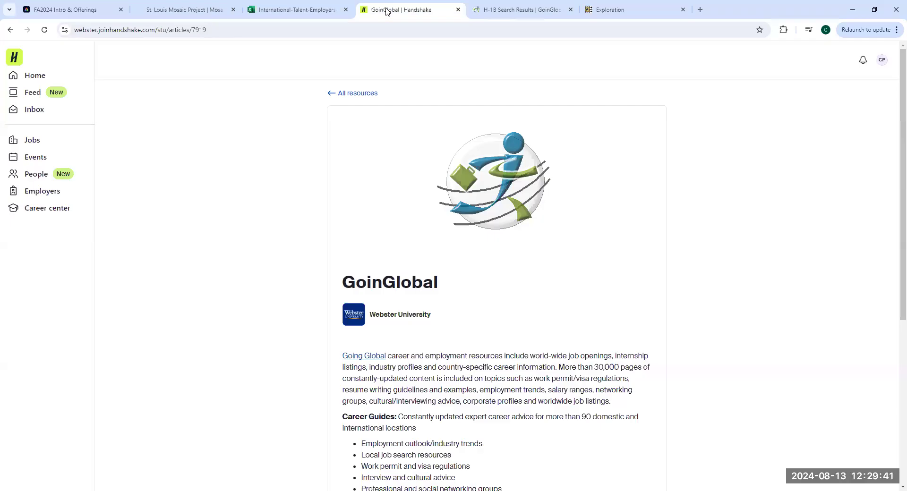
Filter Handshake events to 'Posted by my school' (17 results), then return to the FA2024 schedule
left_click(35, 156)
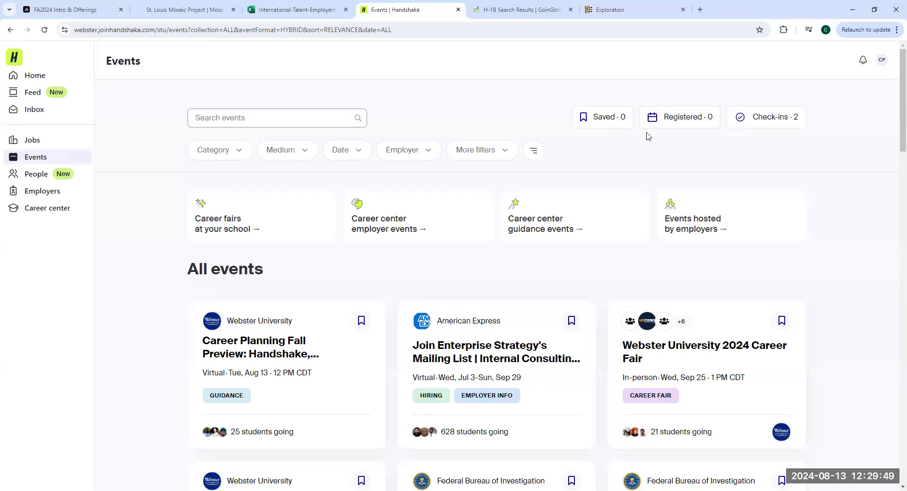
left_click(531, 150)
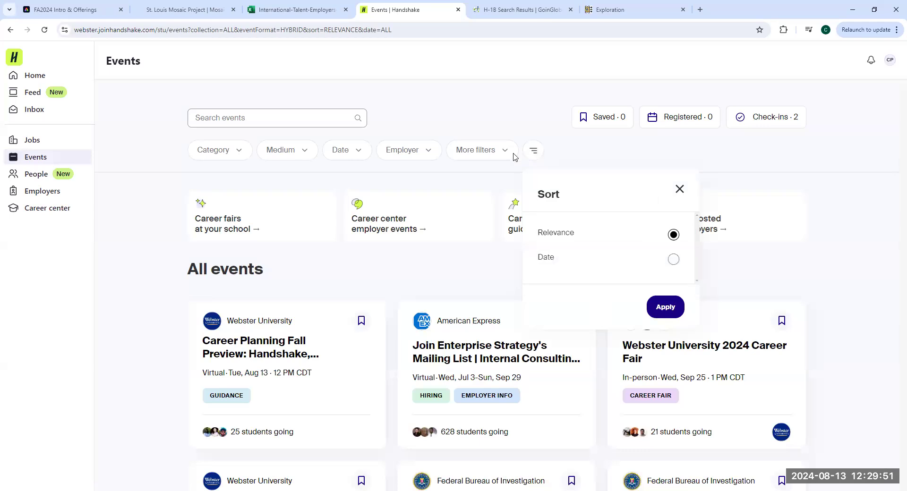
left_click(476, 150)
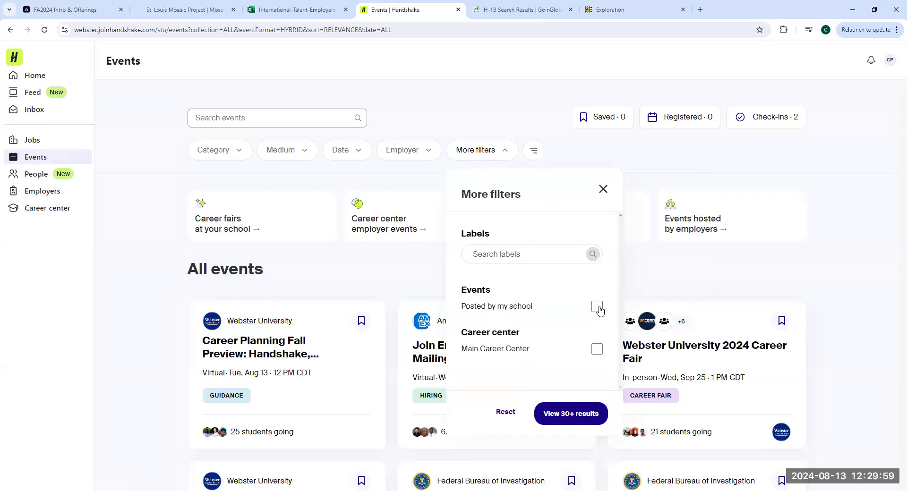
left_click(596, 306)
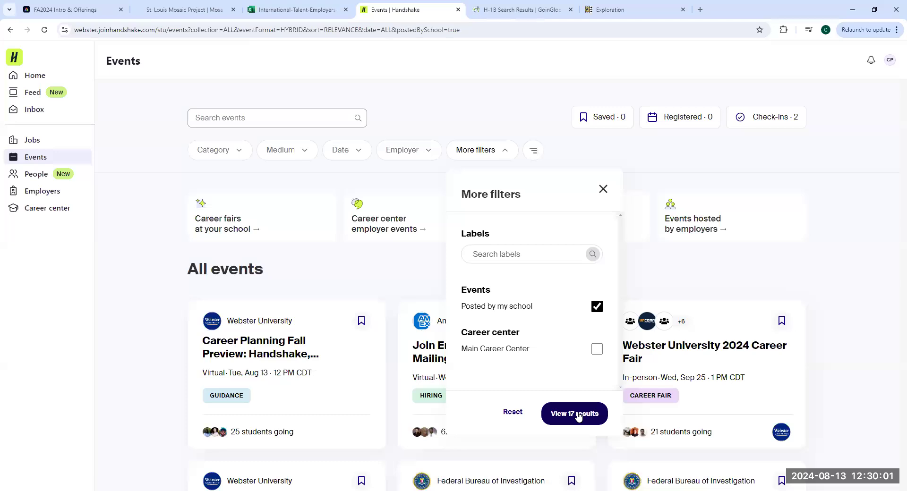
left_click(573, 414)
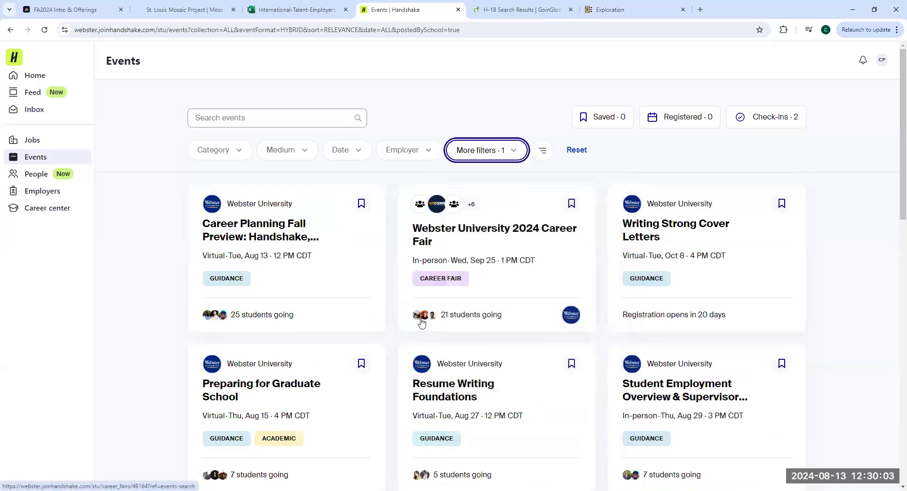
mouse_move(392, 301)
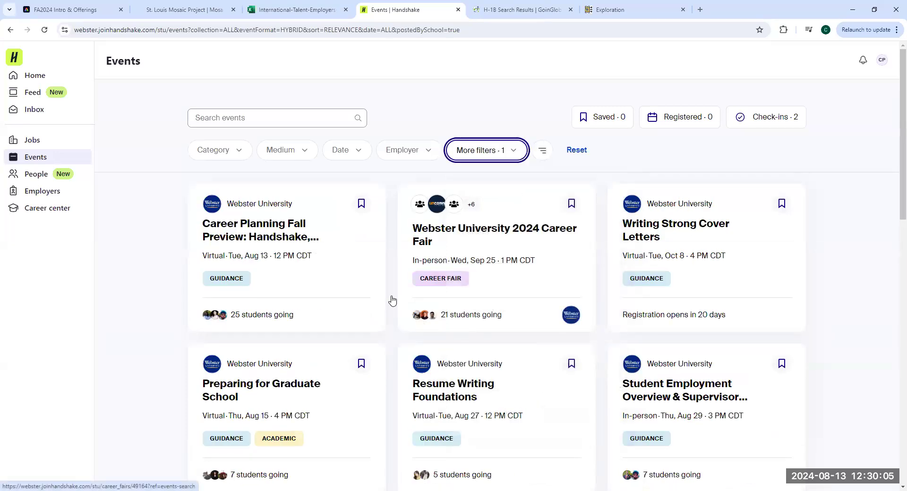
mouse_move(701, 288)
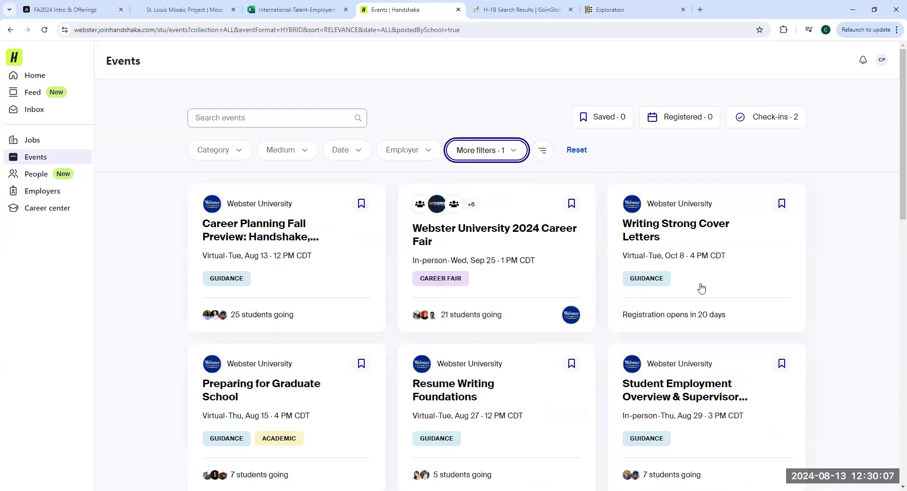
left_click(69, 9)
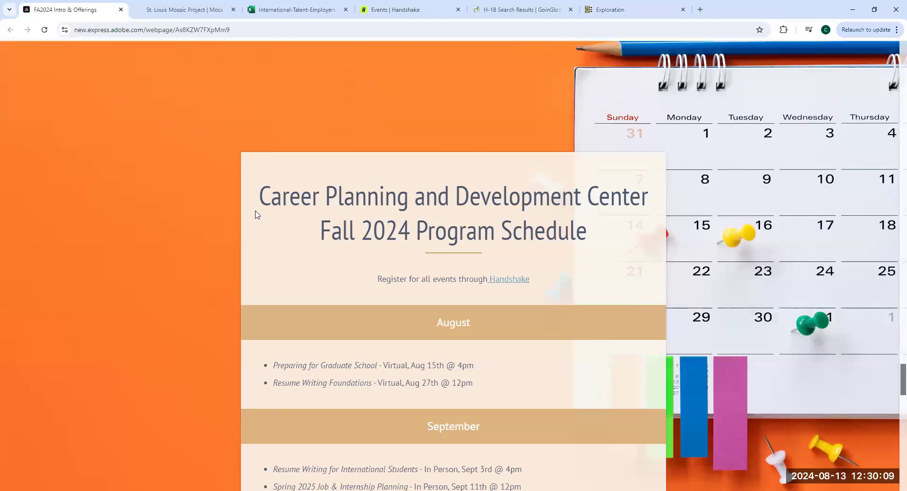
Scroll through the September–November program sessions to 'Other Notable Events to Attend'
scroll("down", 3)
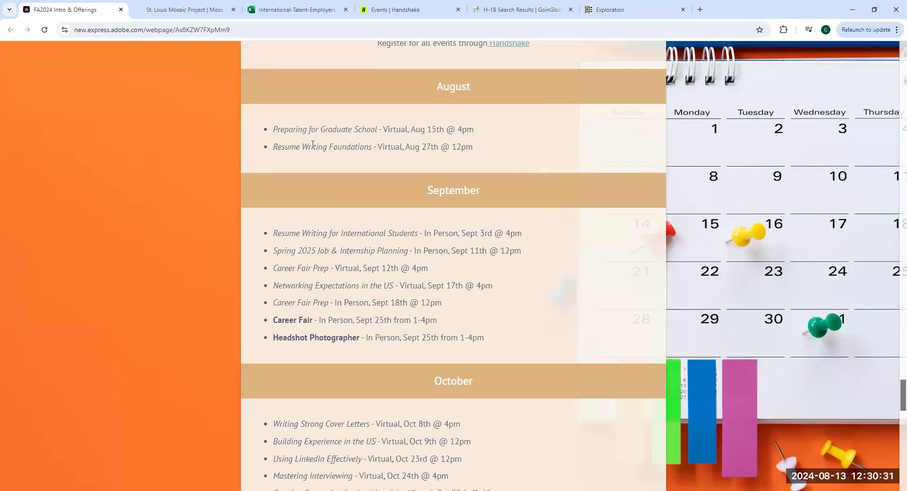
scroll("down", 3)
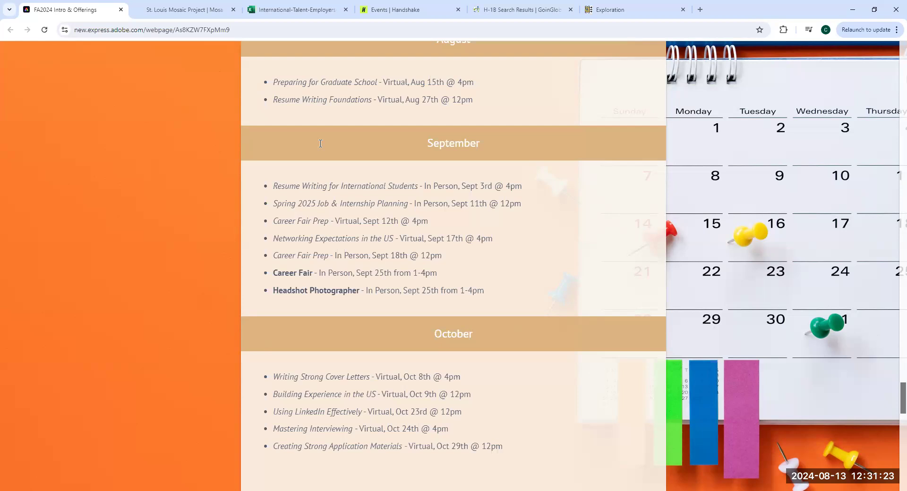
mouse_move(354, 140)
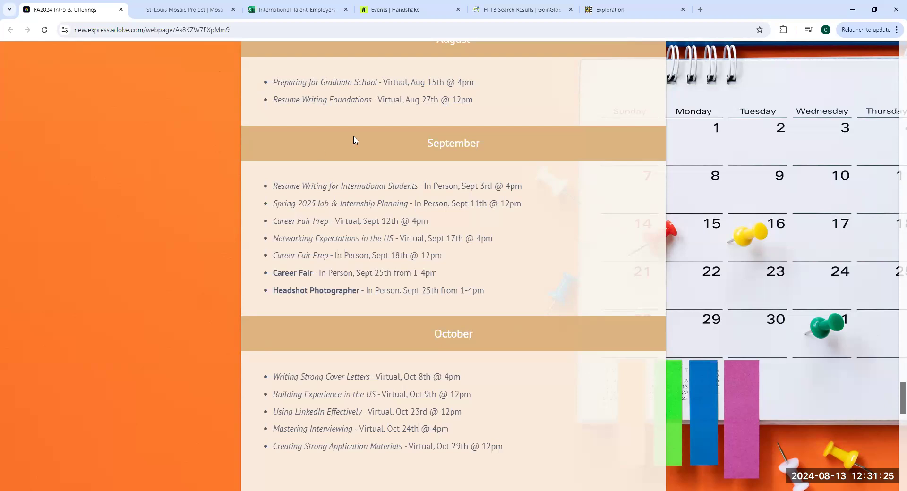
scroll("down", 3)
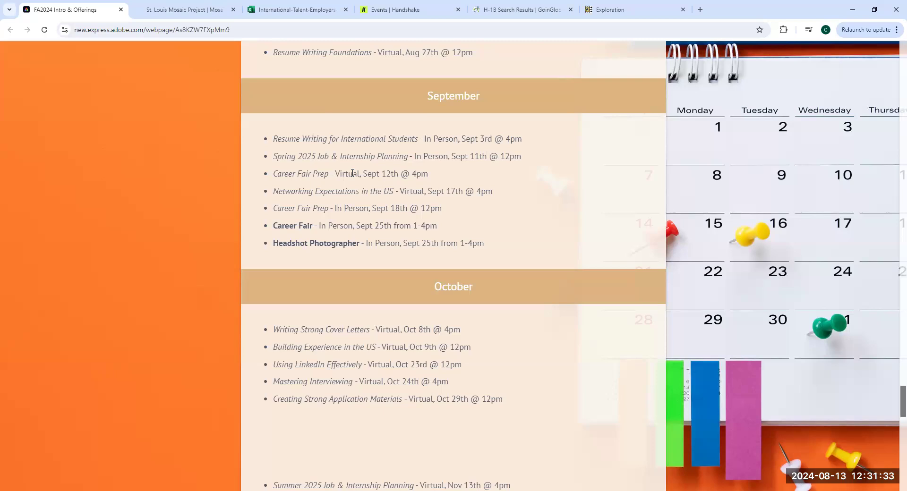
scroll("down", 3)
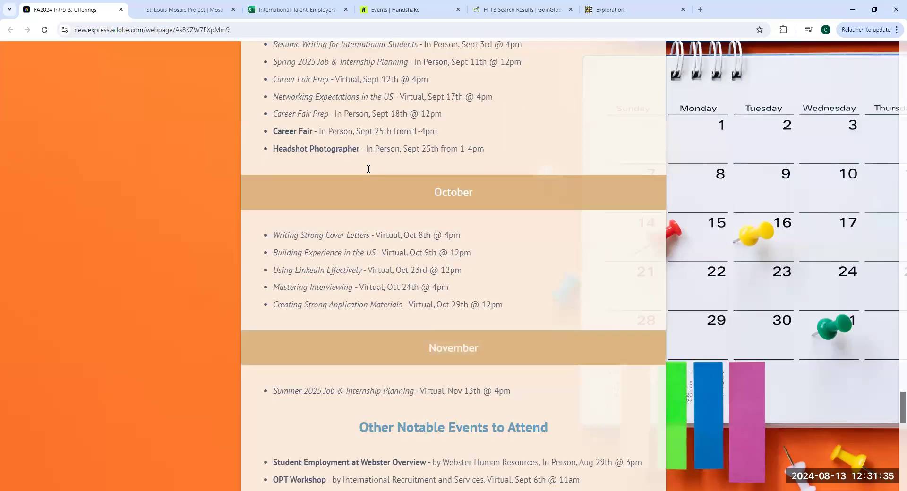
scroll("down", 3)
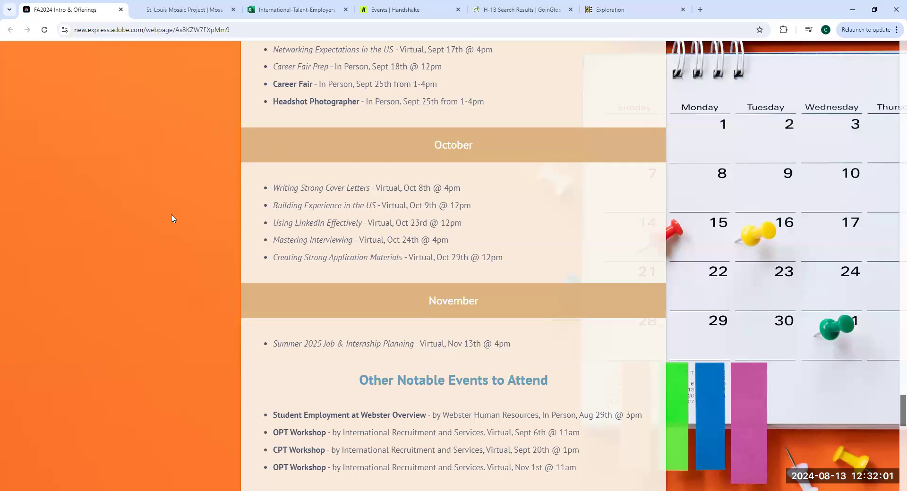
scroll("down", 3)
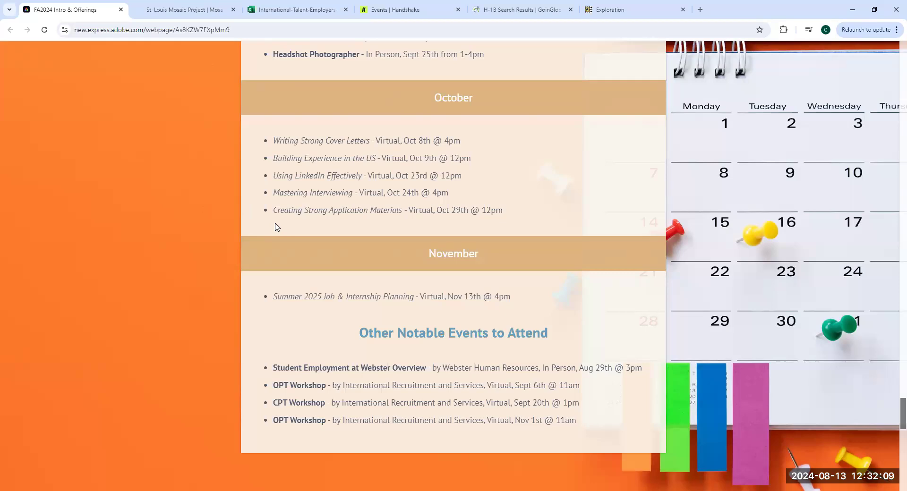
scroll("down", 3)
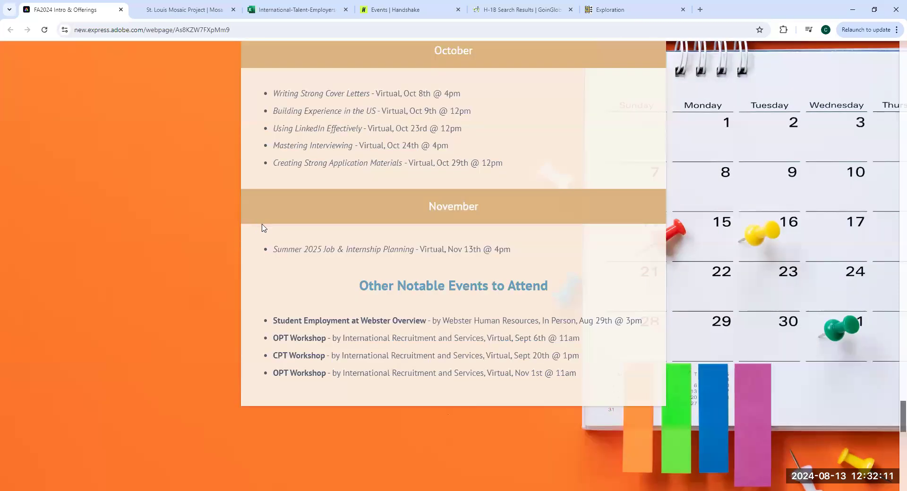
mouse_move(327, 283)
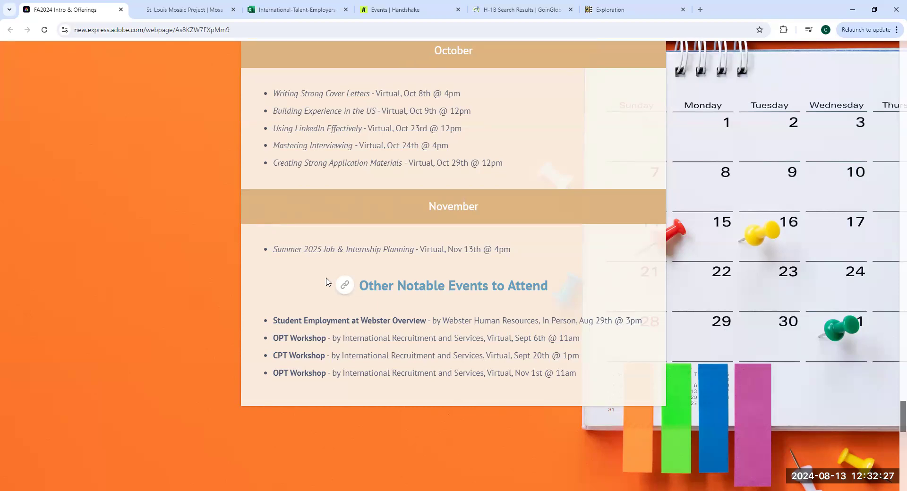
scroll("down", 3)
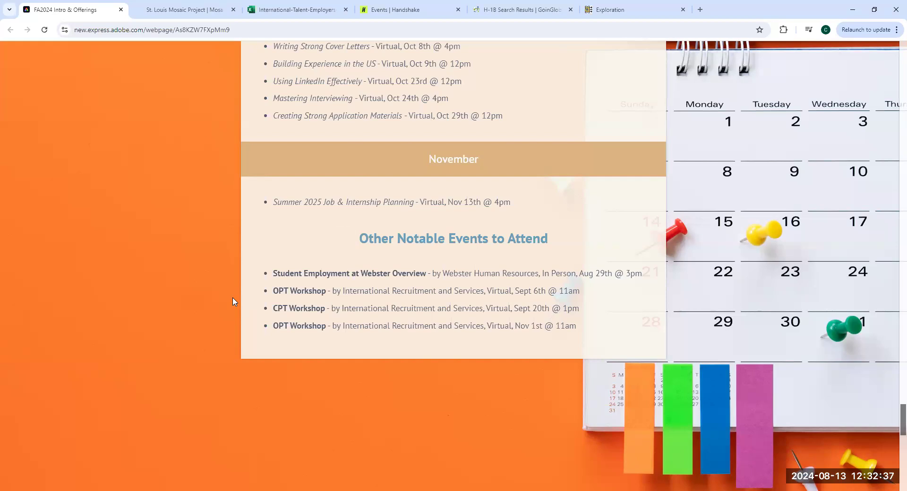
mouse_move(269, 297)
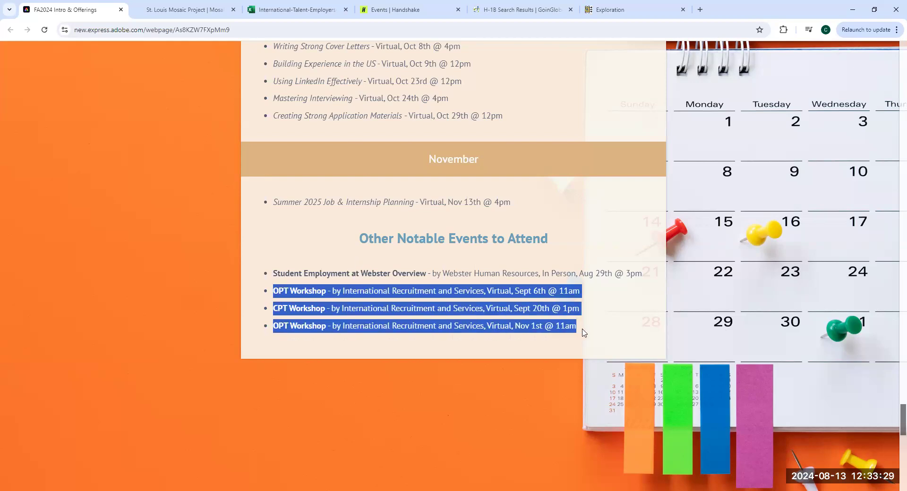
mouse_move(509, 288)
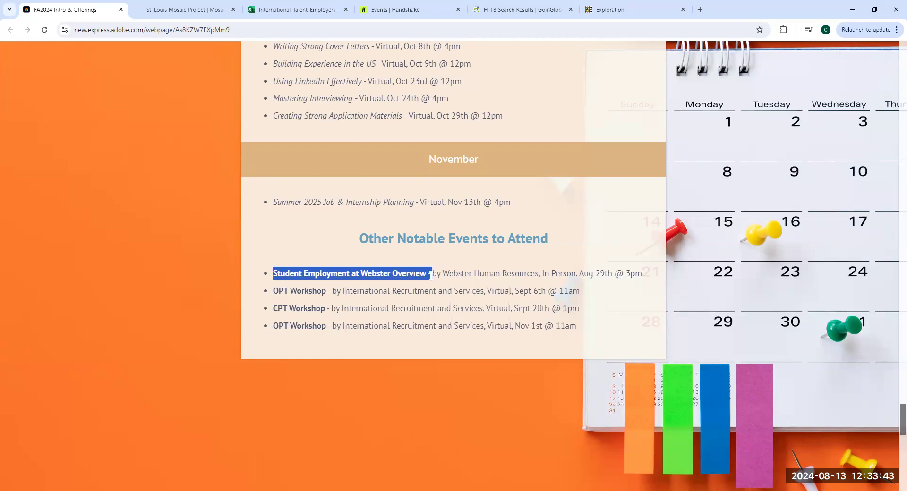
Scroll to the Career Planning & Development Center footer with advising and Connections links
scroll("down", 3)
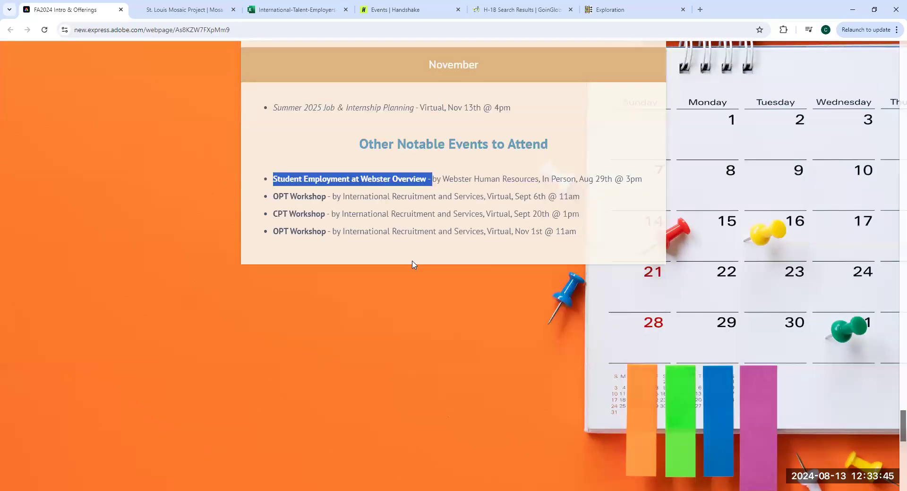
scroll("down", 3)
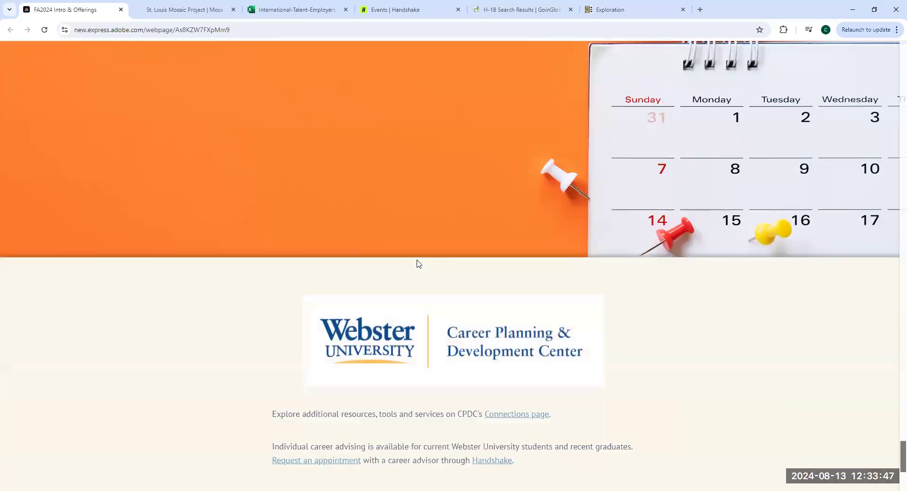
scroll("down", 3)
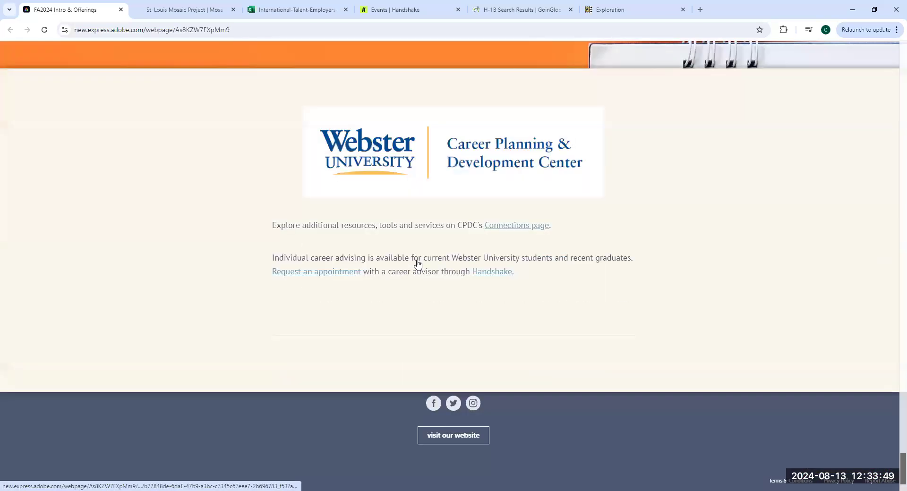